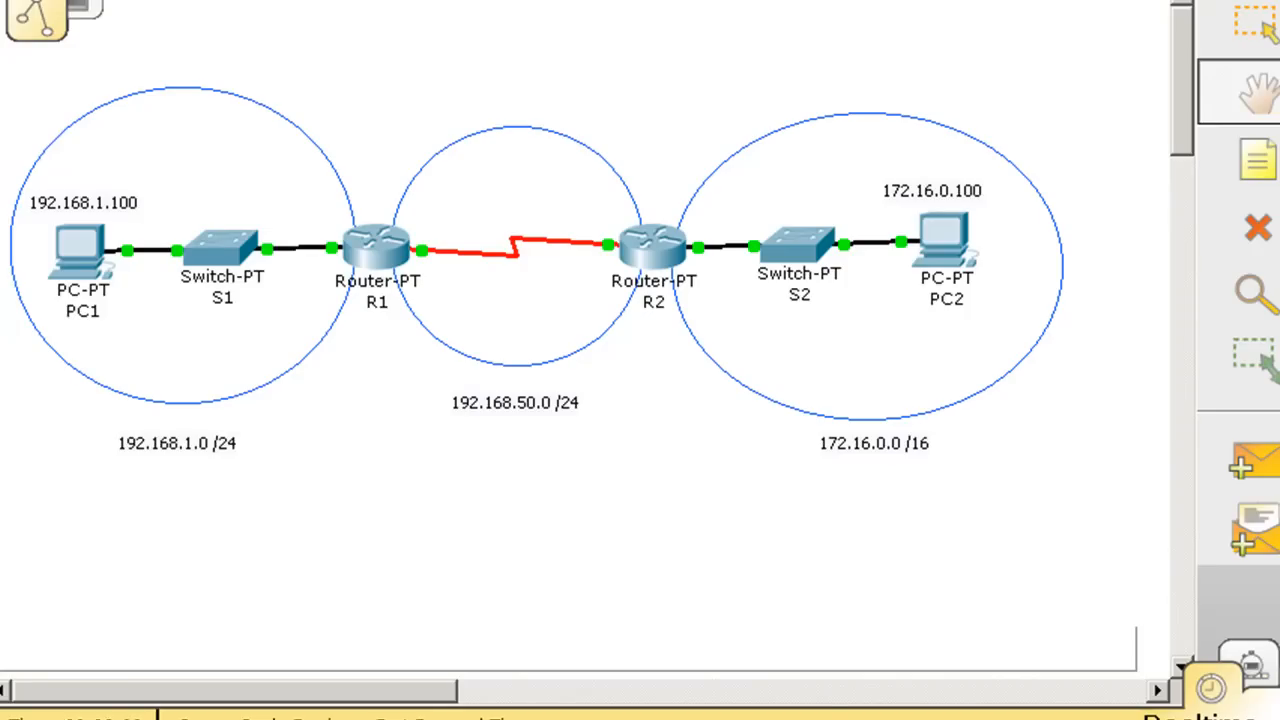
mouse_move(650, 550)
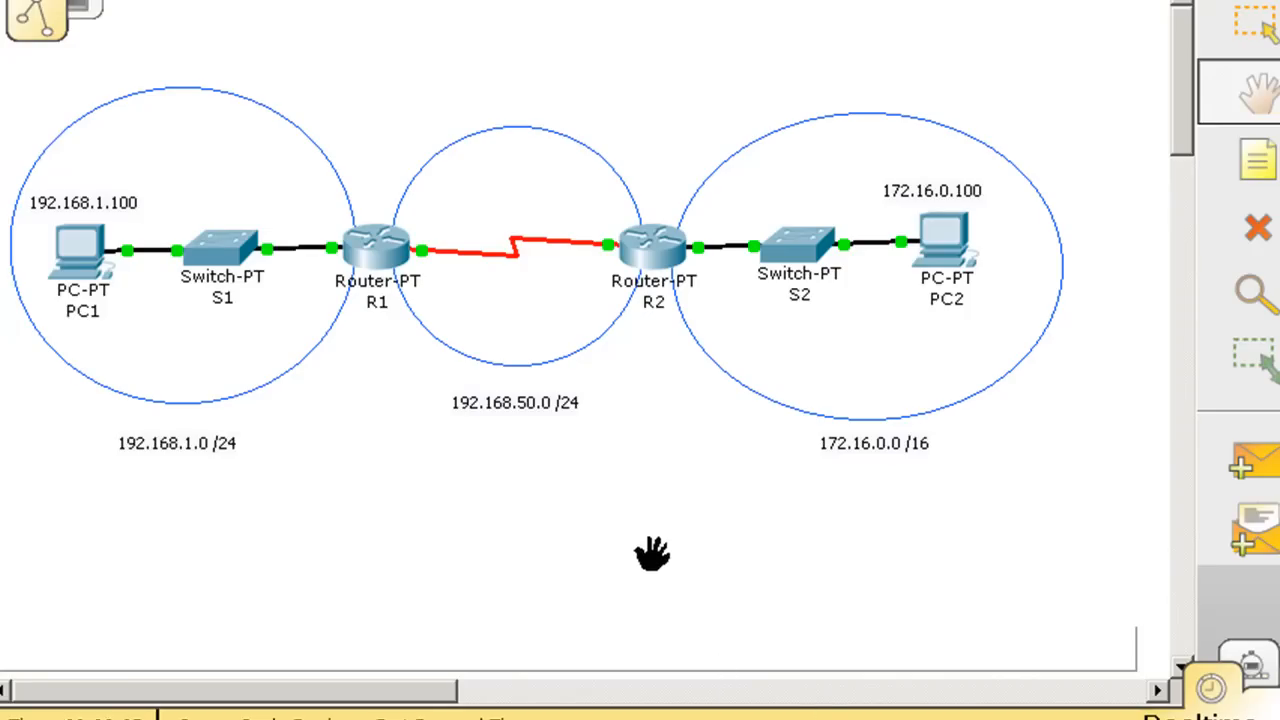
- On R1's CLI, enter privileged mode and run show ip route
click(1252, 25)
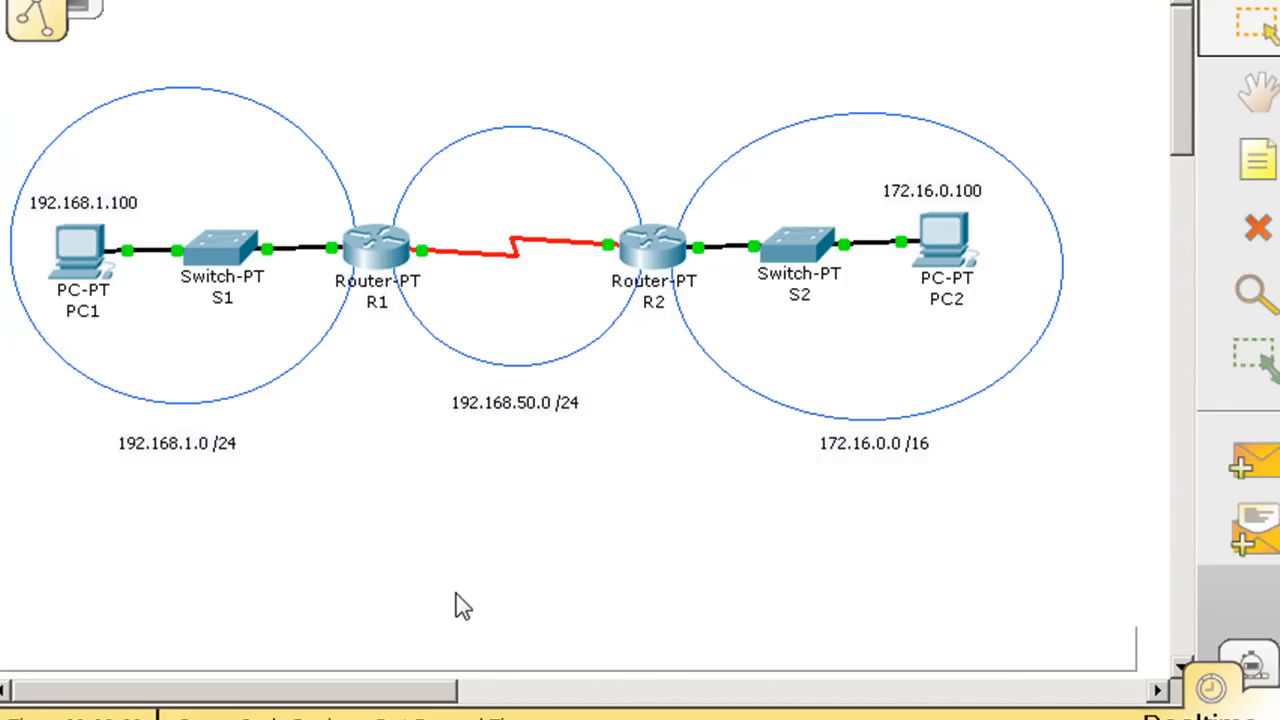
mouse_move(404, 408)
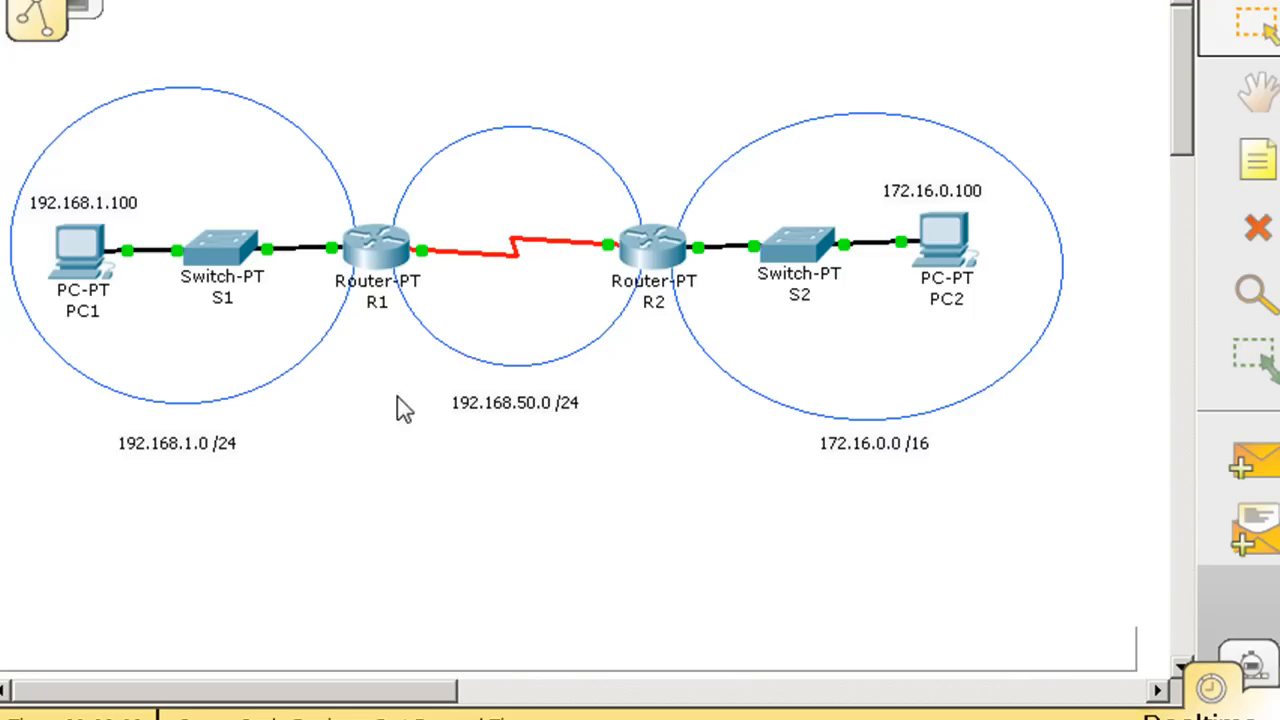
mouse_move(555, 318)
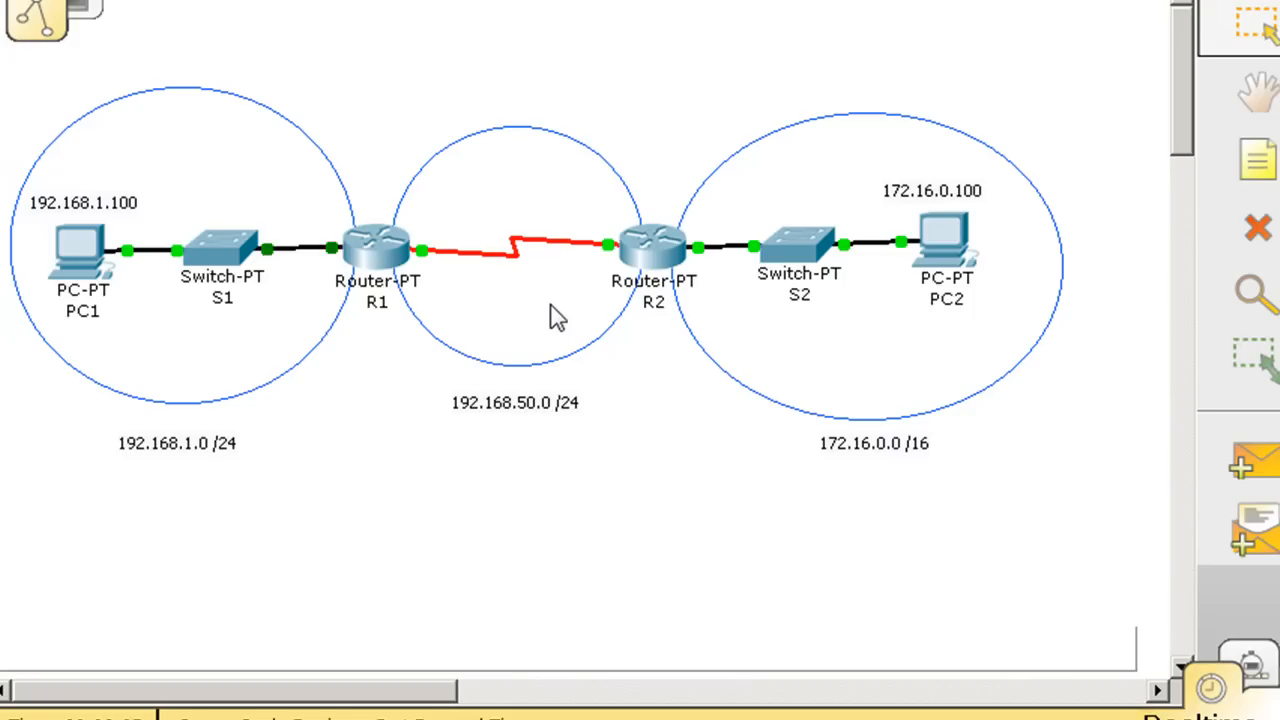
mouse_move(463, 445)
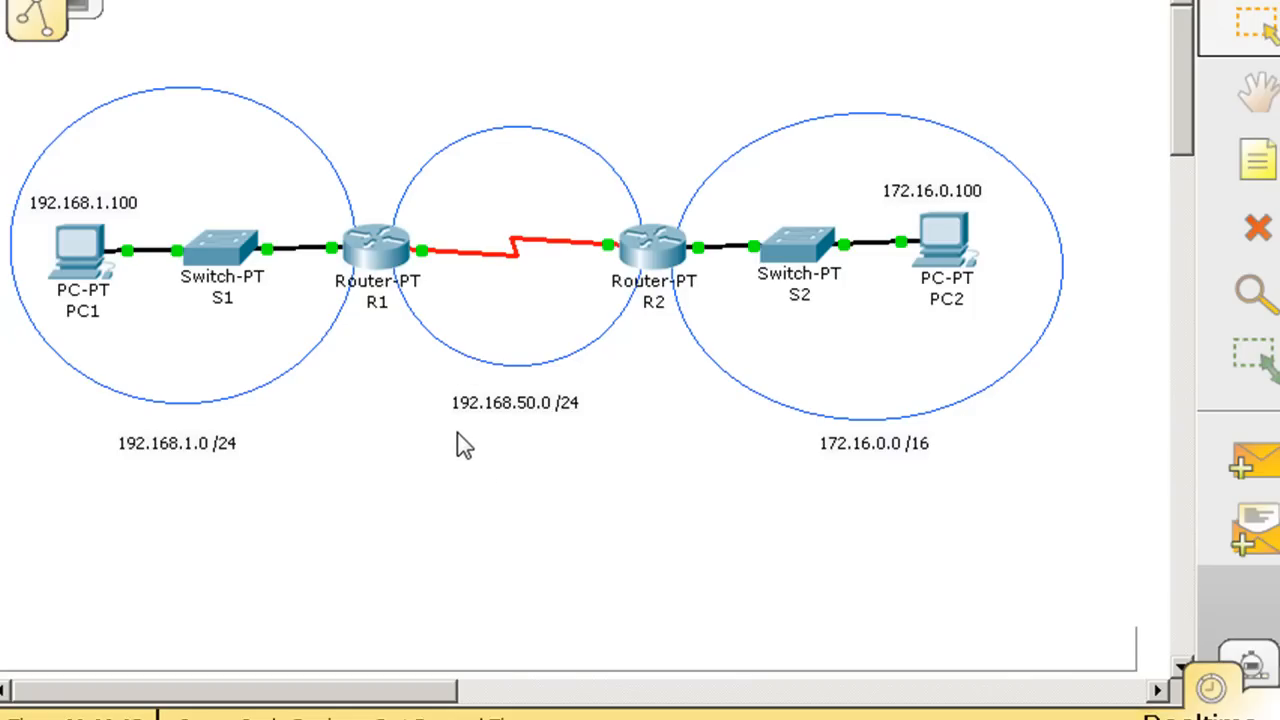
mouse_move(556, 440)
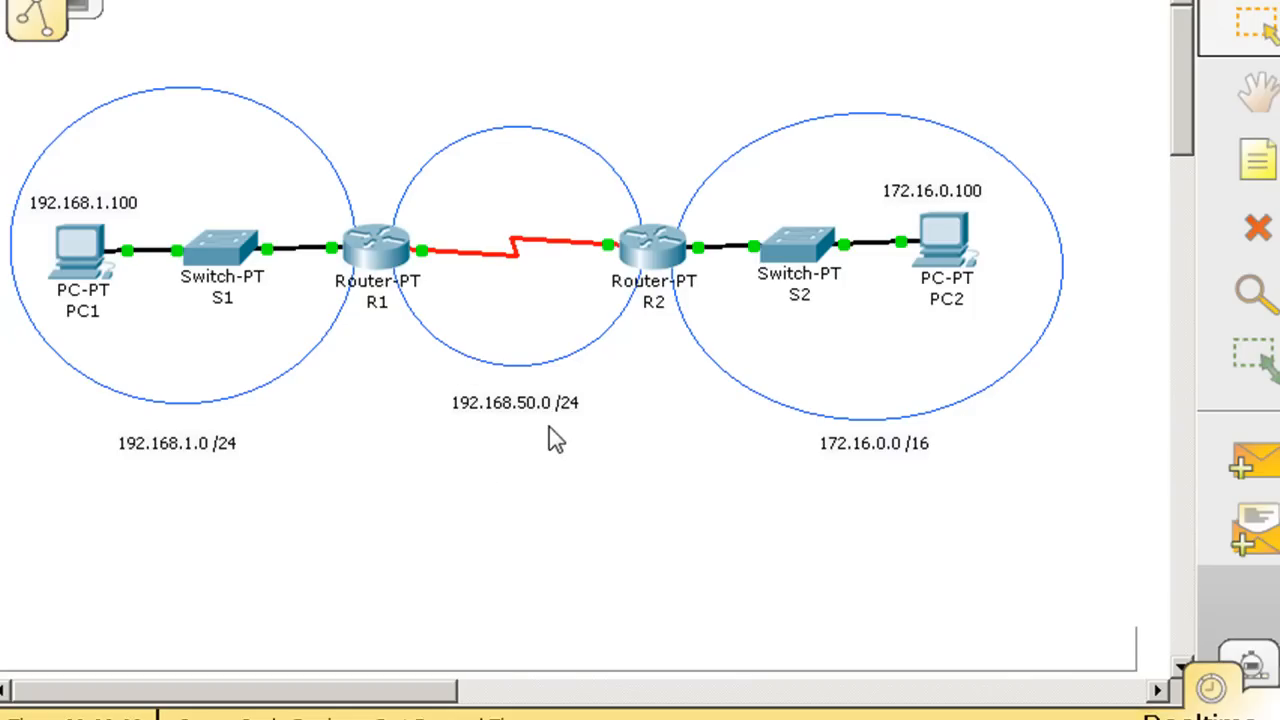
mouse_move(527, 318)
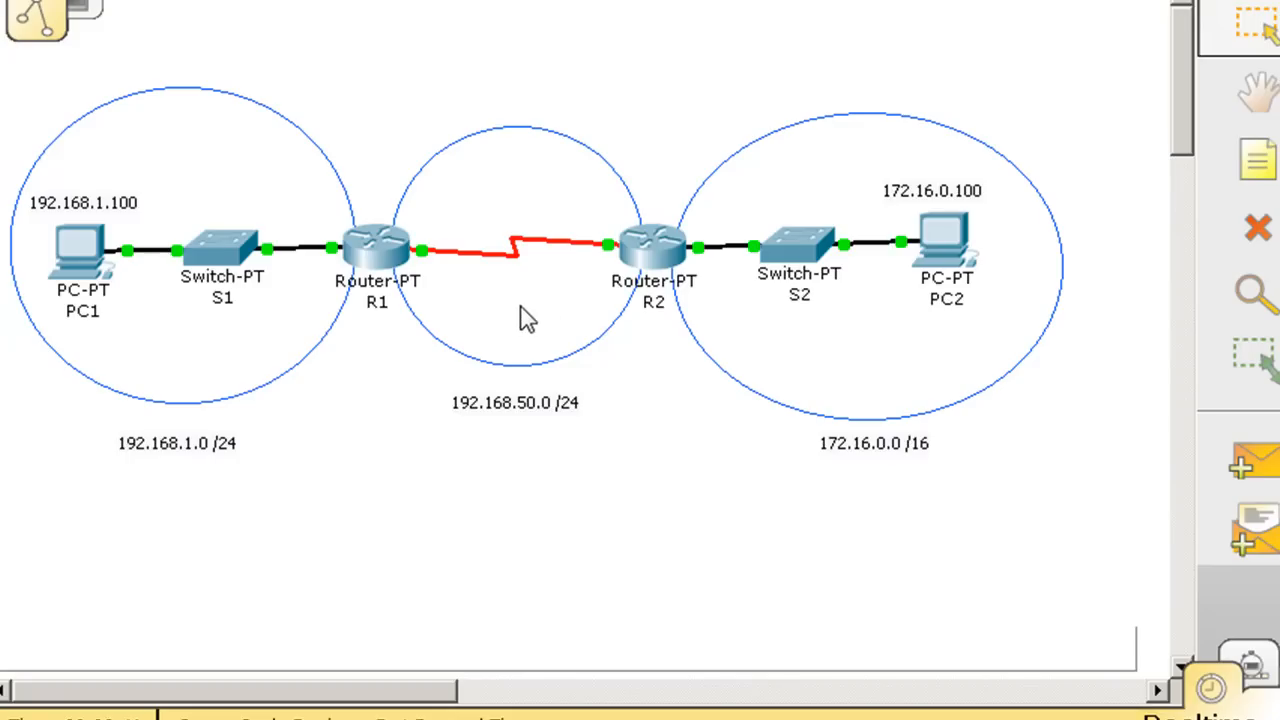
mouse_move(443, 278)
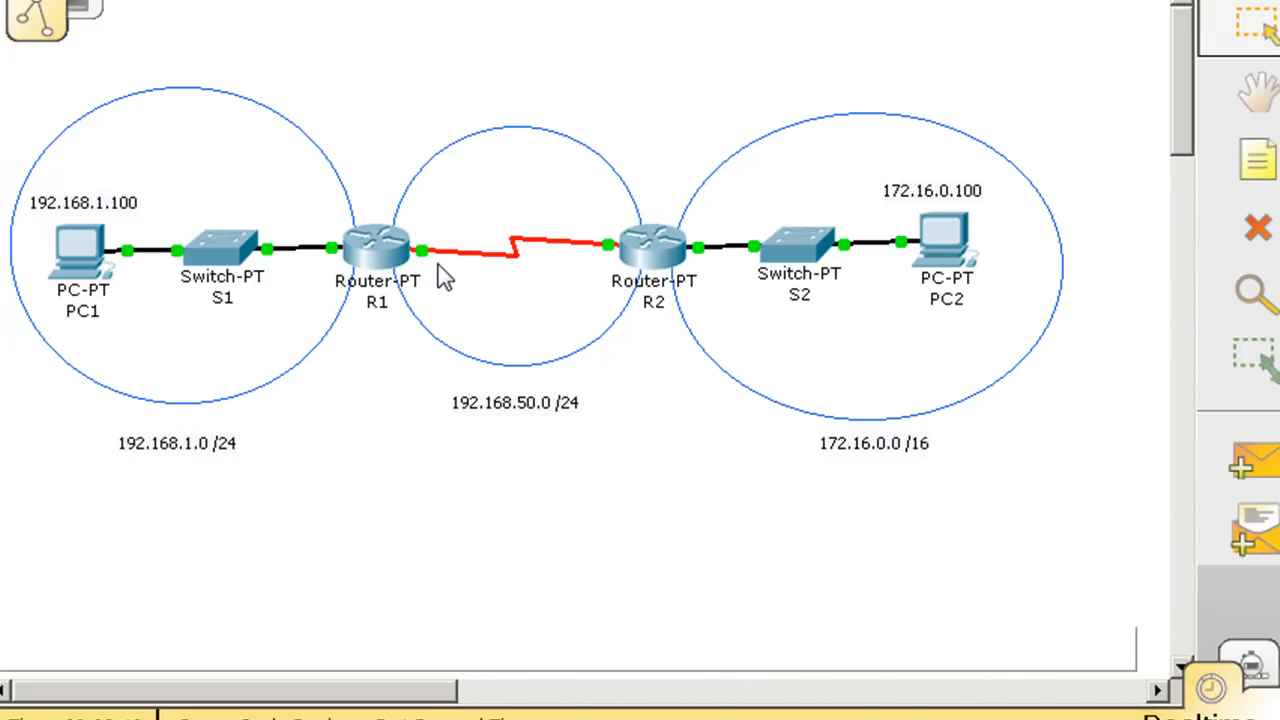
mouse_move(458, 258)
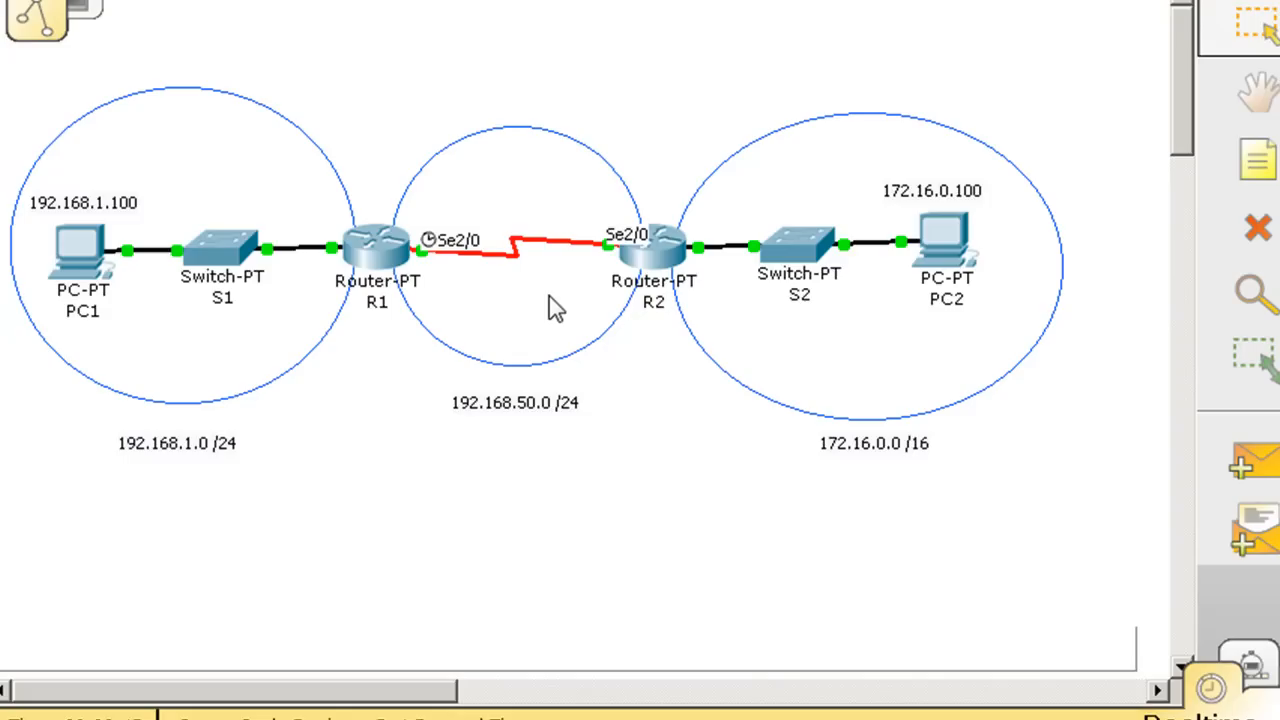
mouse_move(300, 295)
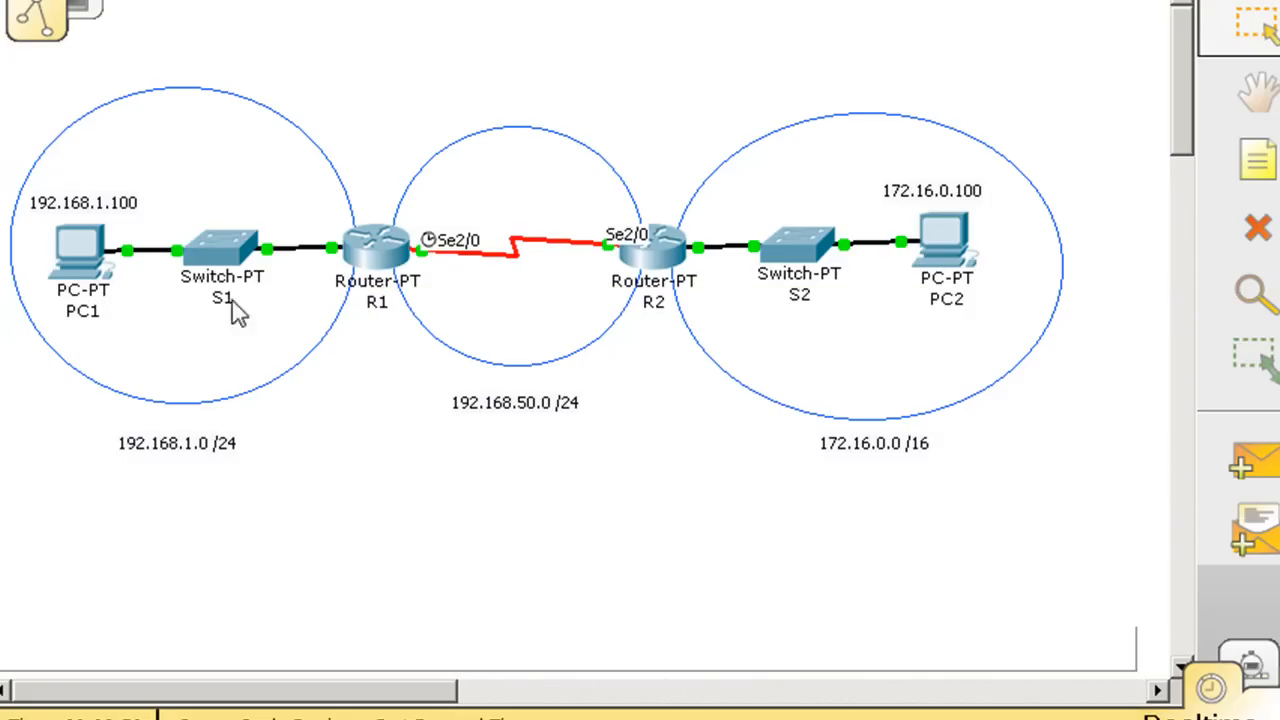
mouse_move(330, 295)
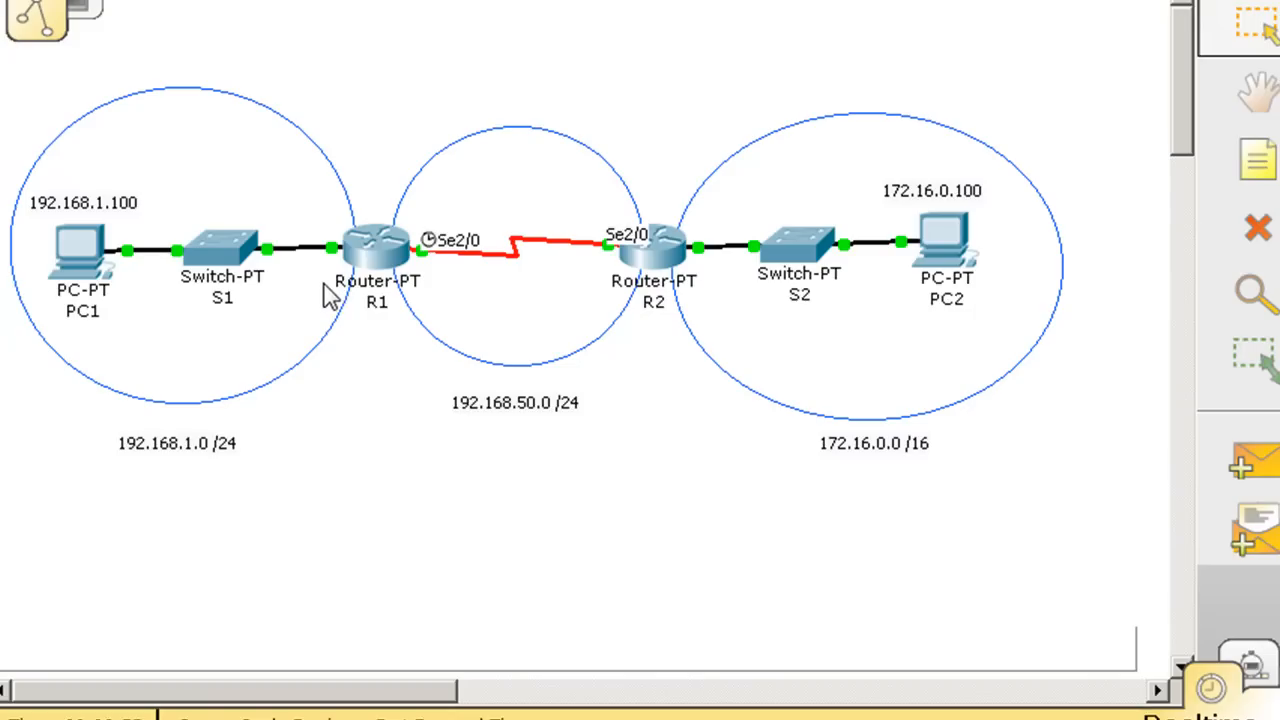
mouse_move(163, 495)
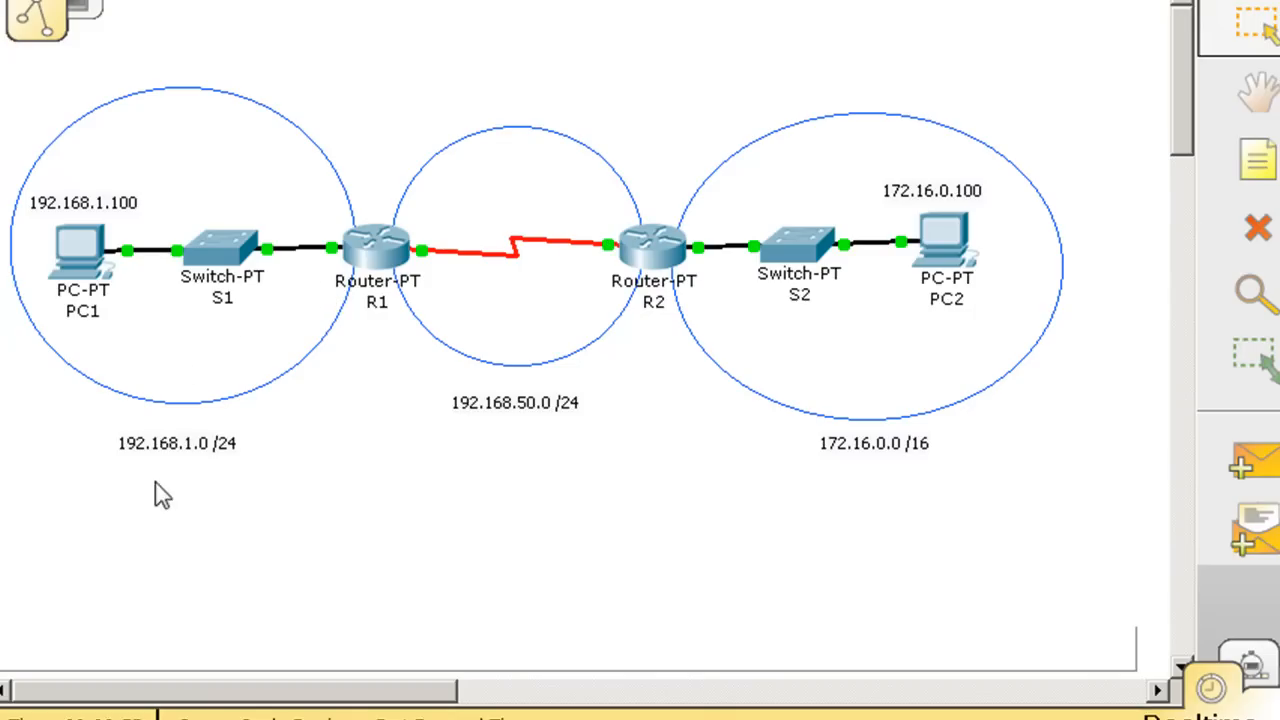
mouse_move(218, 477)
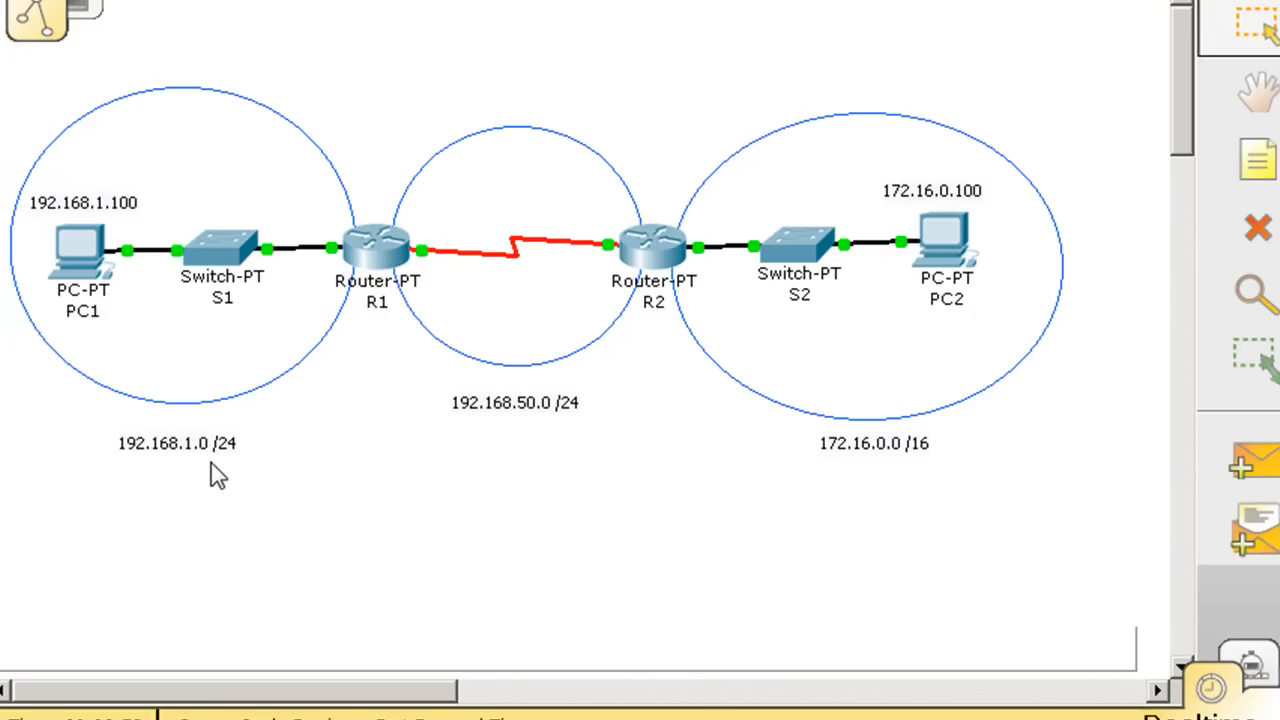
mouse_move(78, 343)
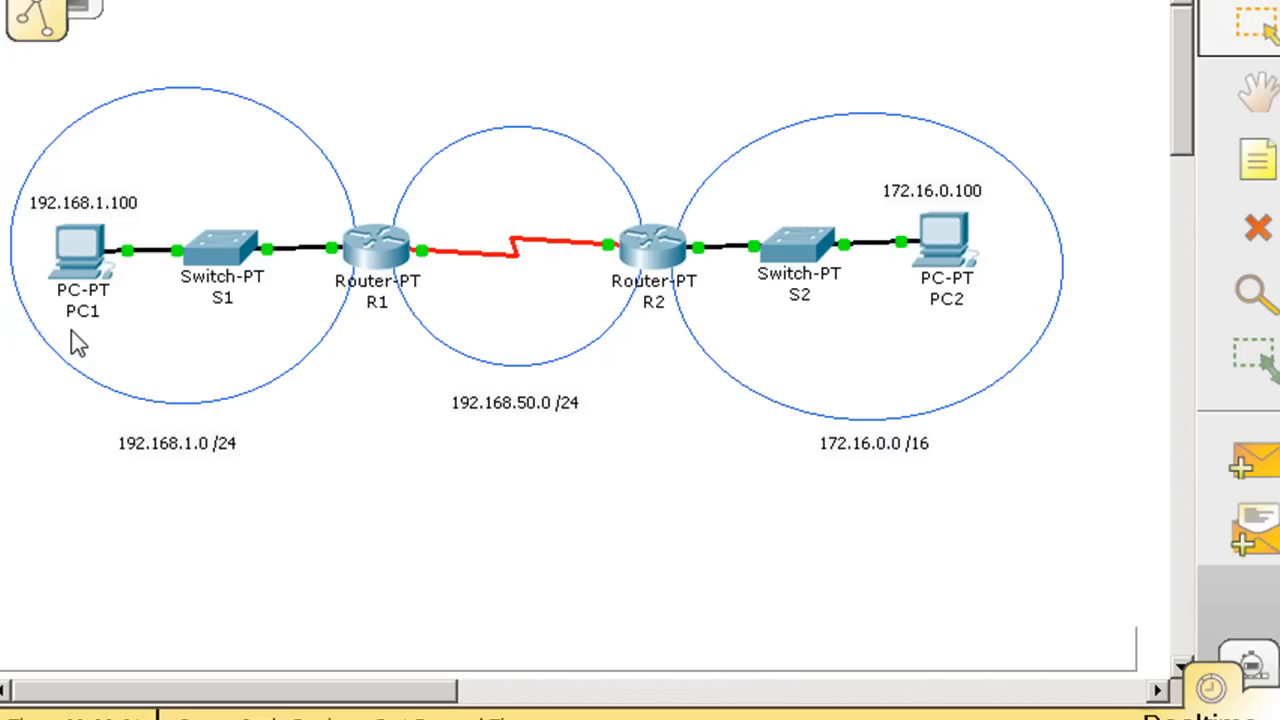
mouse_move(120, 235)
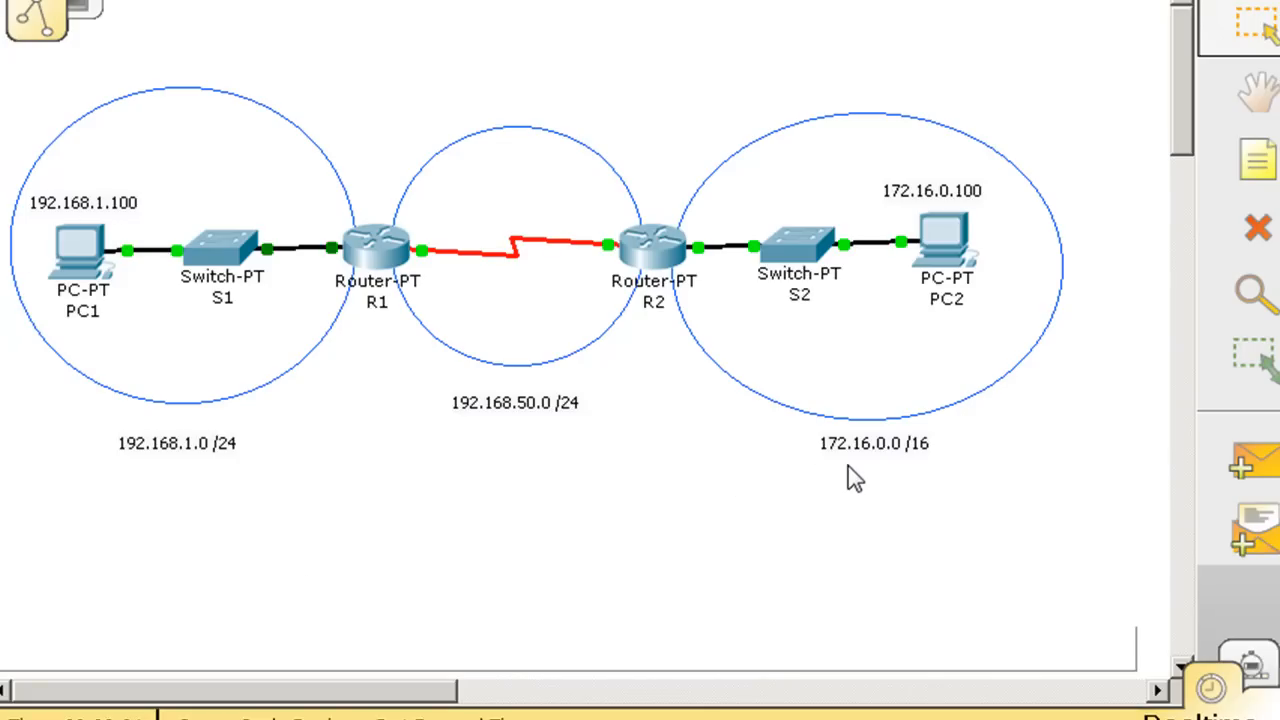
mouse_move(898, 476)
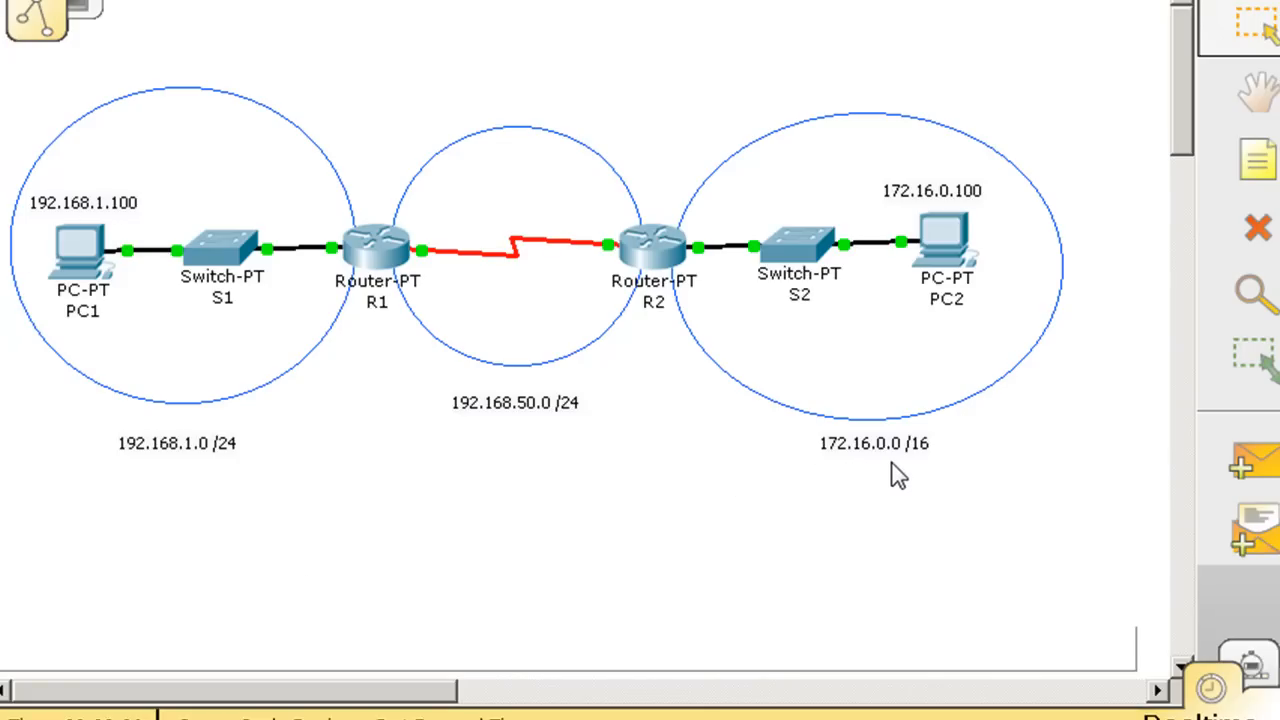
mouse_move(975, 205)
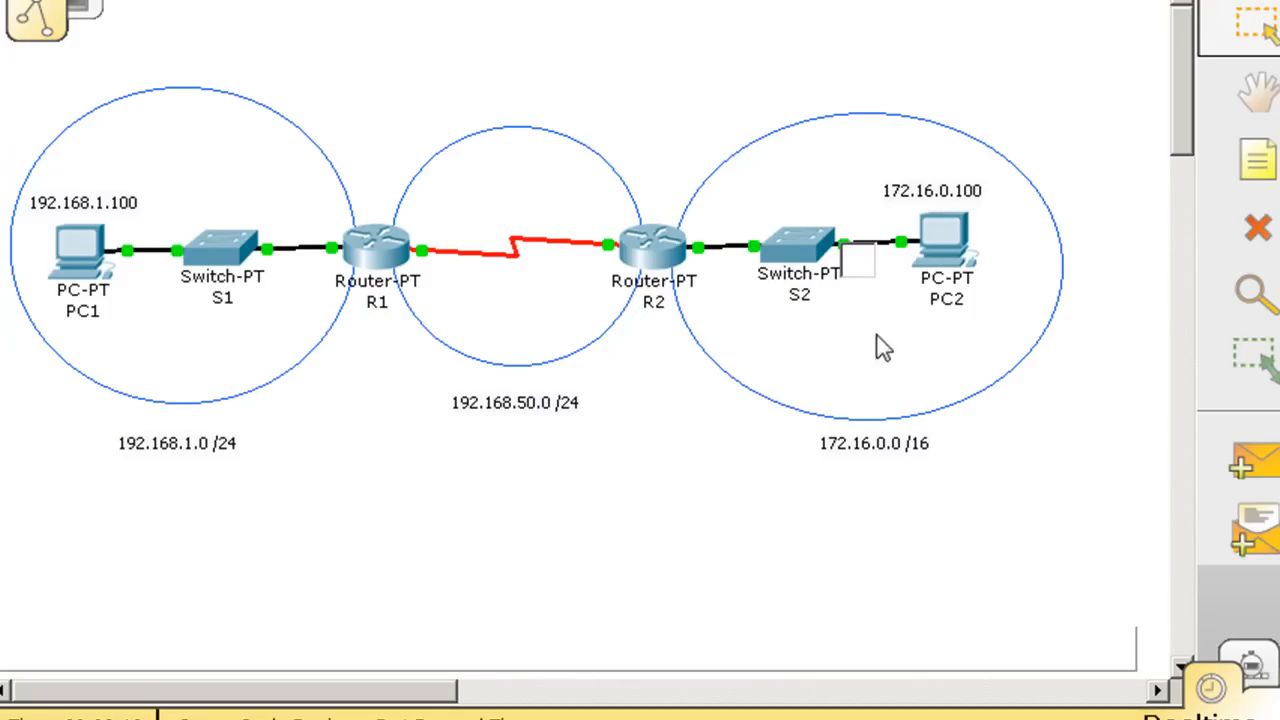
mouse_move(1243, 42)
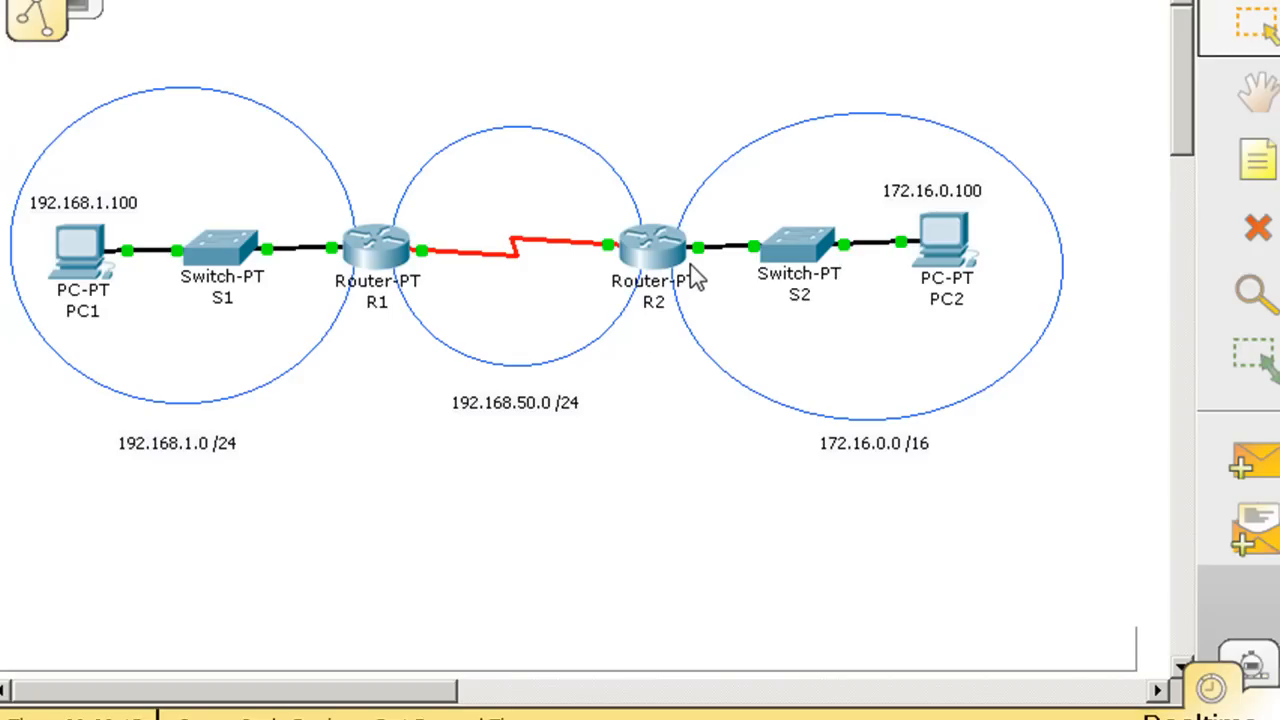
mouse_move(908, 472)
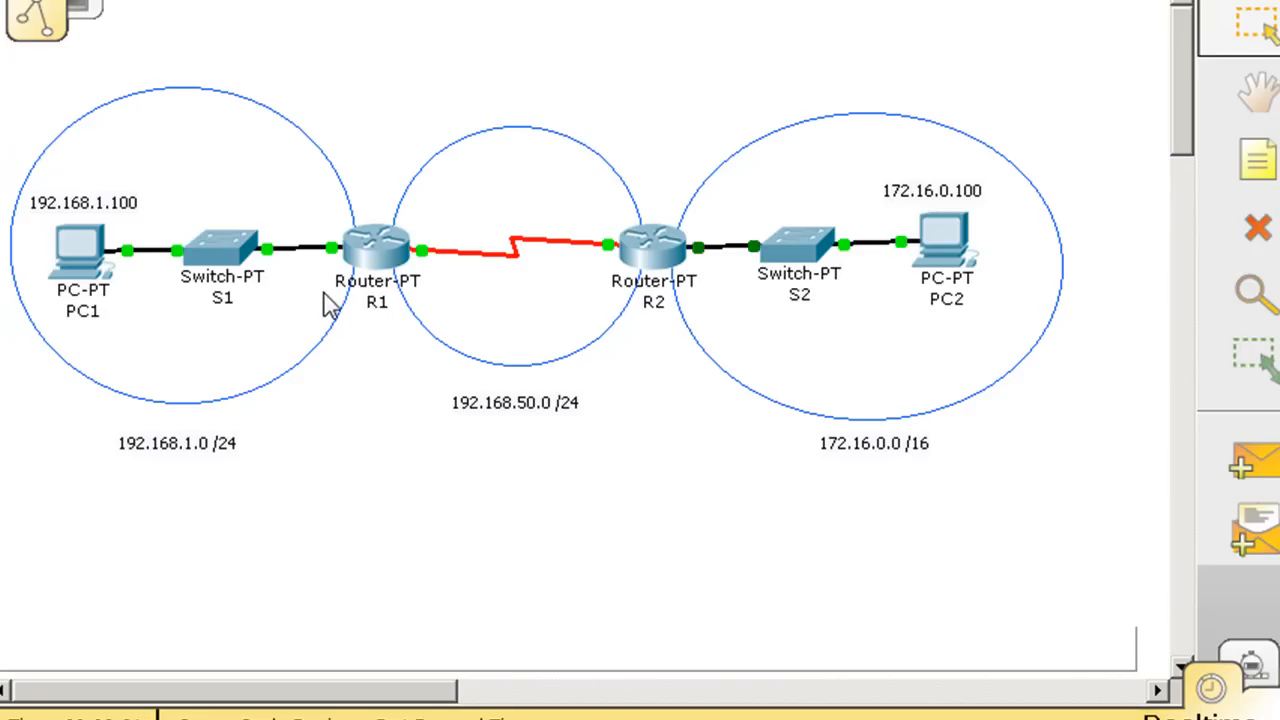
mouse_move(185, 478)
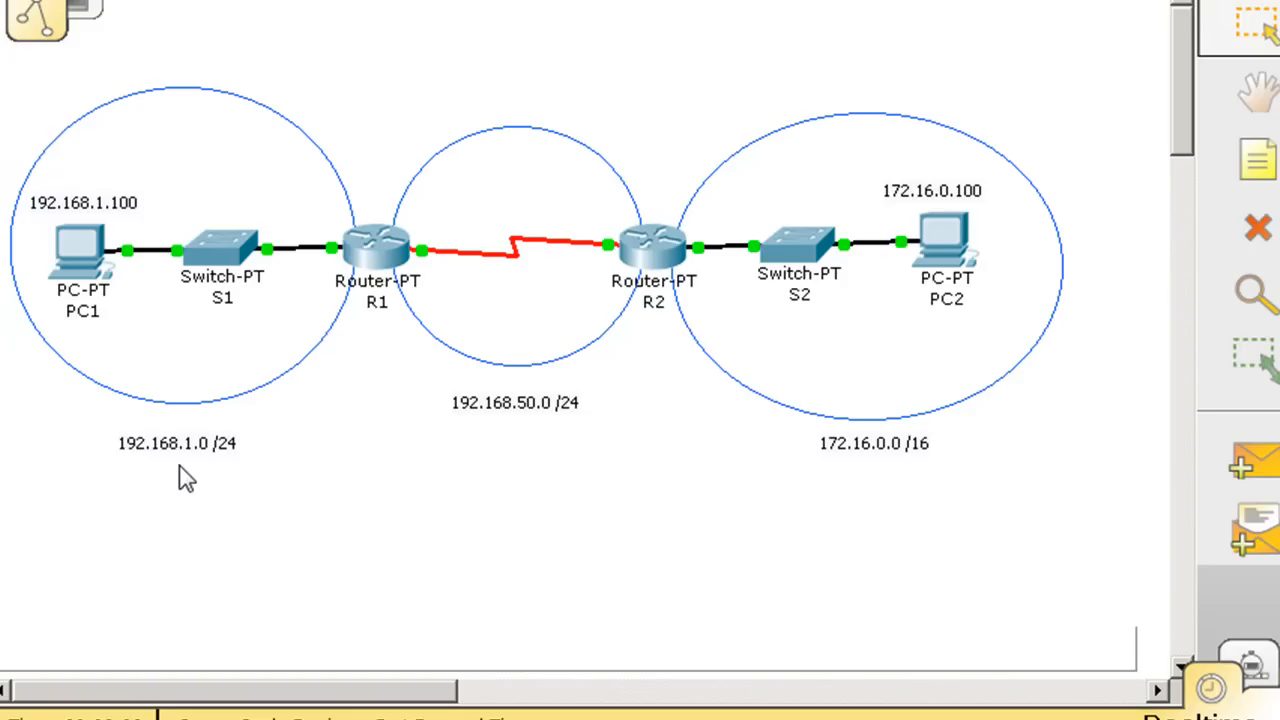
mouse_move(330, 290)
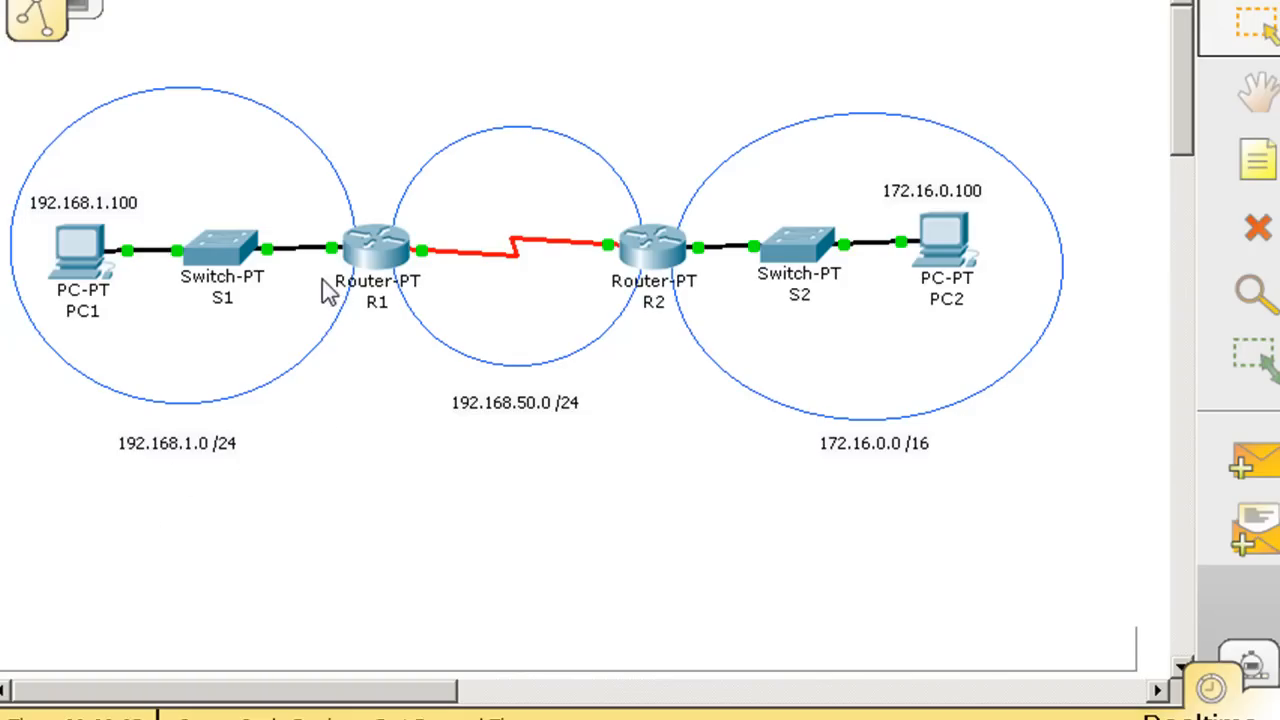
mouse_move(528, 367)
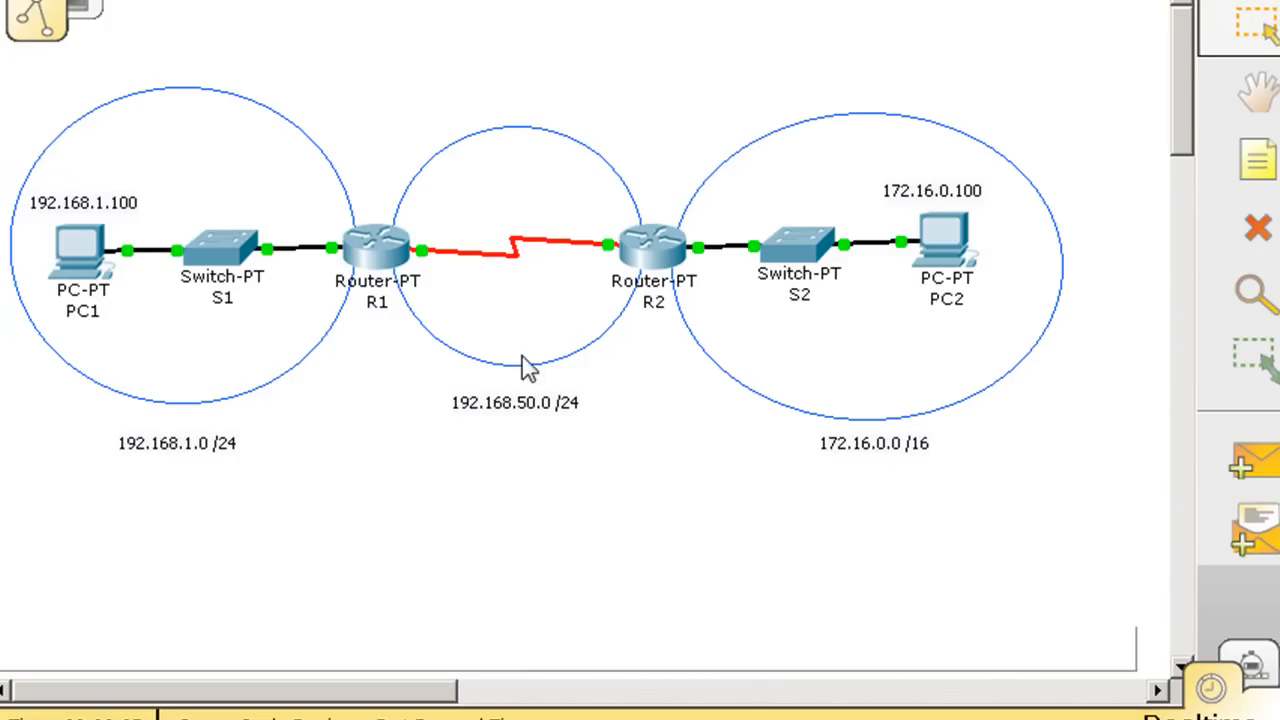
mouse_move(758, 300)
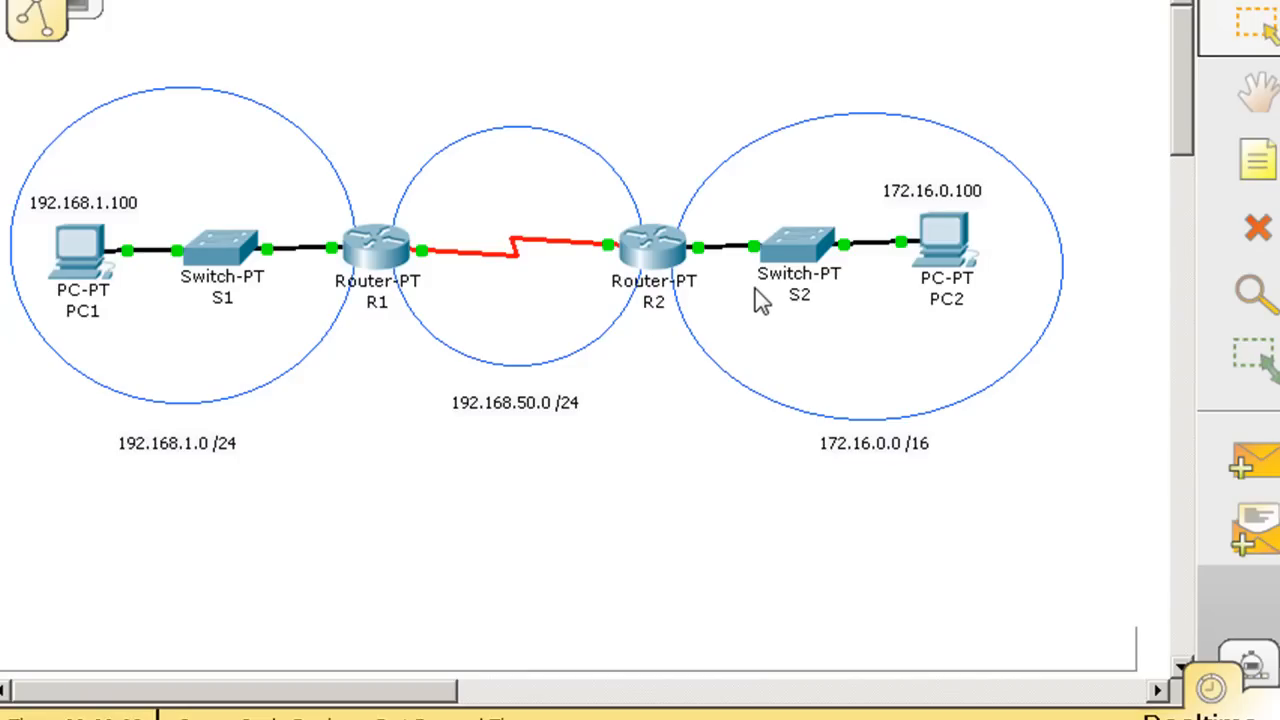
mouse_move(672, 382)
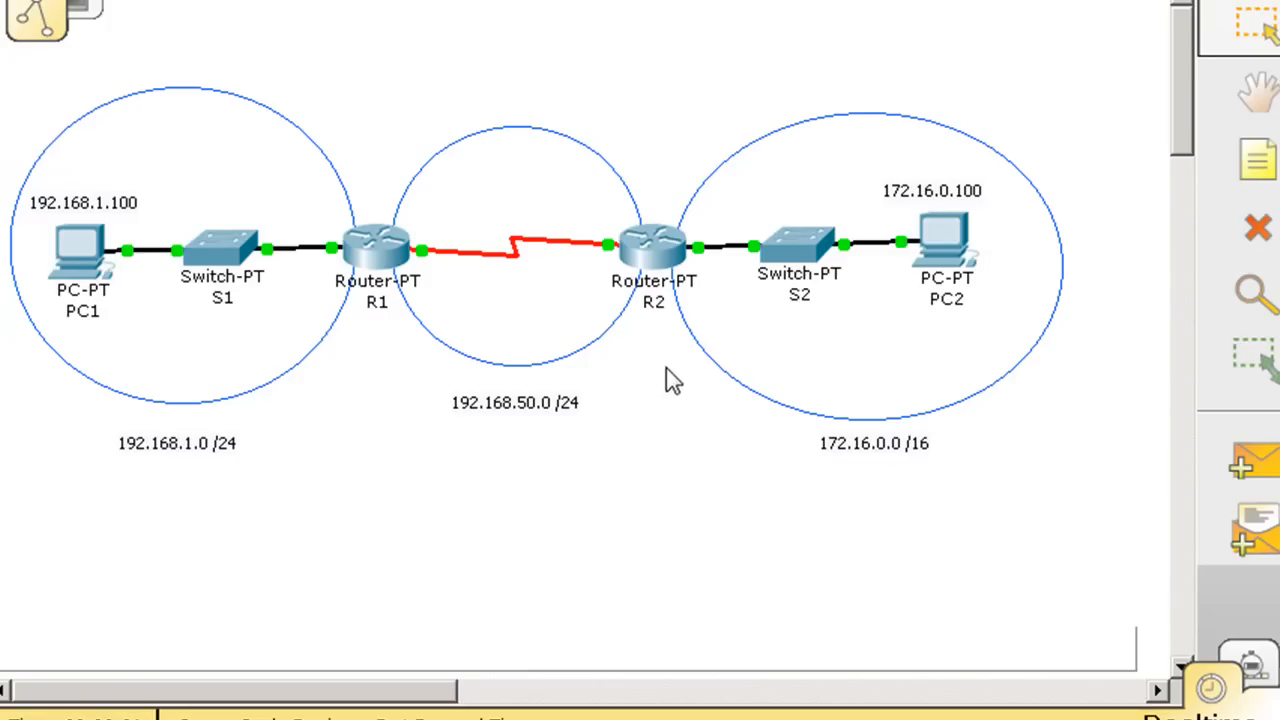
mouse_move(632, 352)
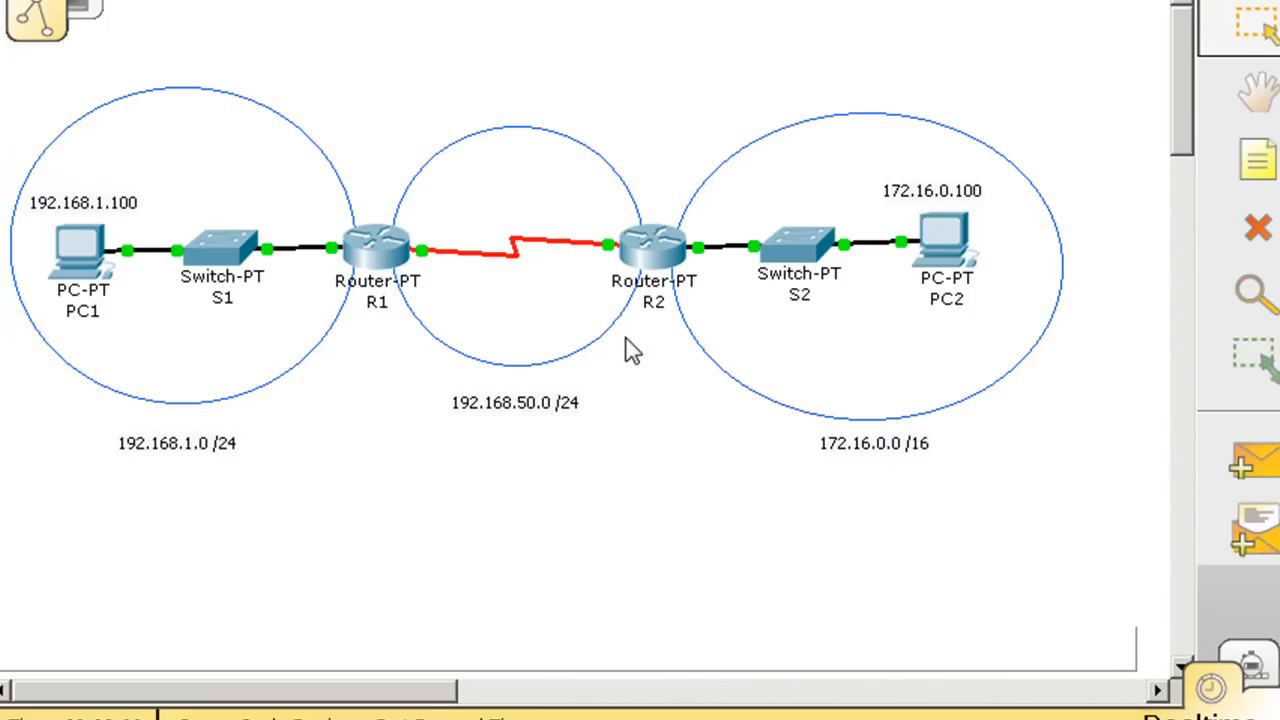
mouse_move(895, 358)
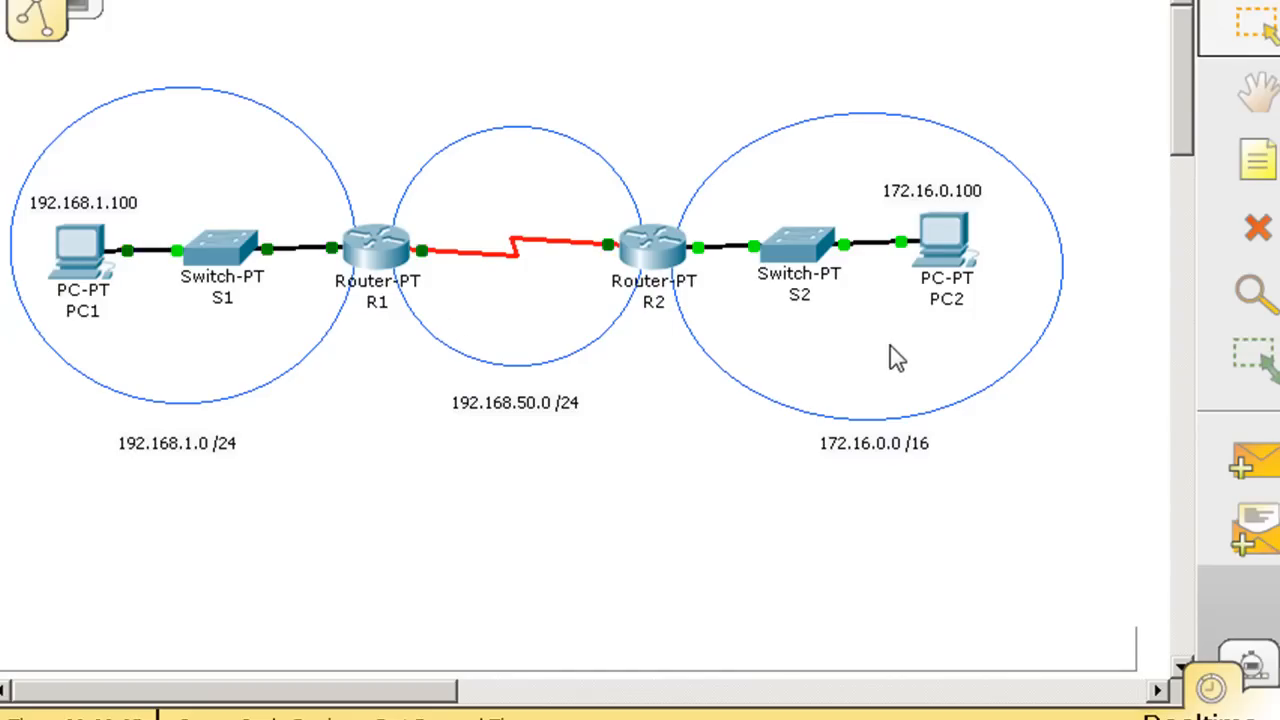
mouse_move(300, 373)
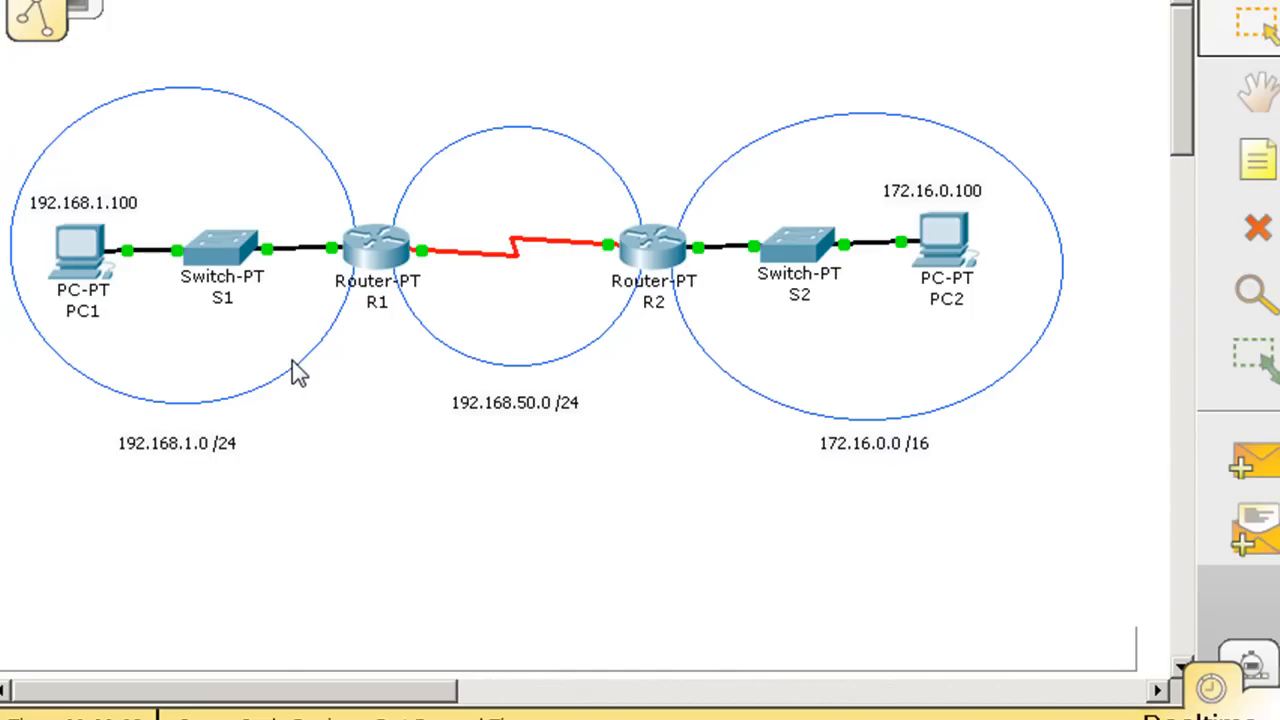
mouse_move(370, 250)
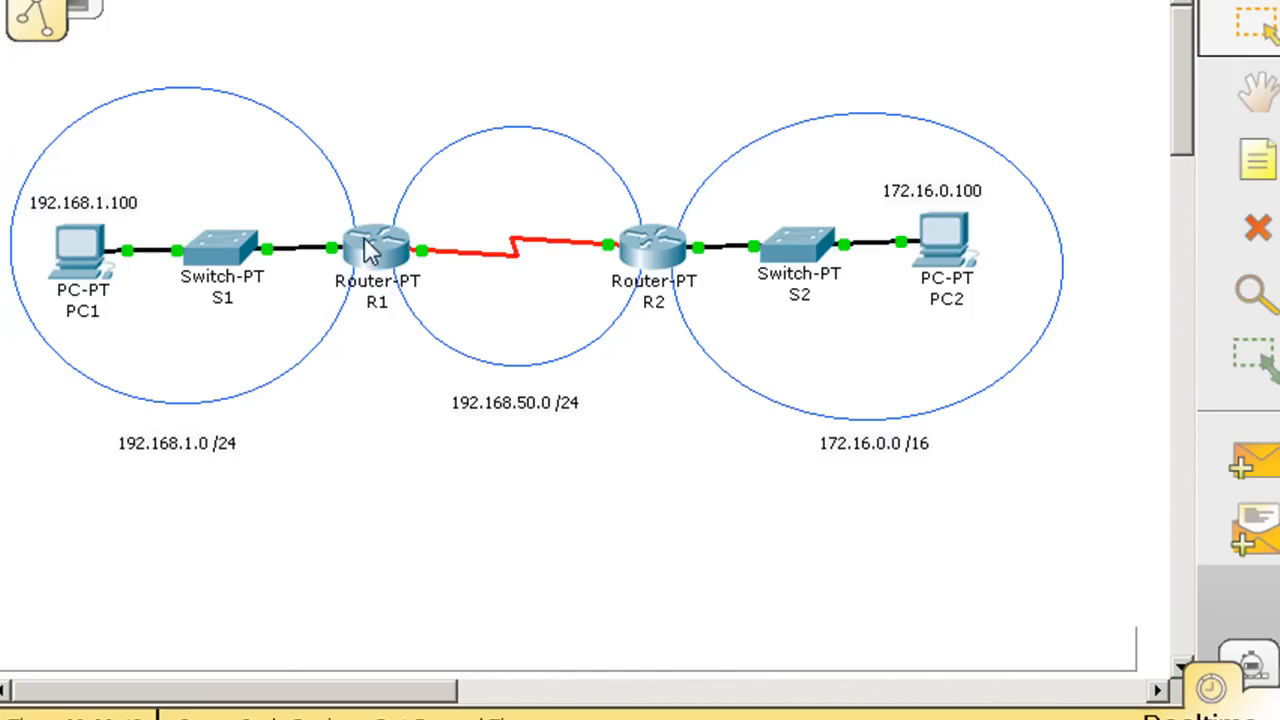
click(377, 245)
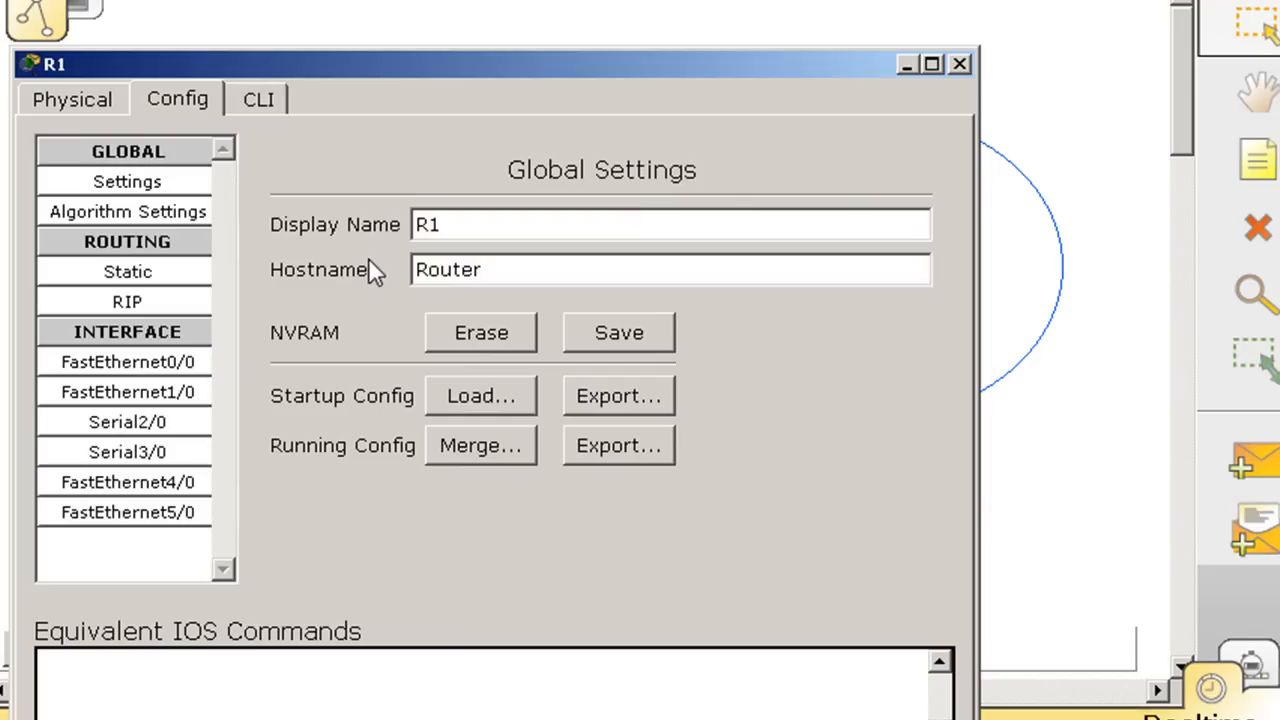
click(258, 98)
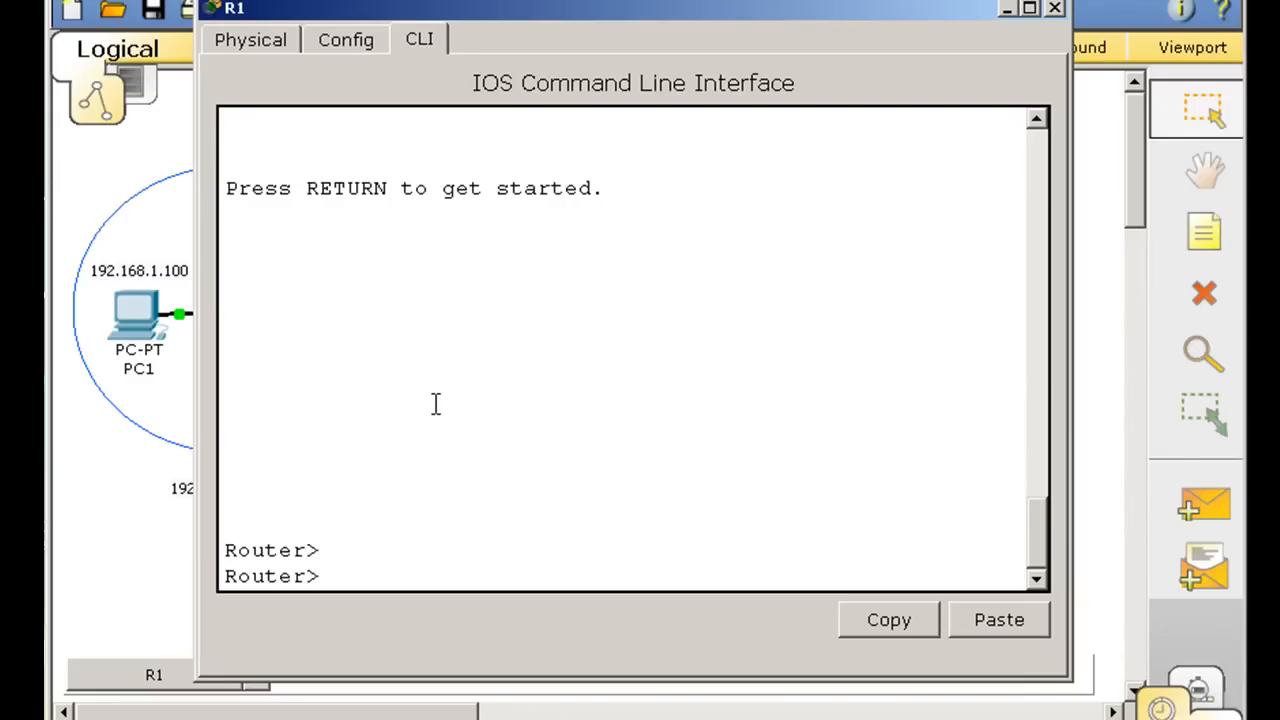
text(ena)
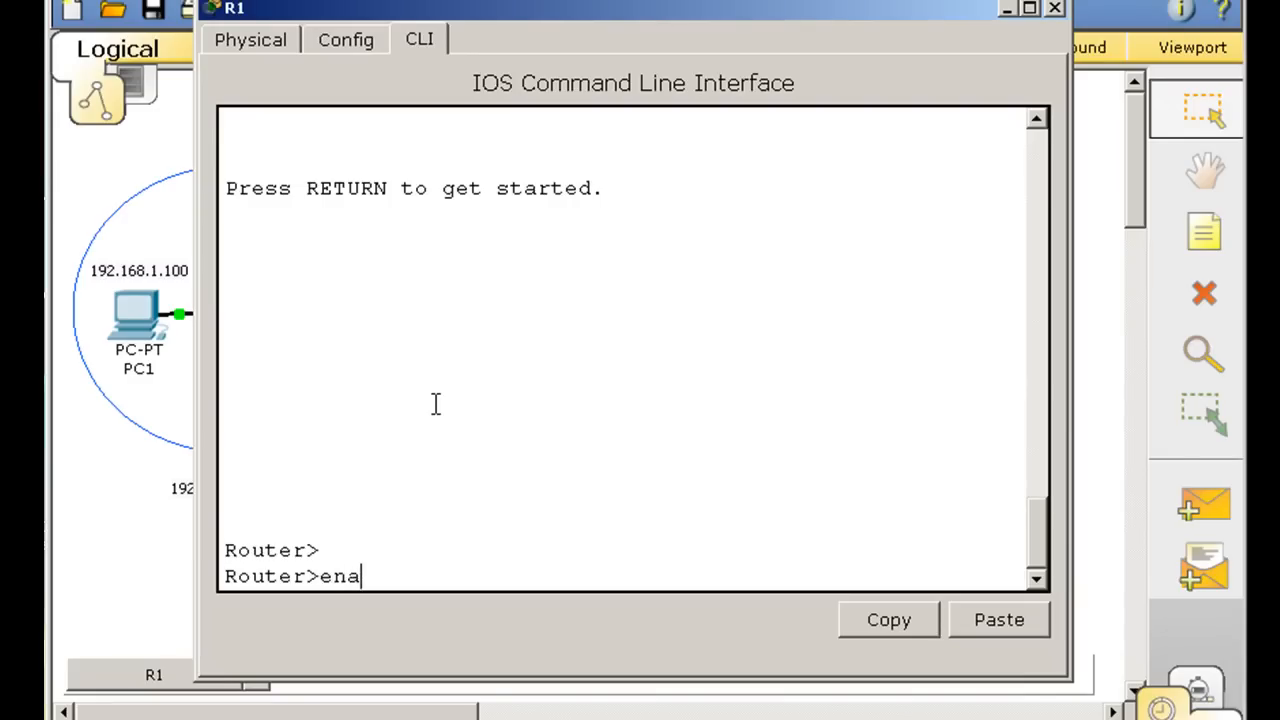
key(enter)
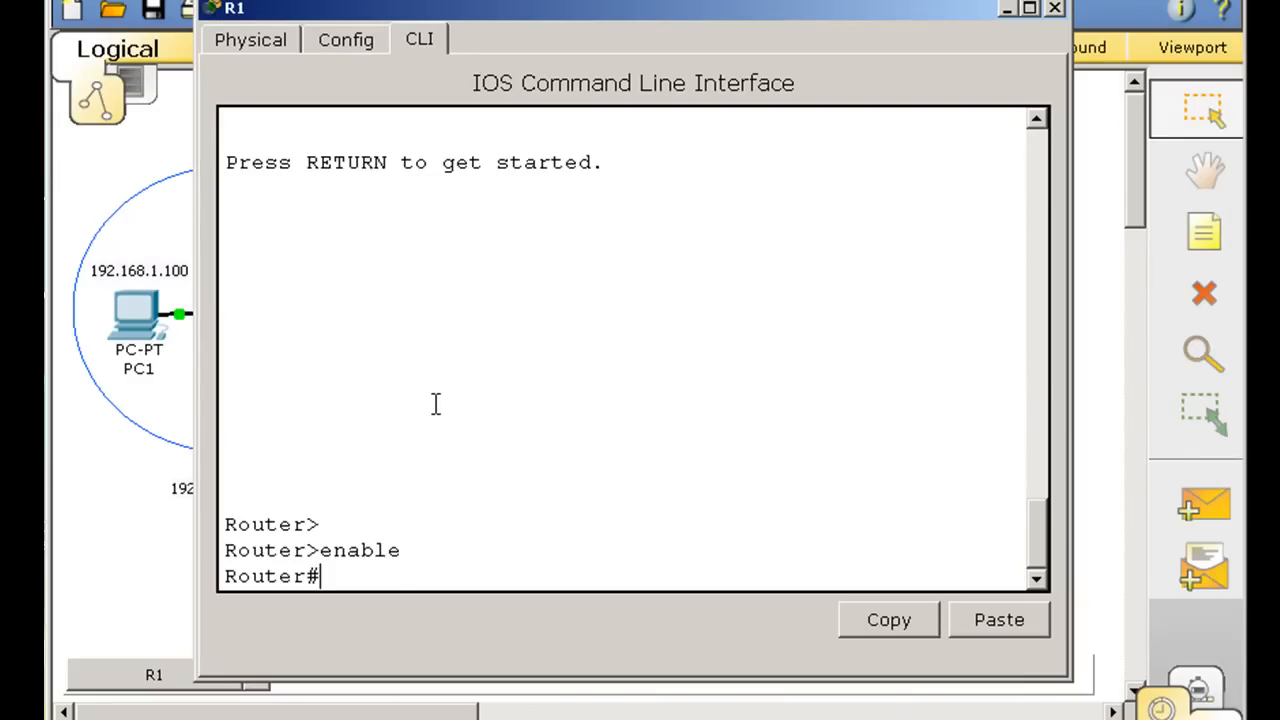
text(show ip)
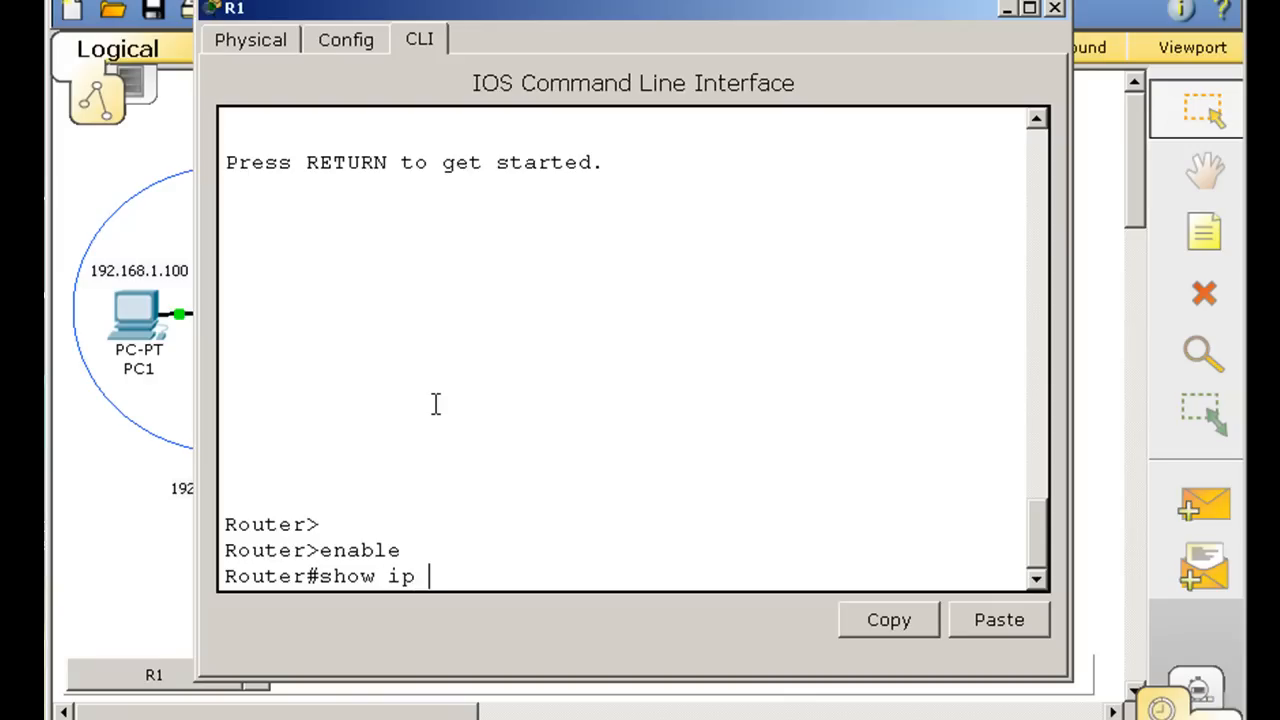
text(route)
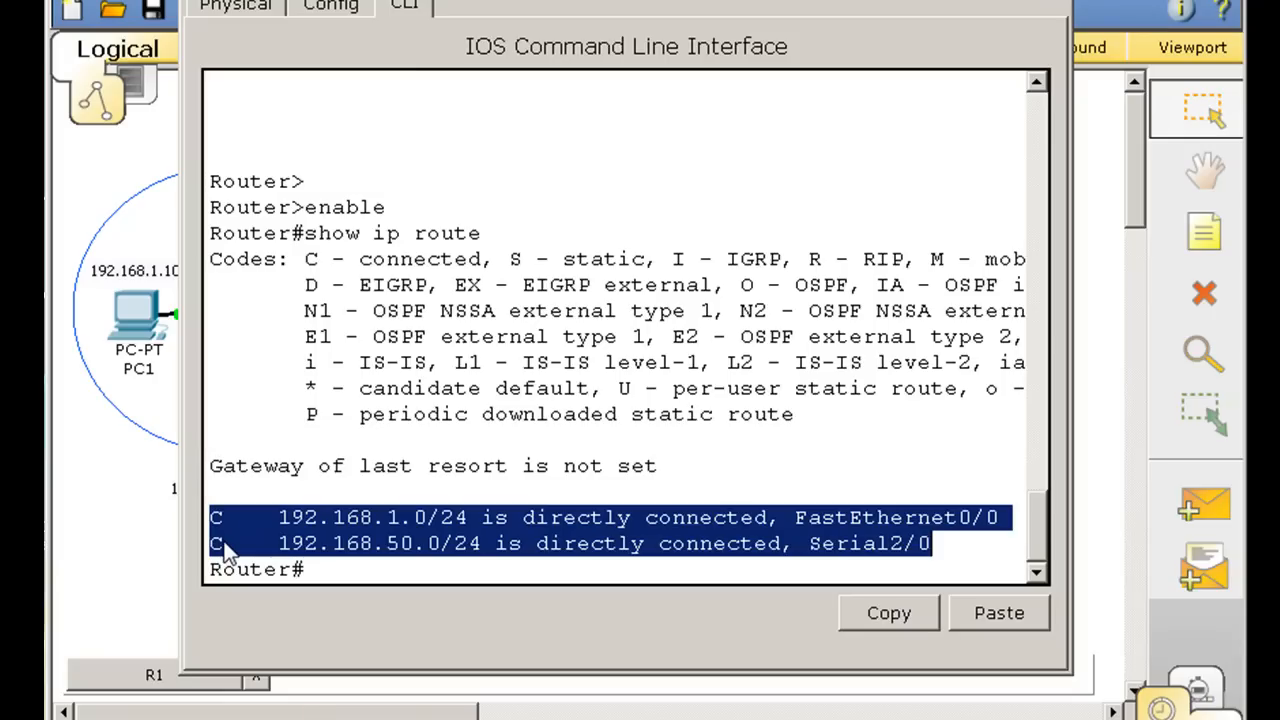
mouse_move(308, 543)
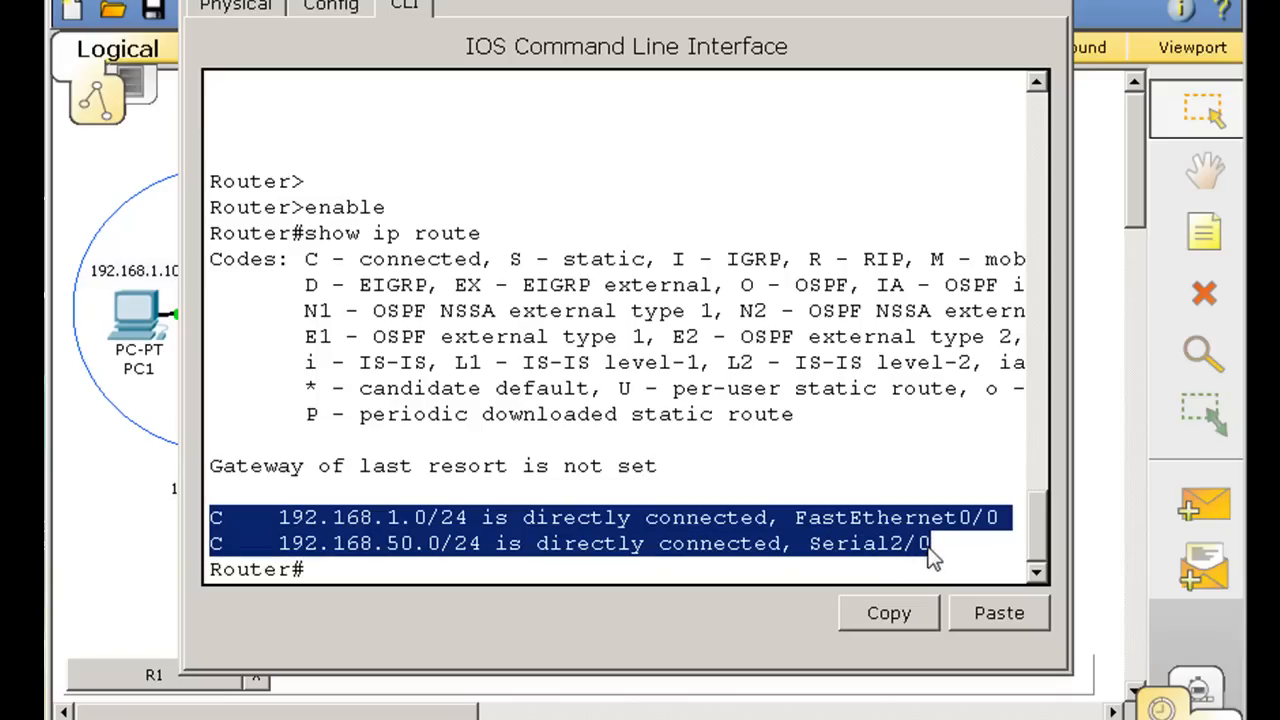
mouse_move(455, 567)
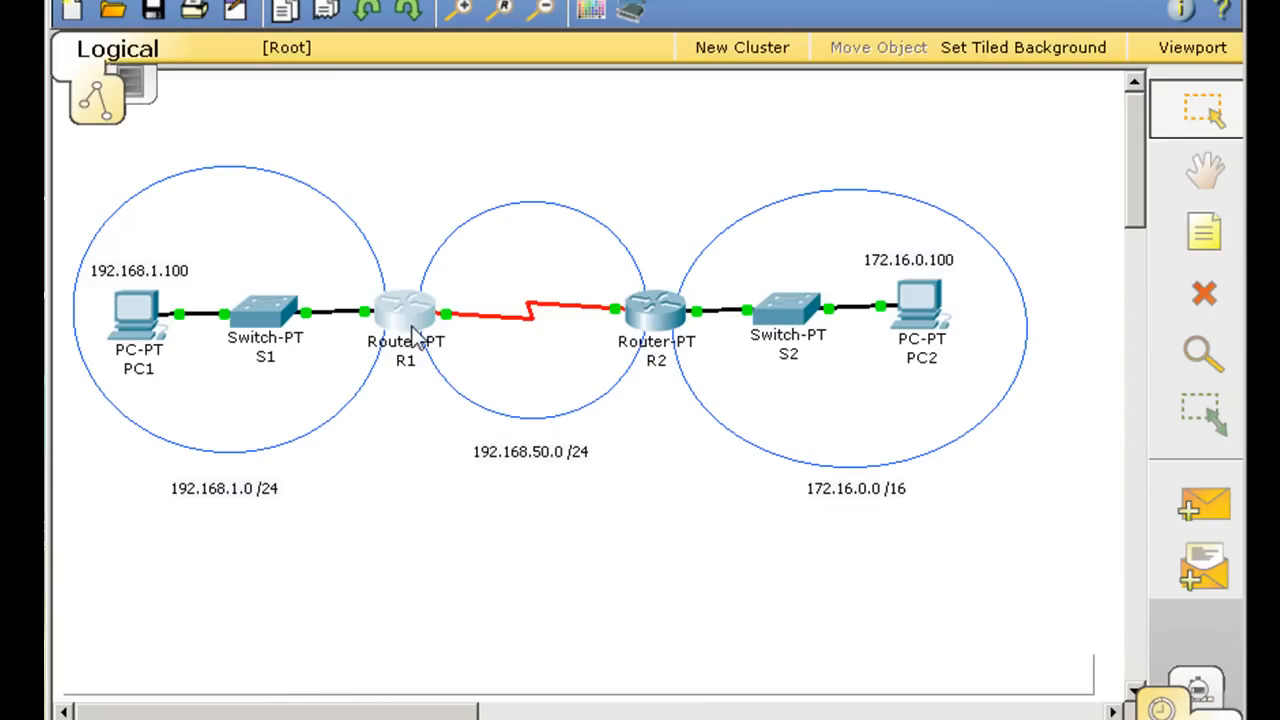
mouse_move(443, 322)
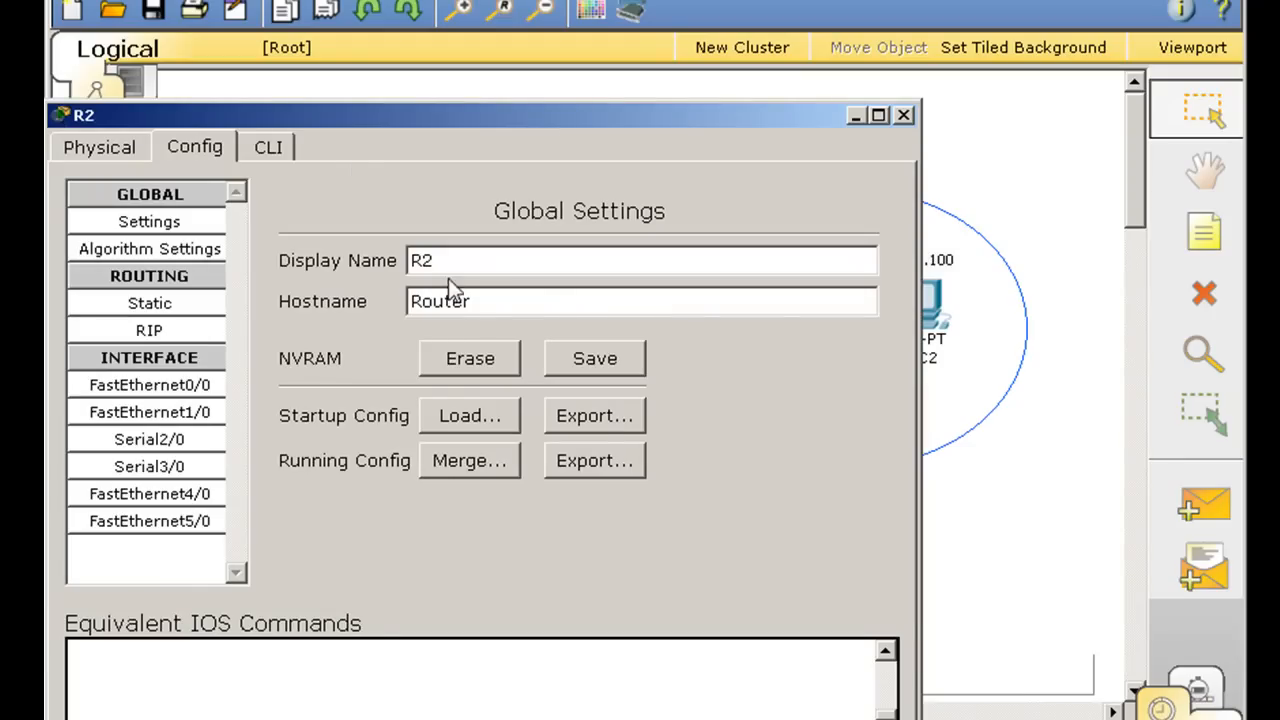
- Run enable and show ip route on R2, then close R2's window
click(267, 147)
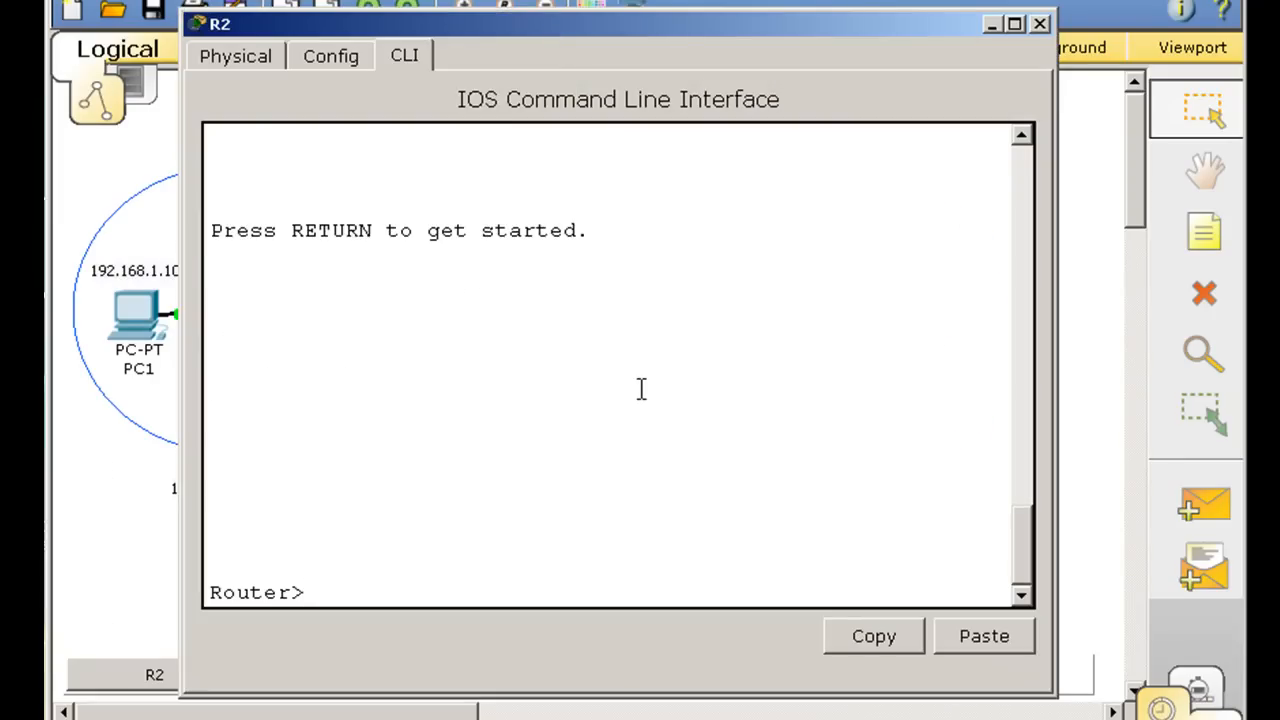
text(enable)
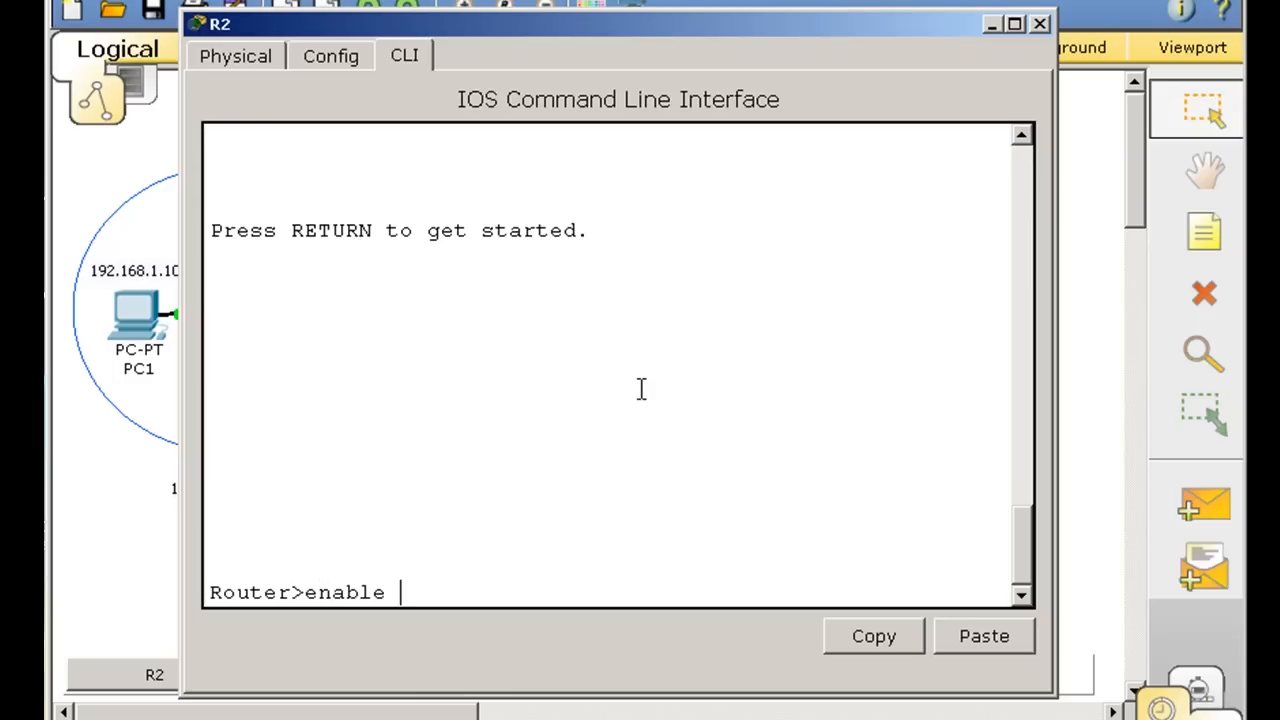
text(show)
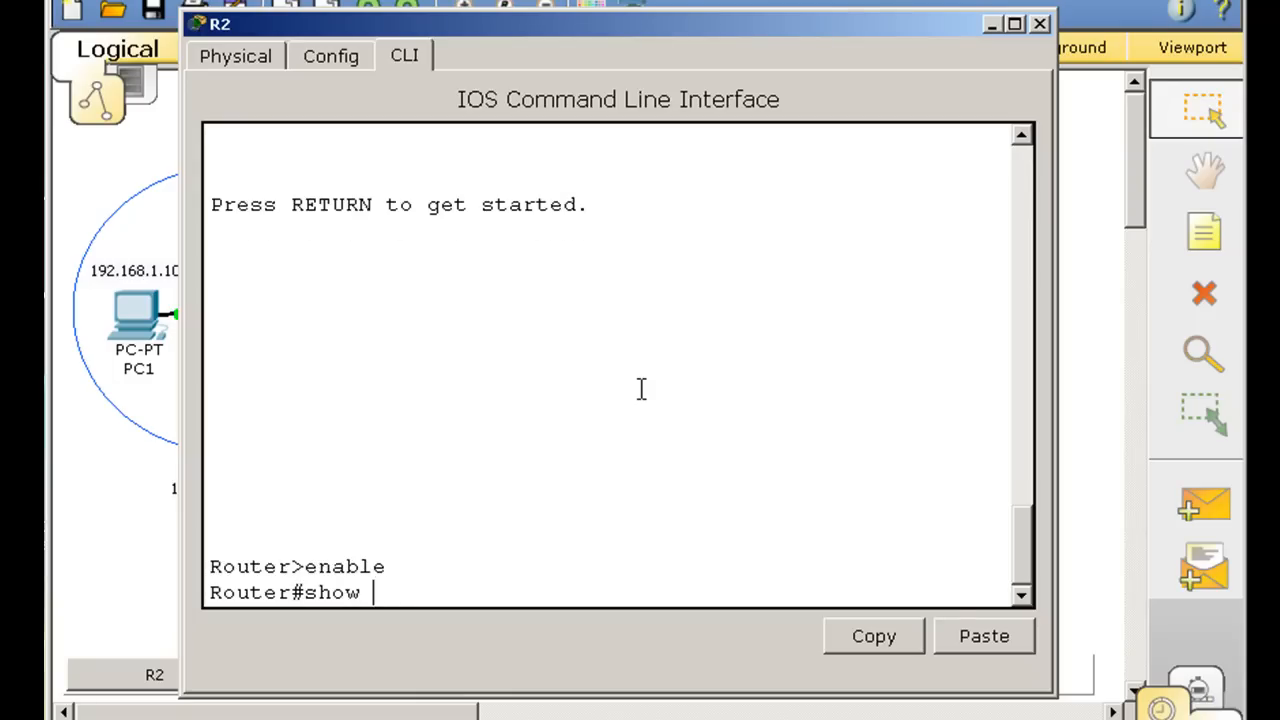
text(ip route)
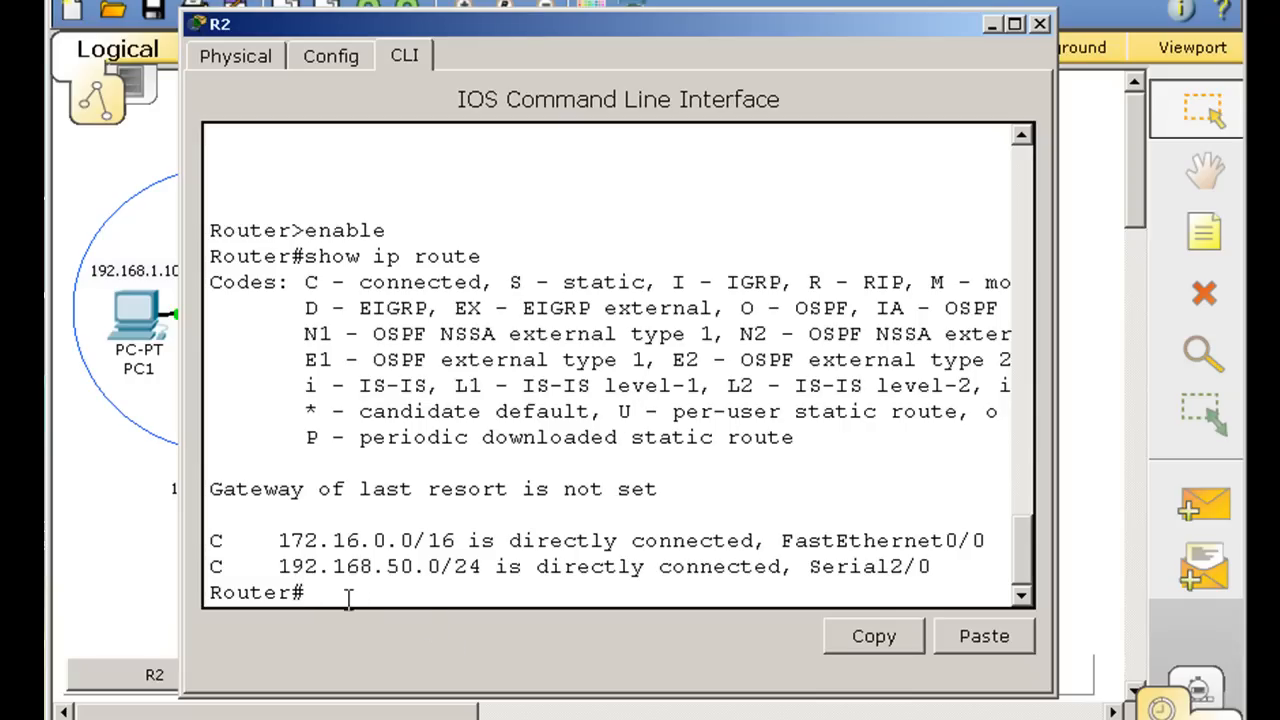
mouse_move(560, 598)
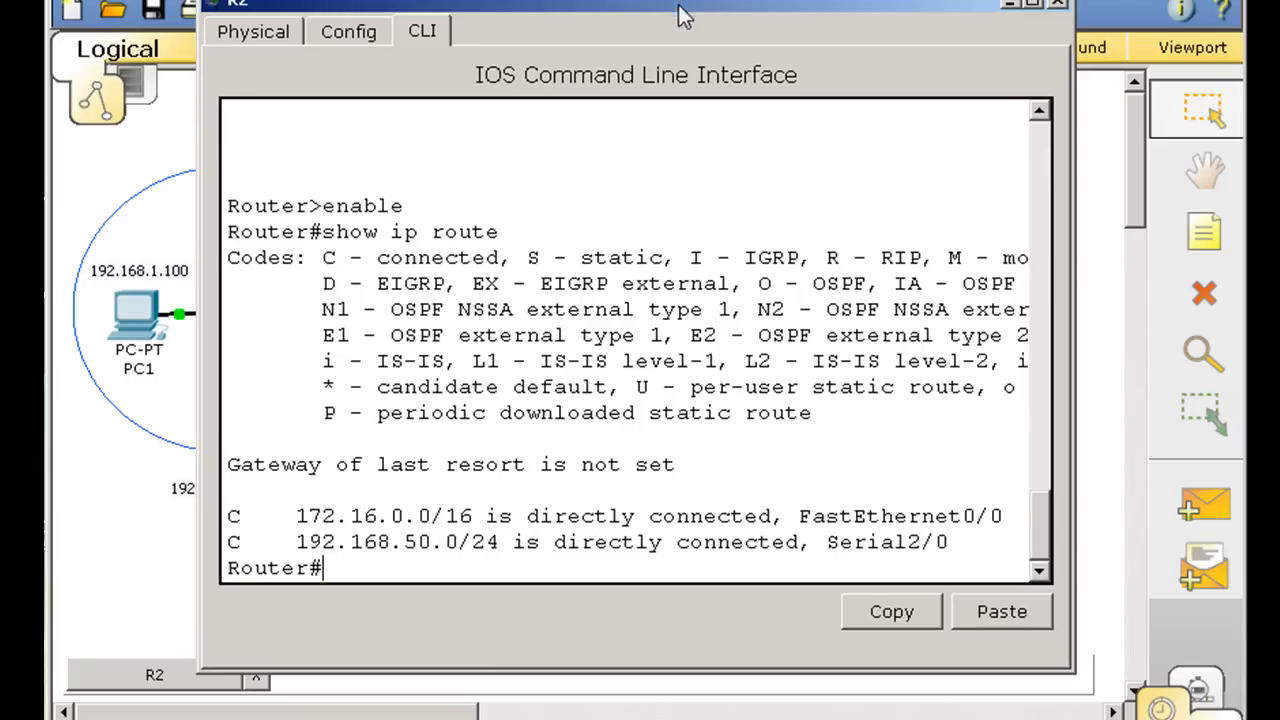
mouse_move(528, 557)
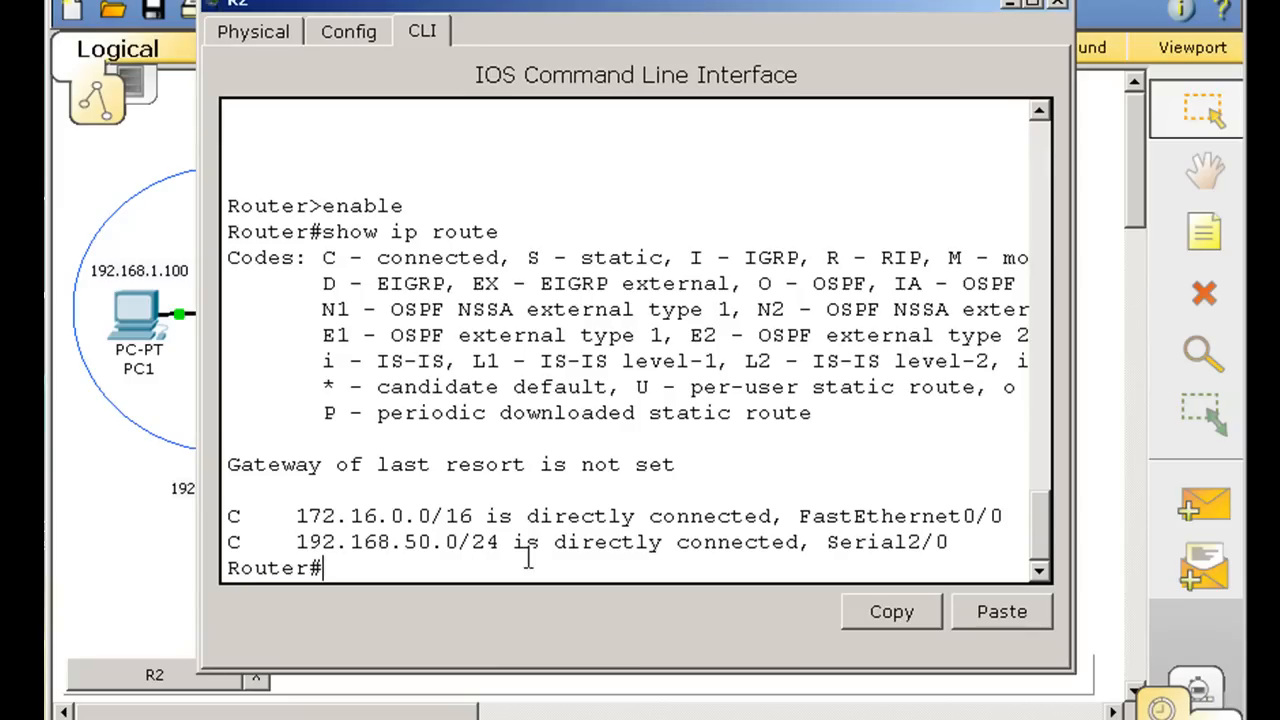
click(1057, 6)
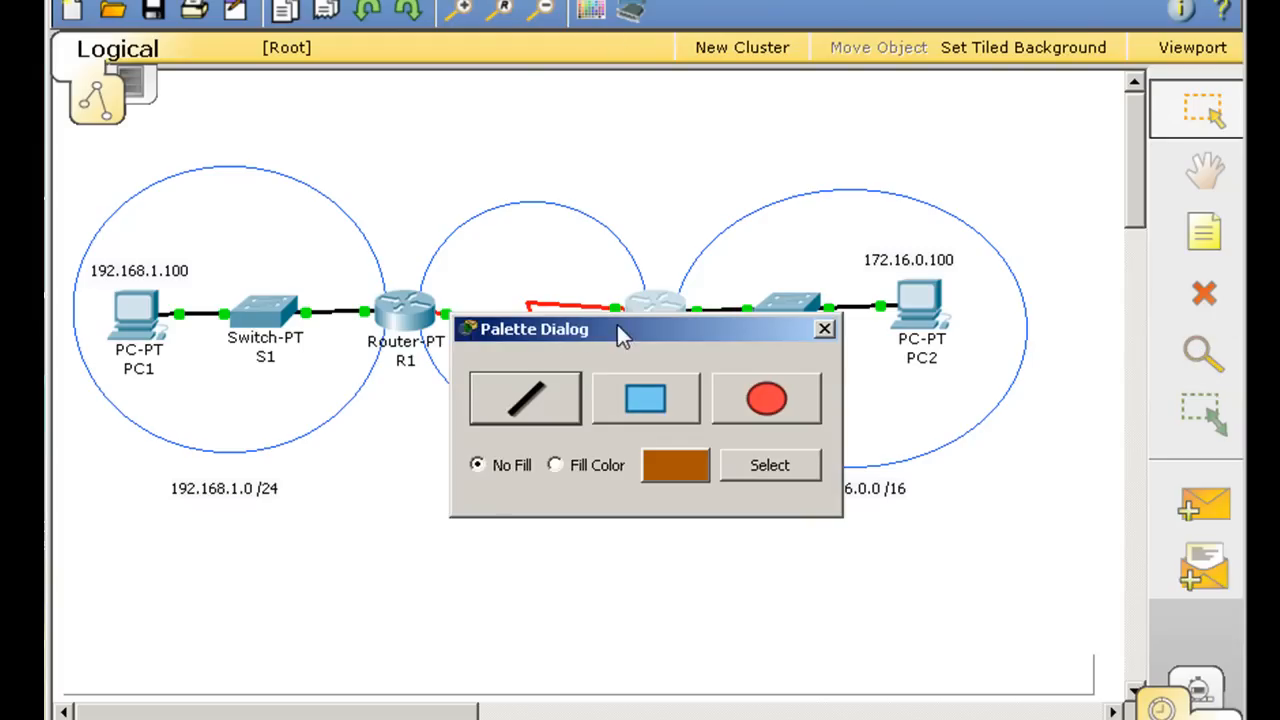
- Erase the large brown ellipse shapes from the canvas
click(824, 329)
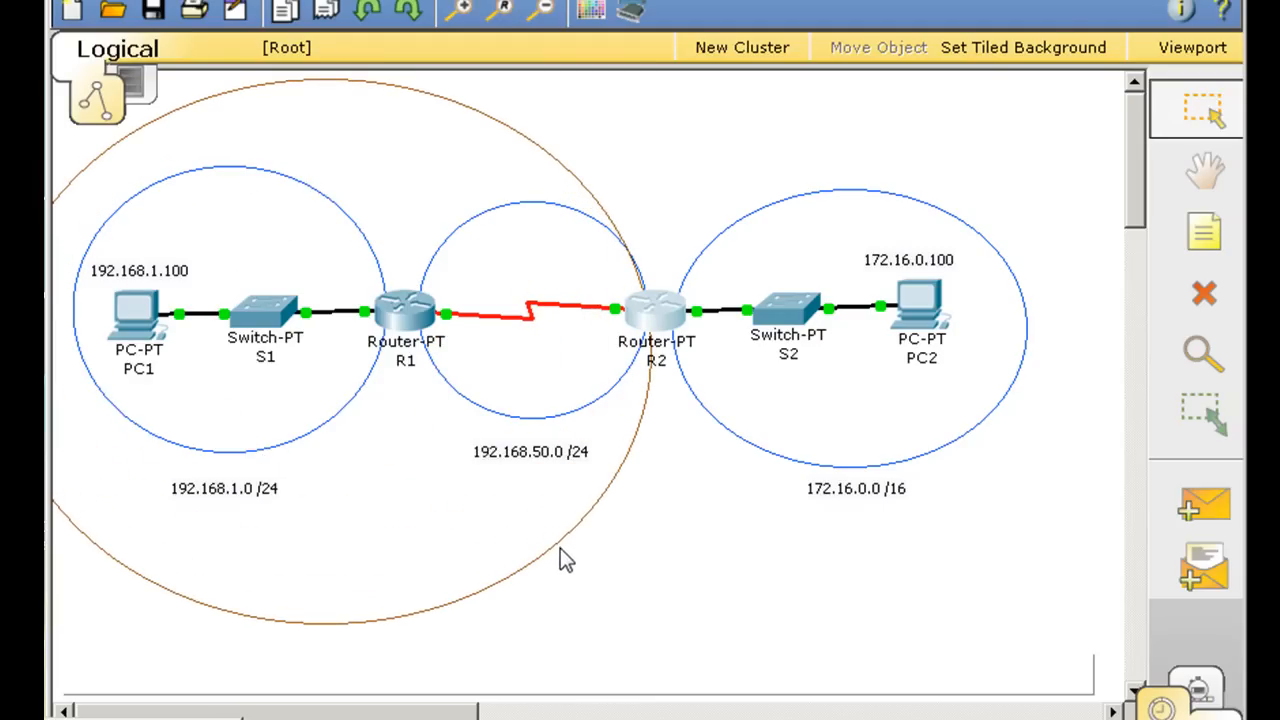
mouse_move(1145, 285)
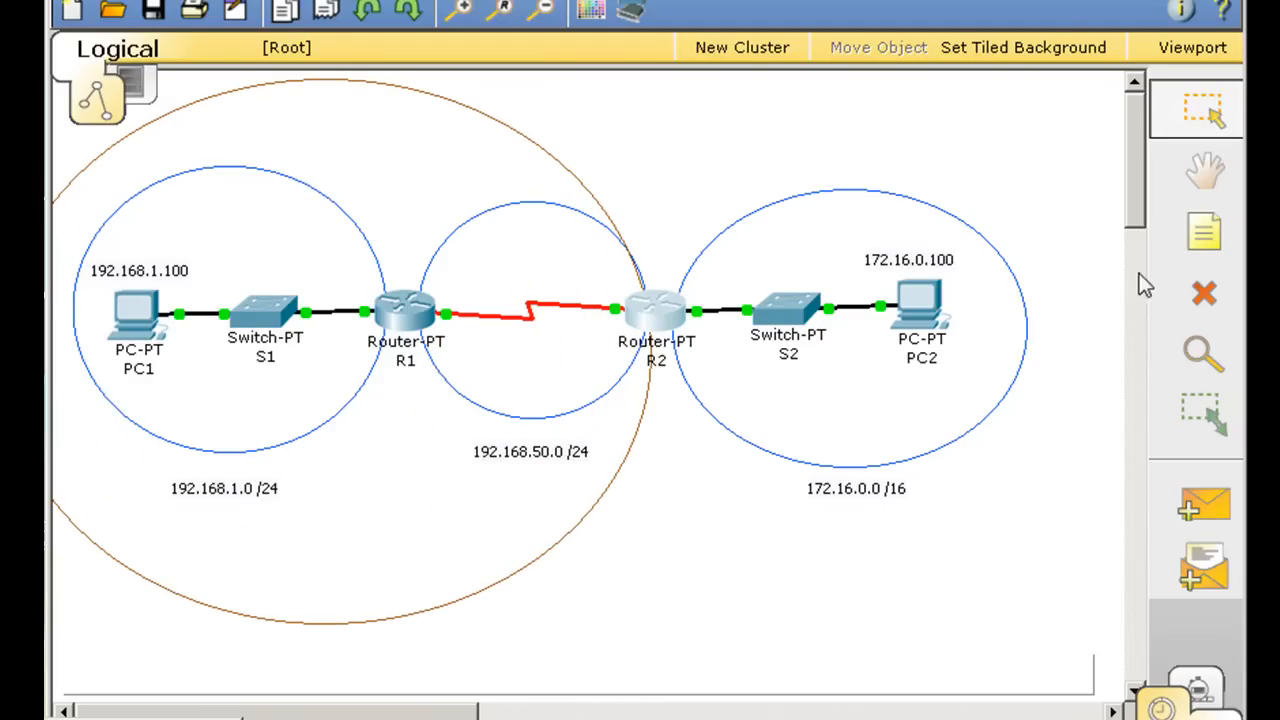
click(1204, 292)
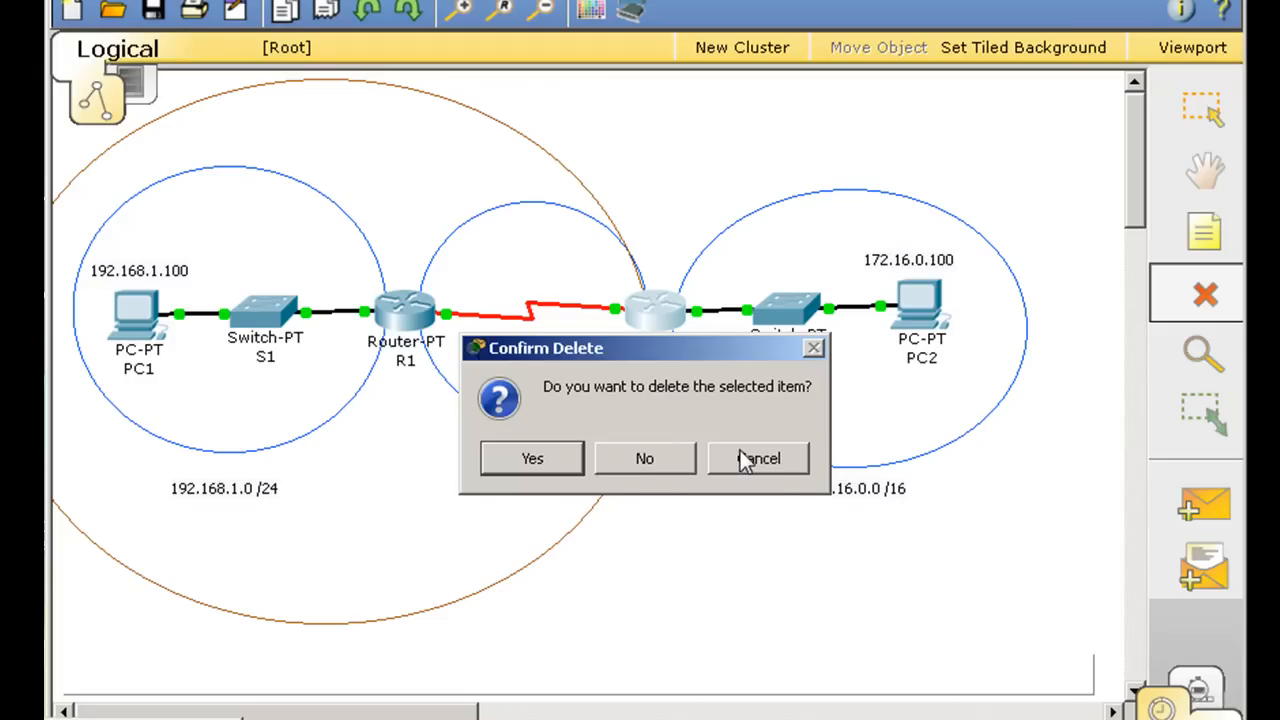
click(758, 458)
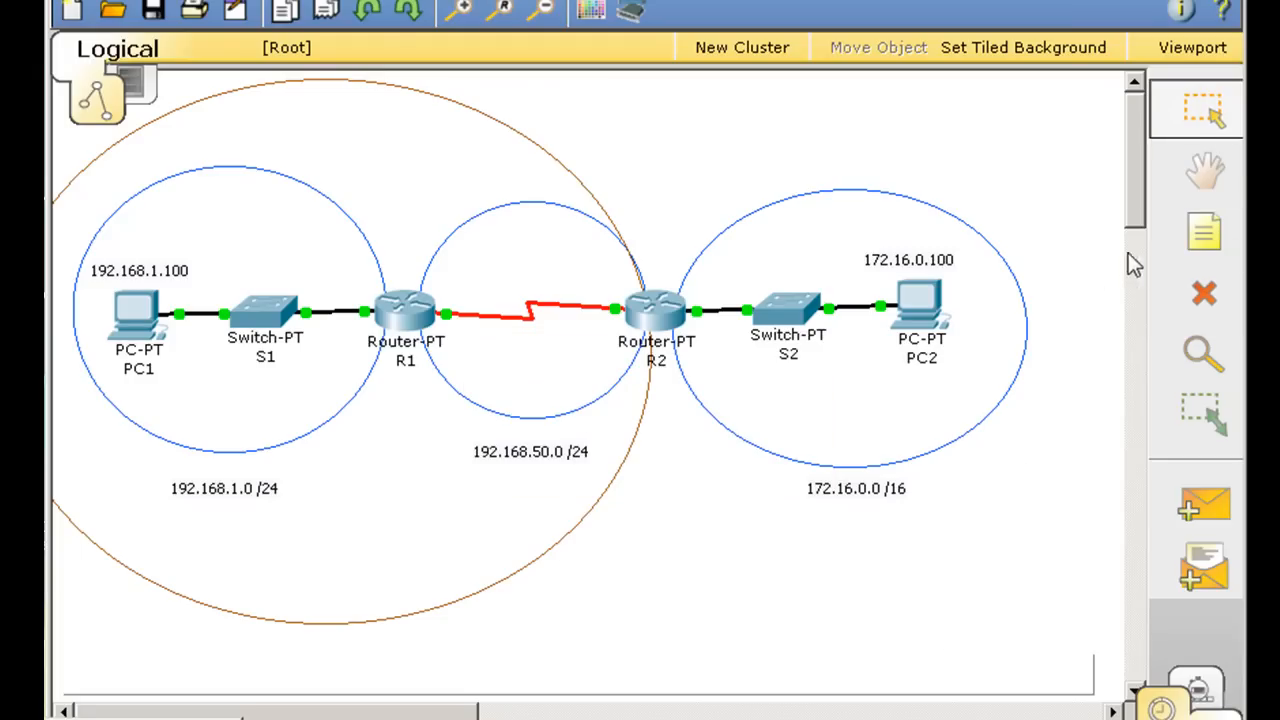
click(1204, 293)
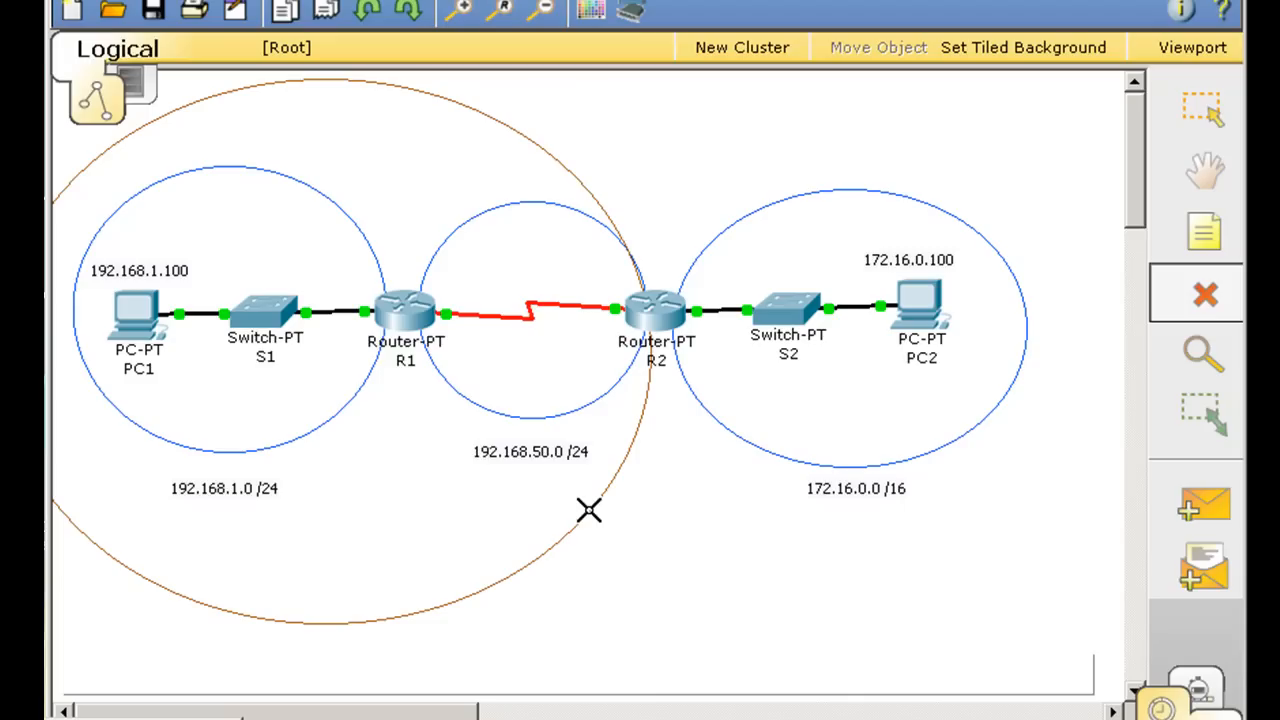
click(1204, 108)
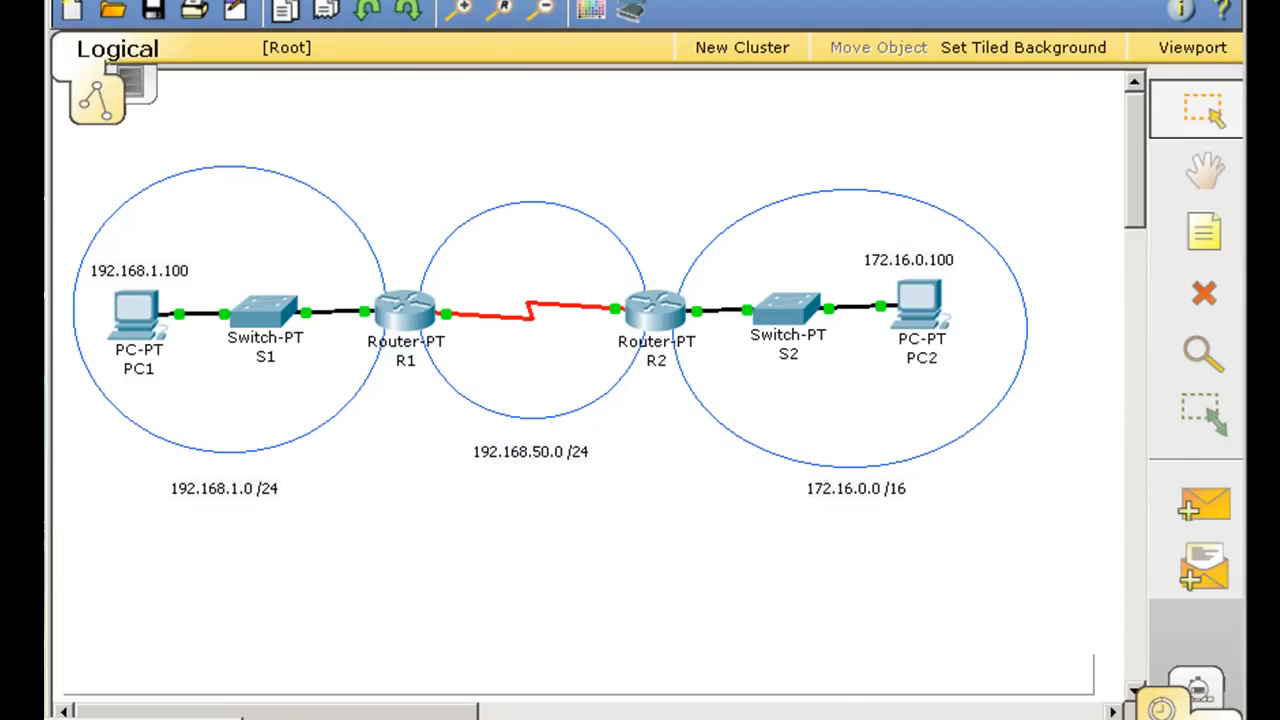
mouse_move(655, 388)
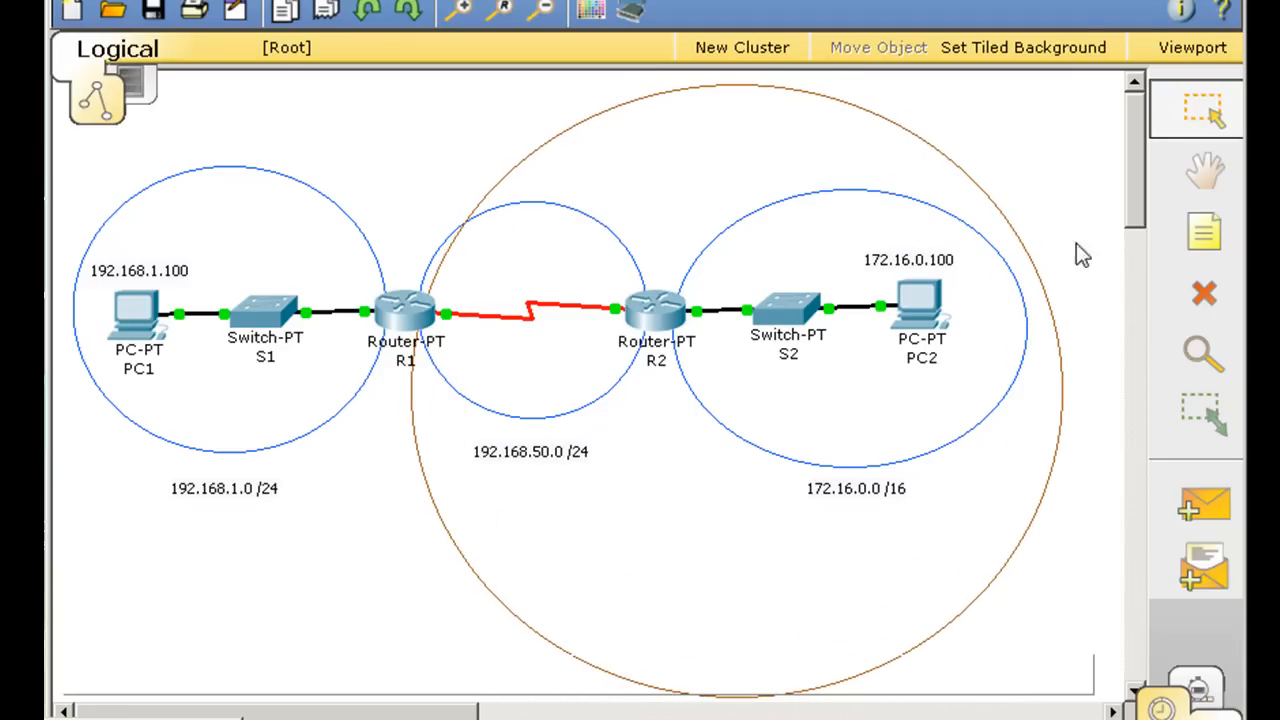
click(1204, 293)
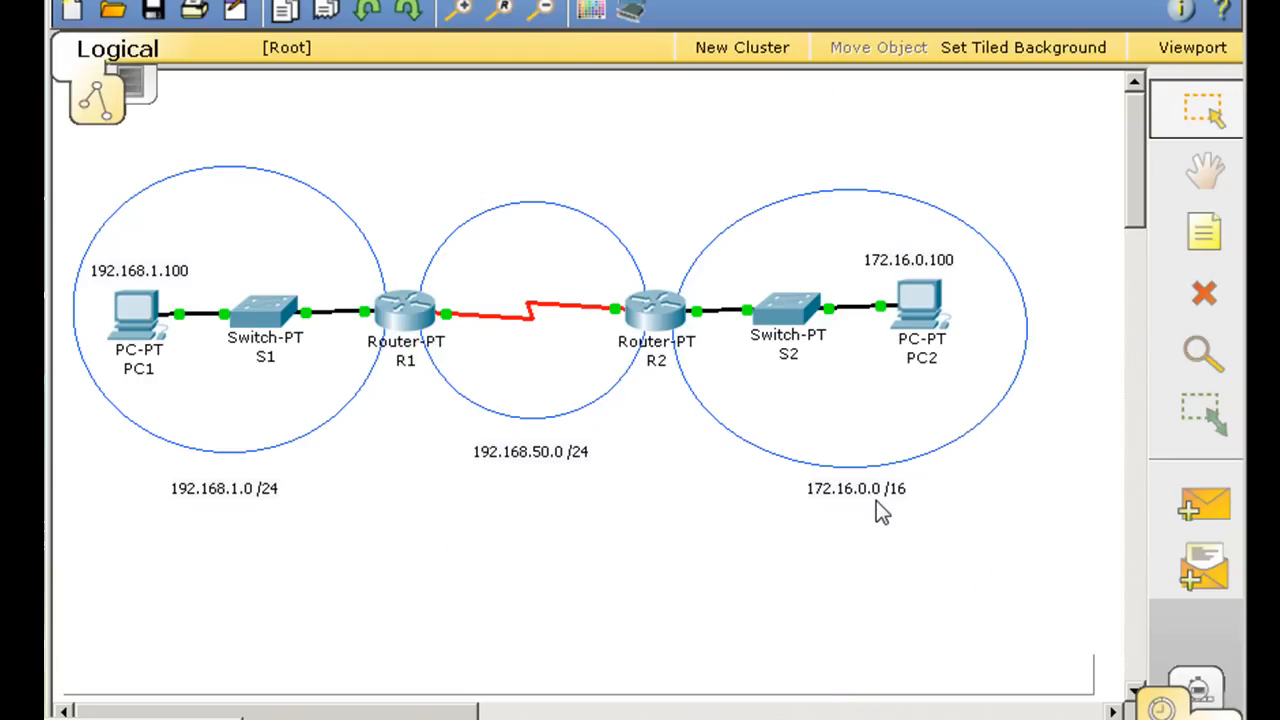
mouse_move(178, 448)
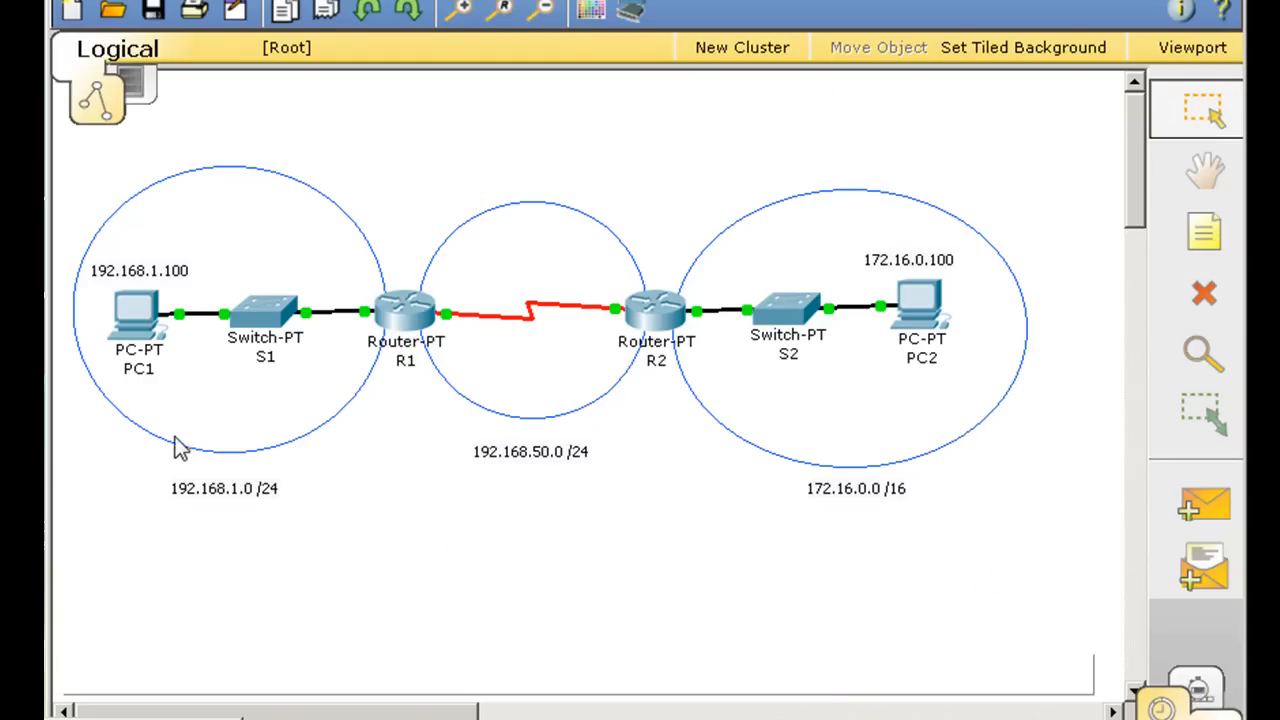
mouse_move(138, 310)
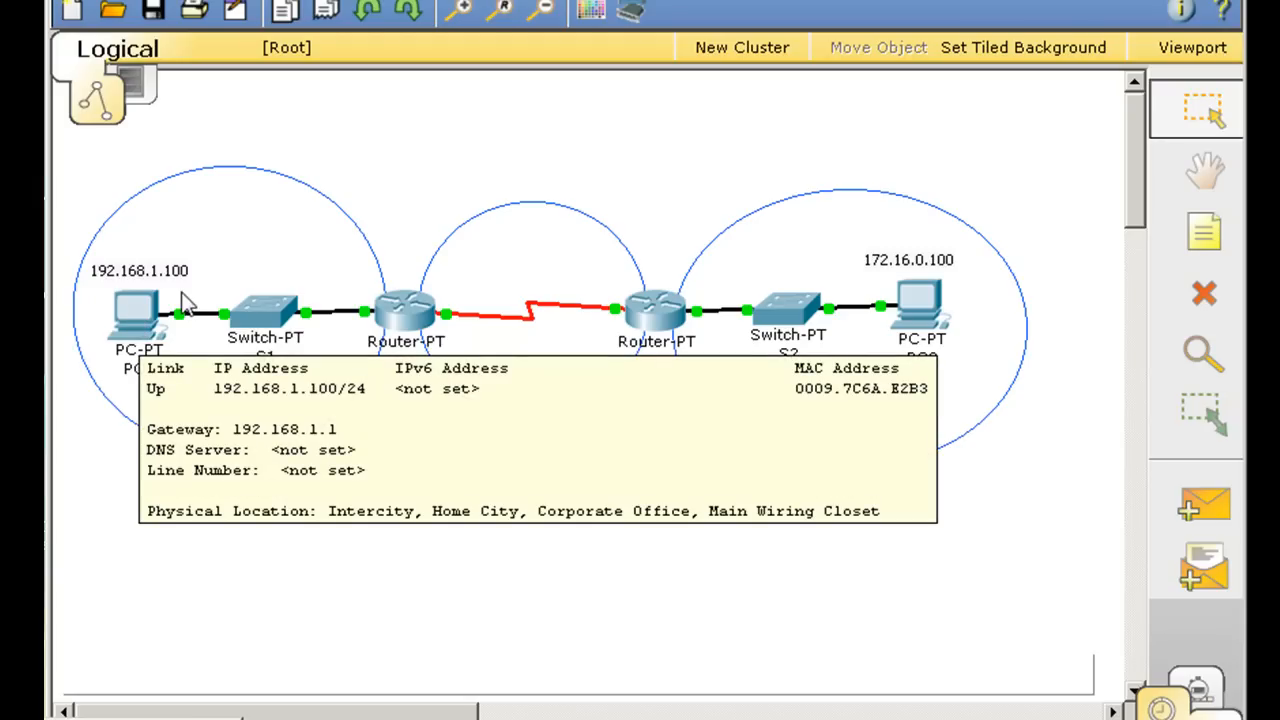
mouse_move(1045, 403)
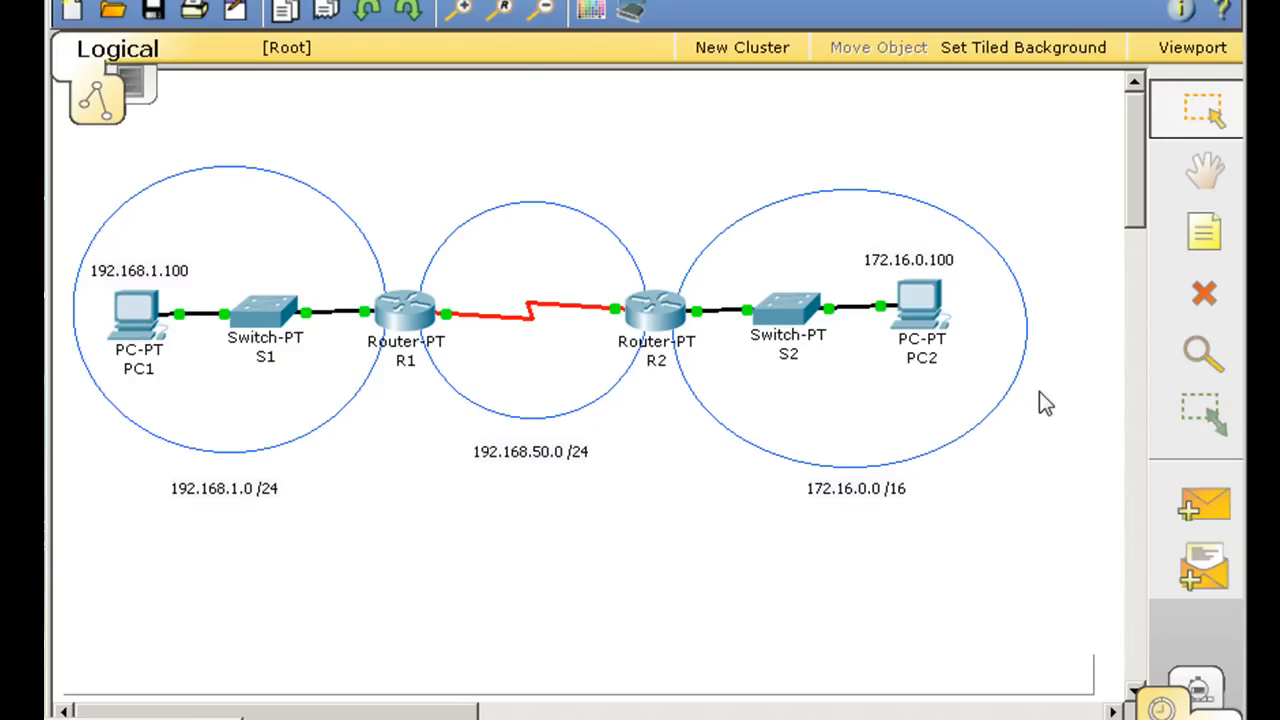
mouse_move(417, 500)
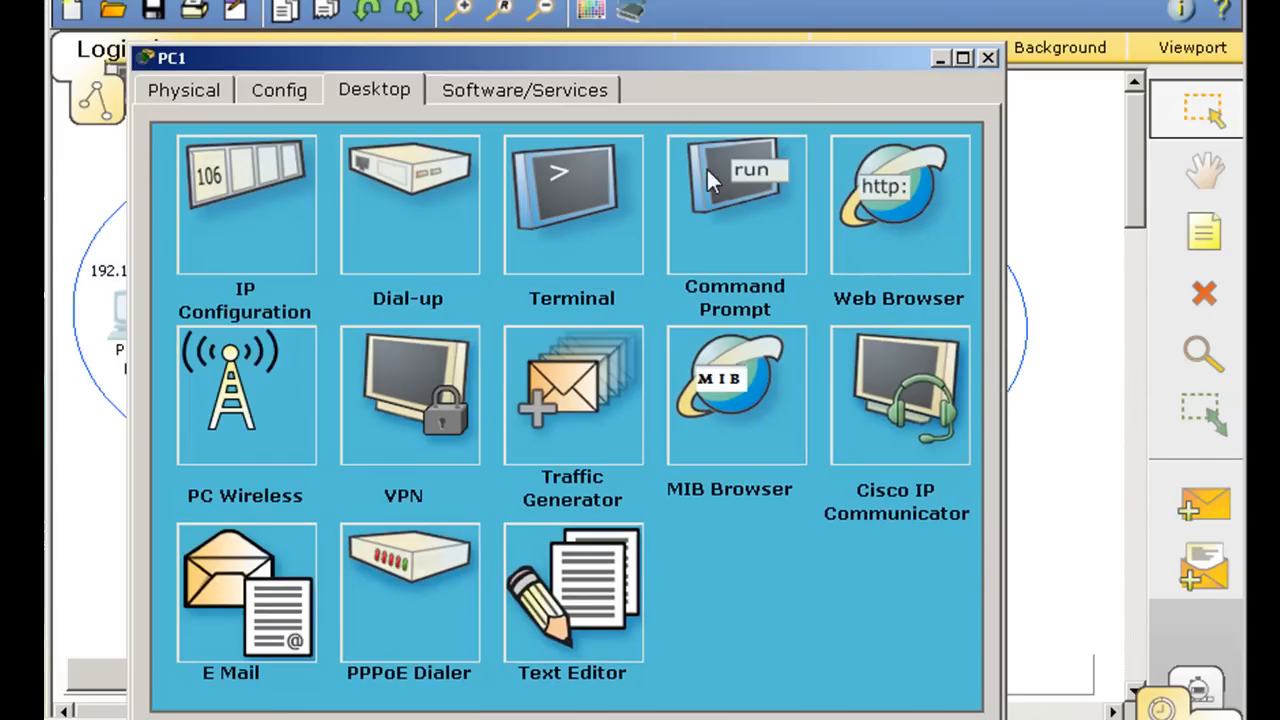
- Ping 172.16.0.100 from PC1's command prompt, getting destination host unreachable
double_click(735, 205)
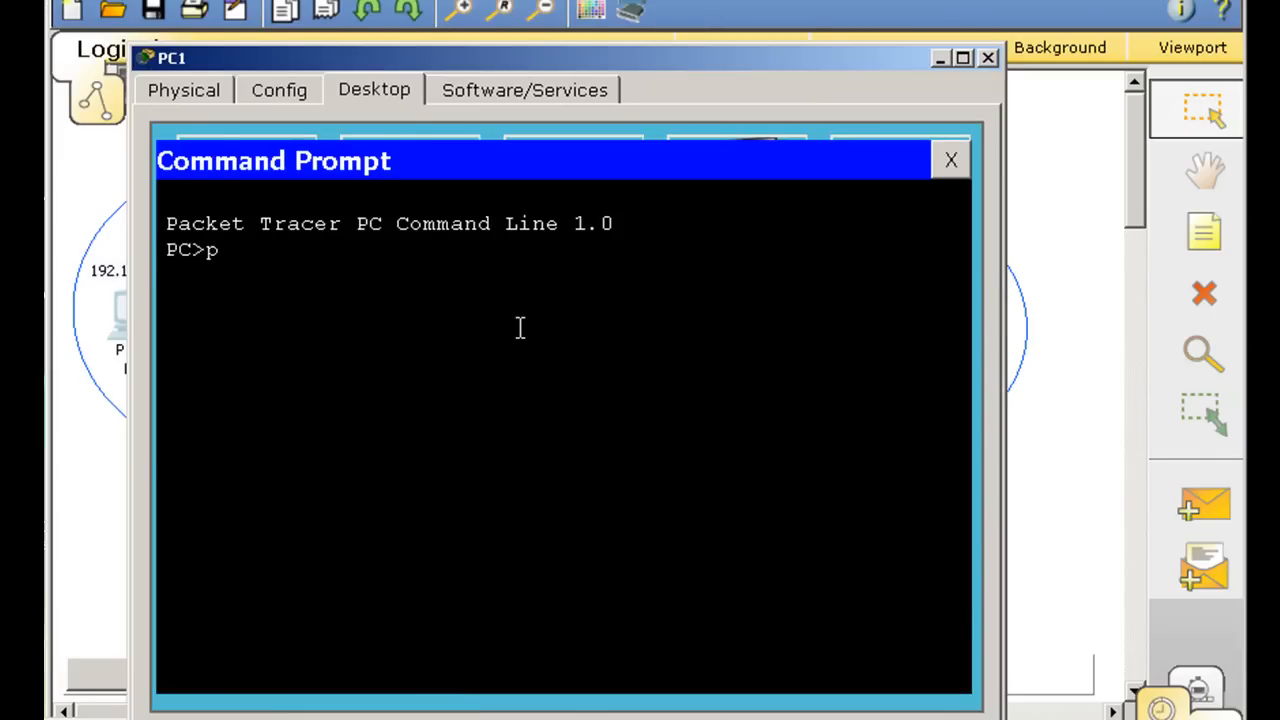
text(ing 17)
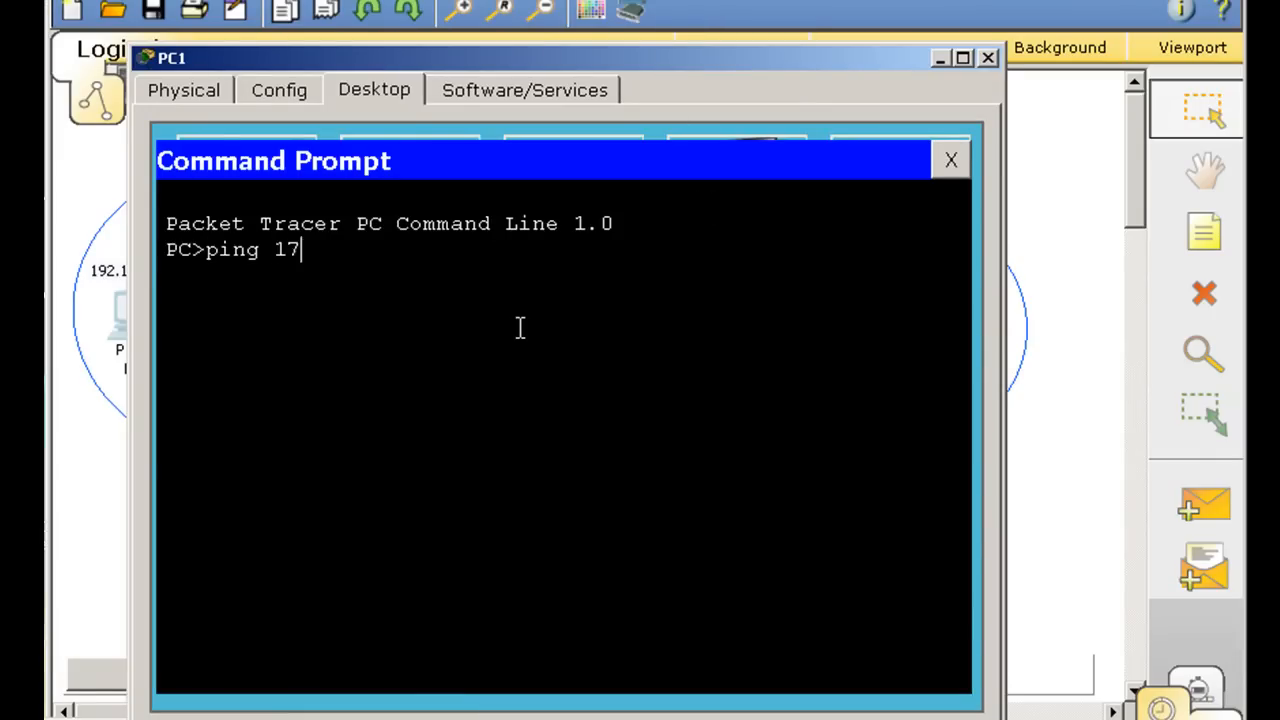
text(2.16)
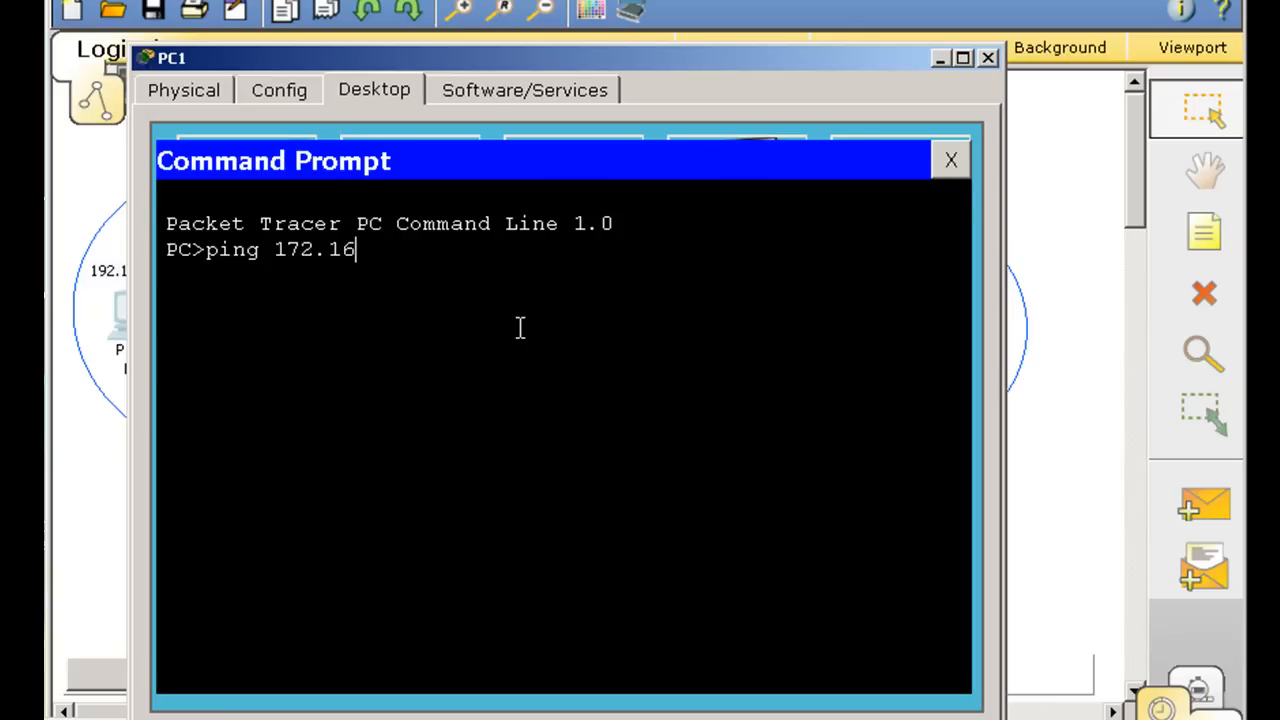
text(.0.100)
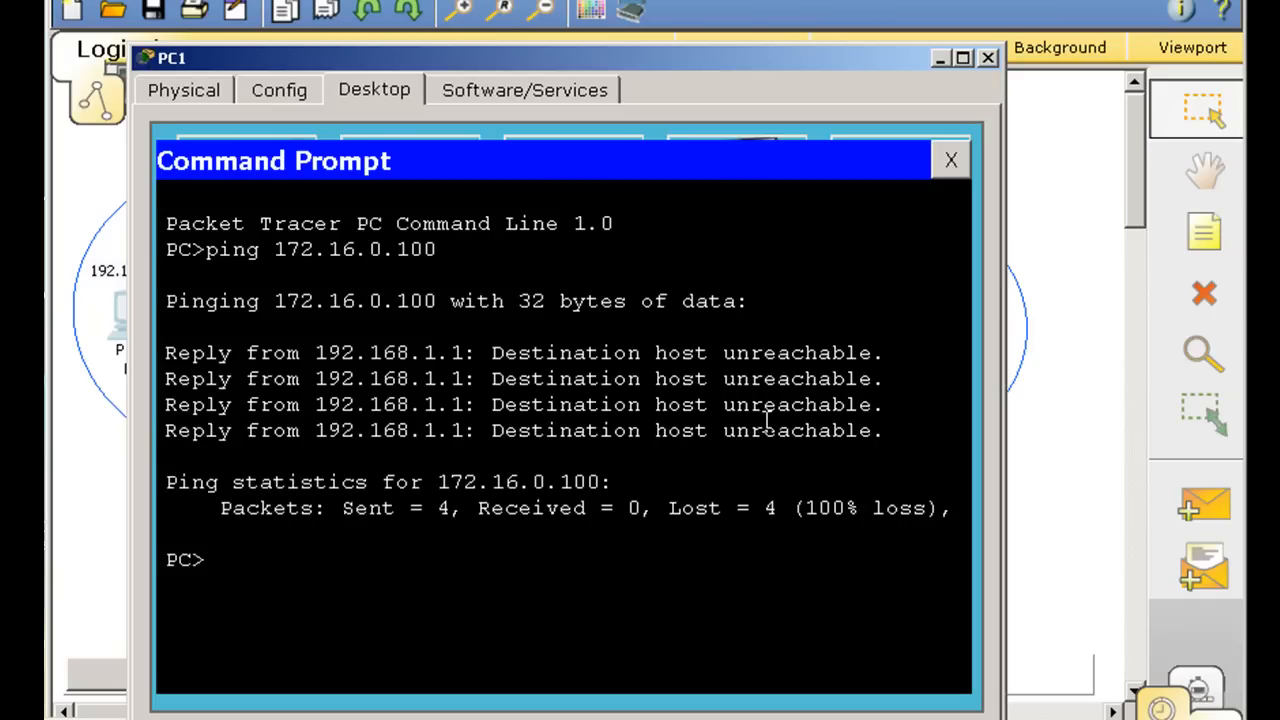
mouse_move(350, 472)
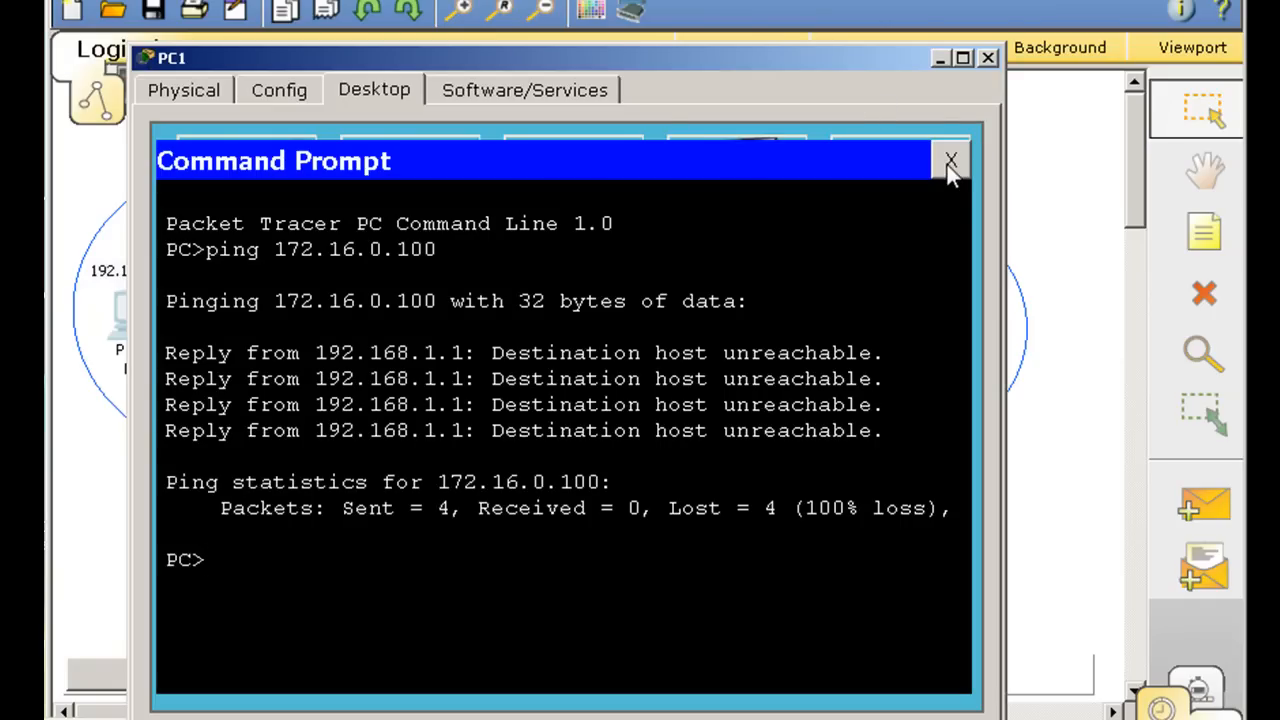
- Close PC1's command window to return to the Logical topology view
click(949, 160)
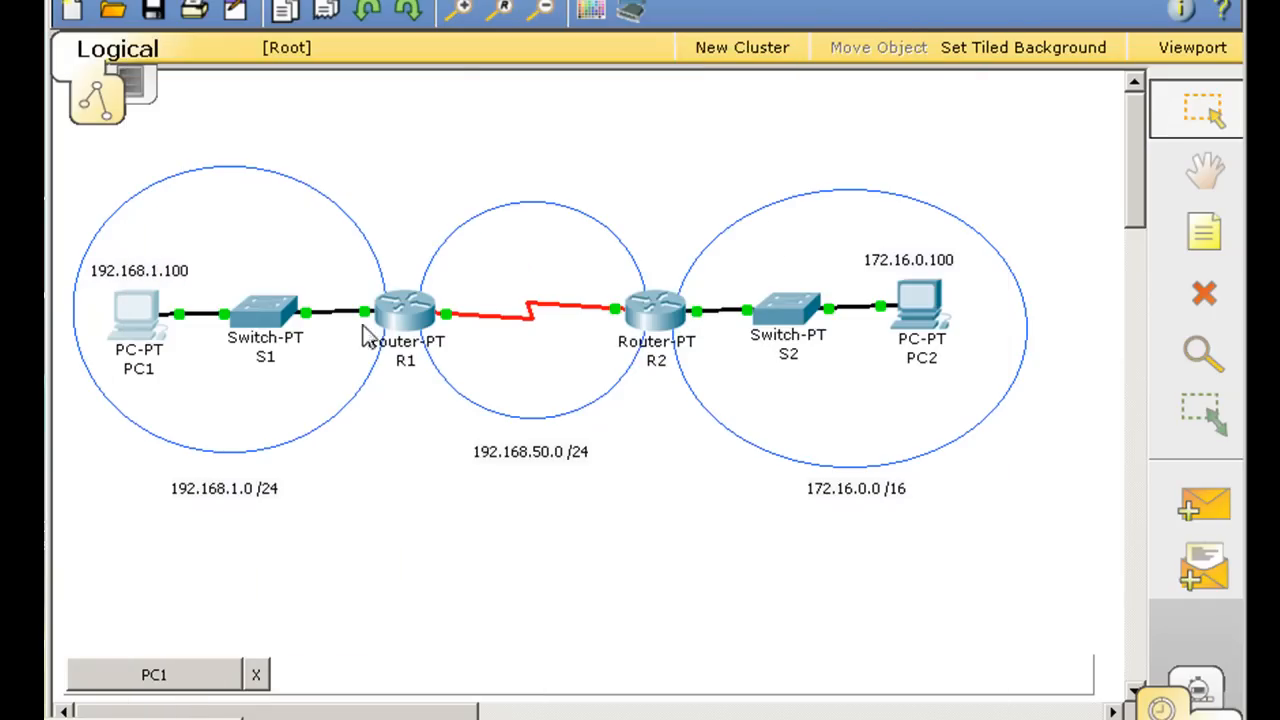
mouse_move(405, 315)
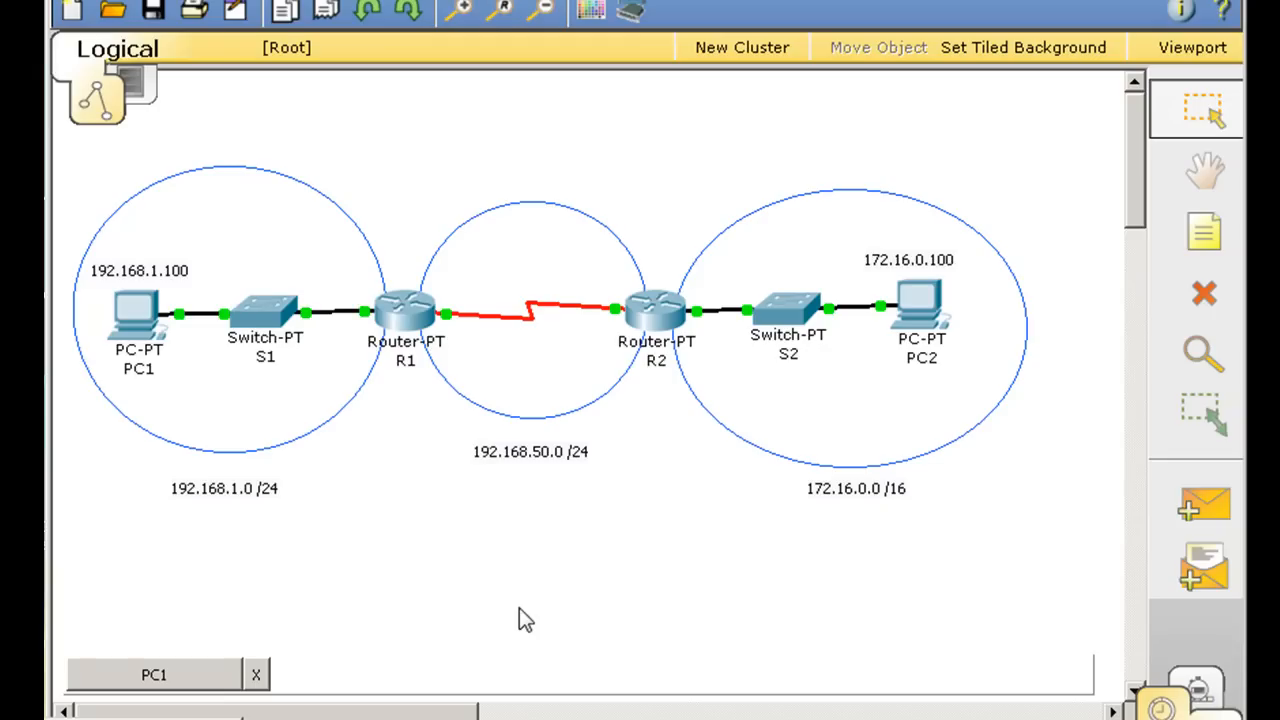
mouse_move(648, 578)
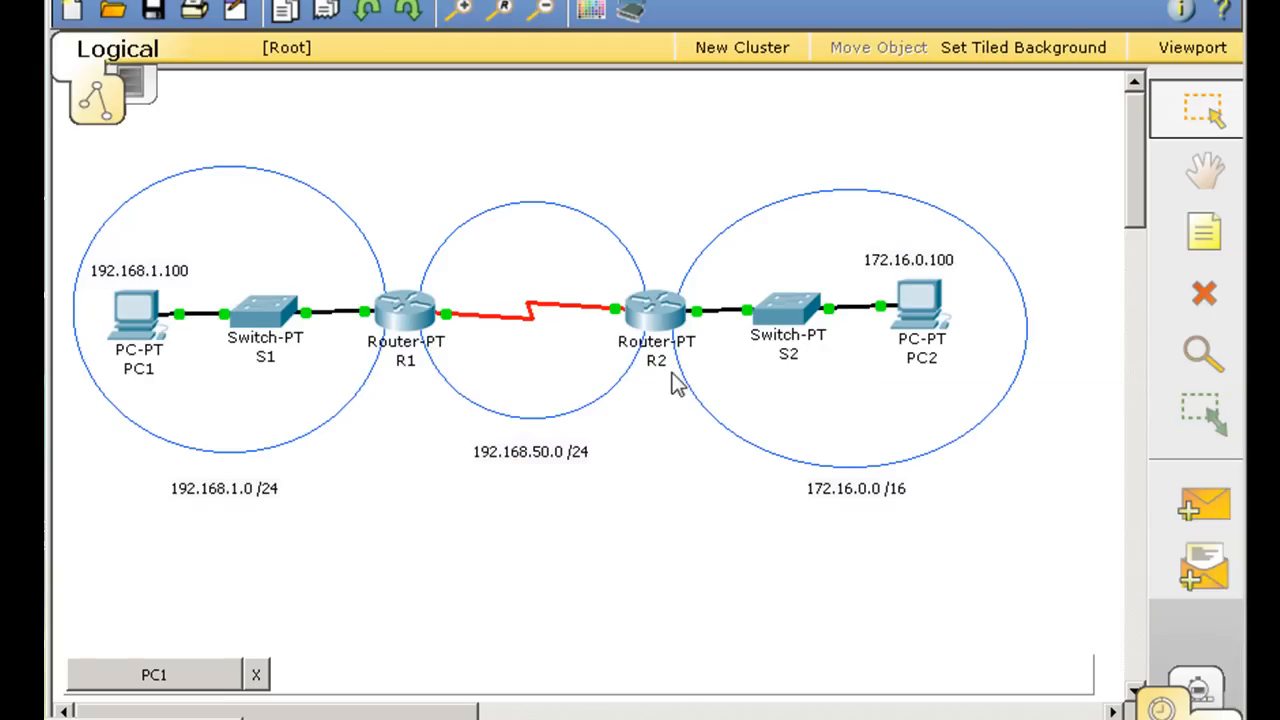
mouse_move(480, 588)
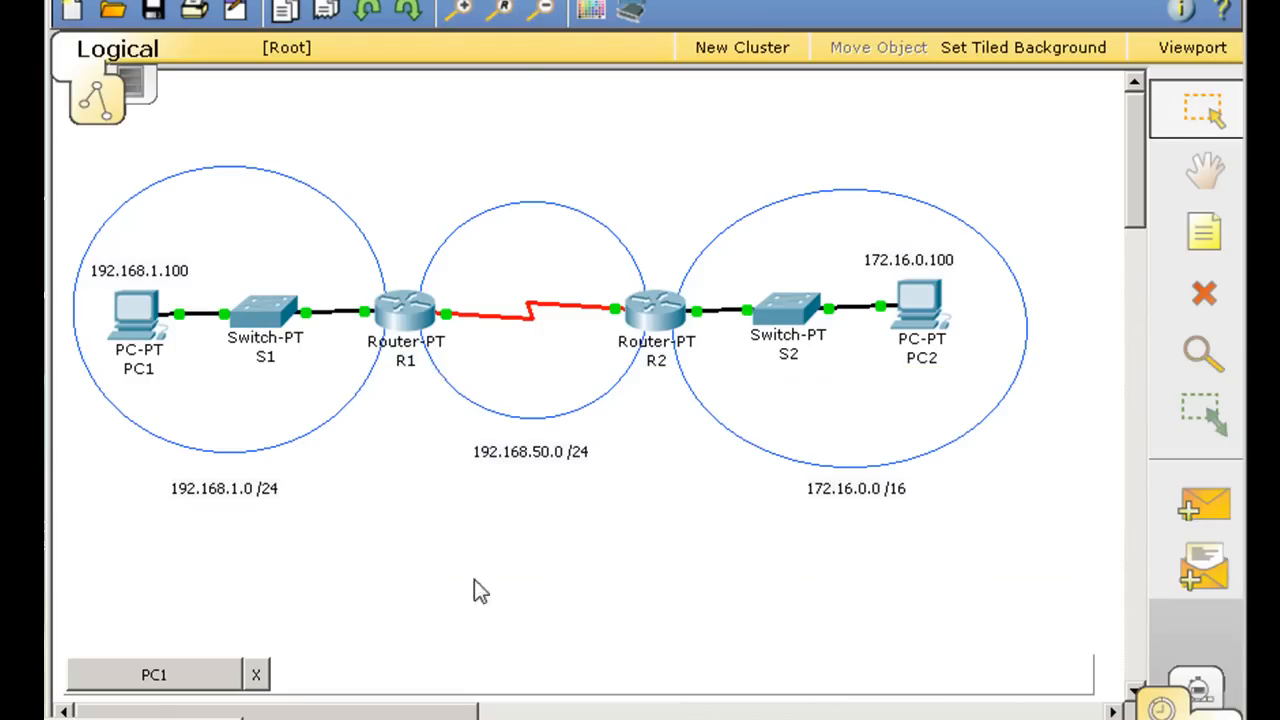
mouse_move(884, 537)
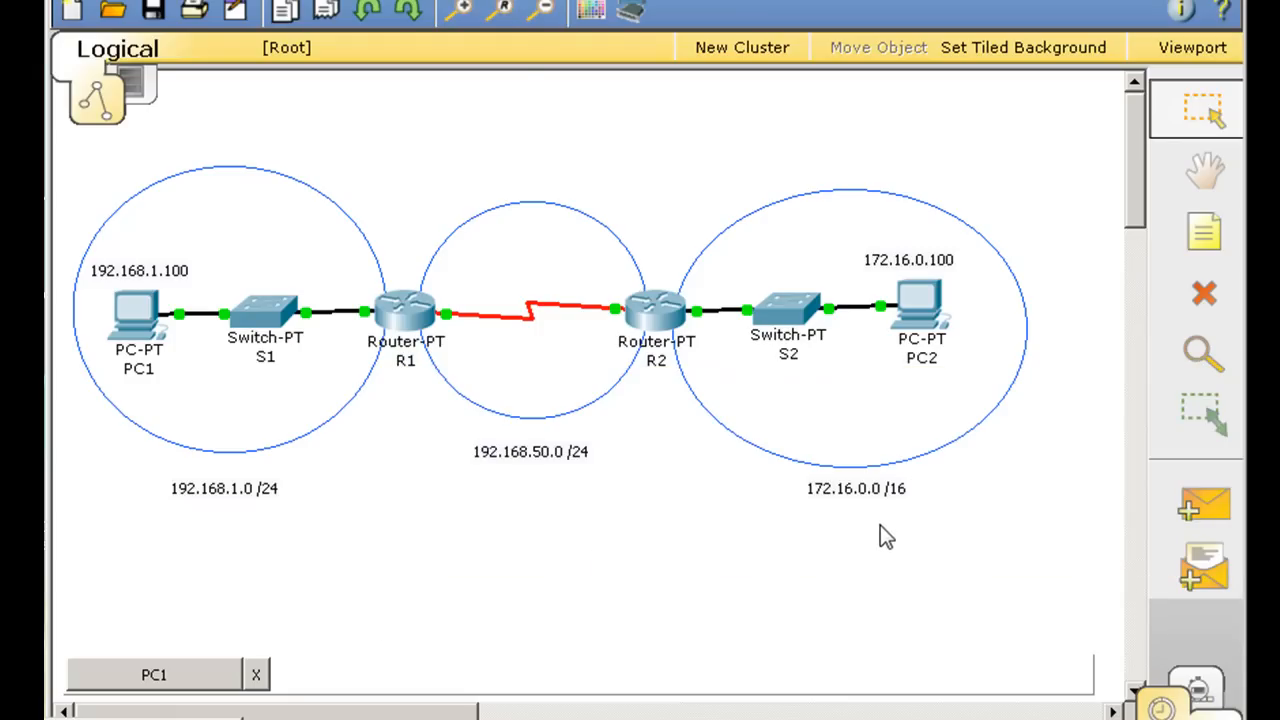
mouse_move(667, 393)
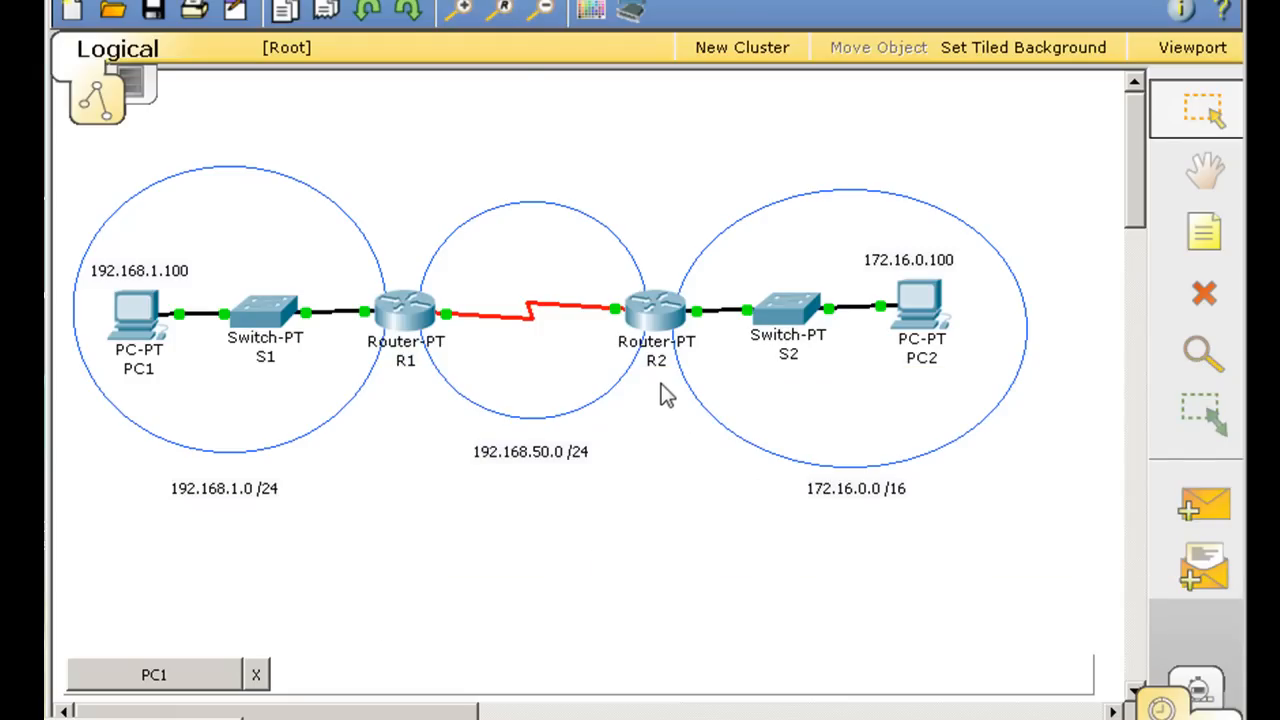
mouse_move(305, 634)
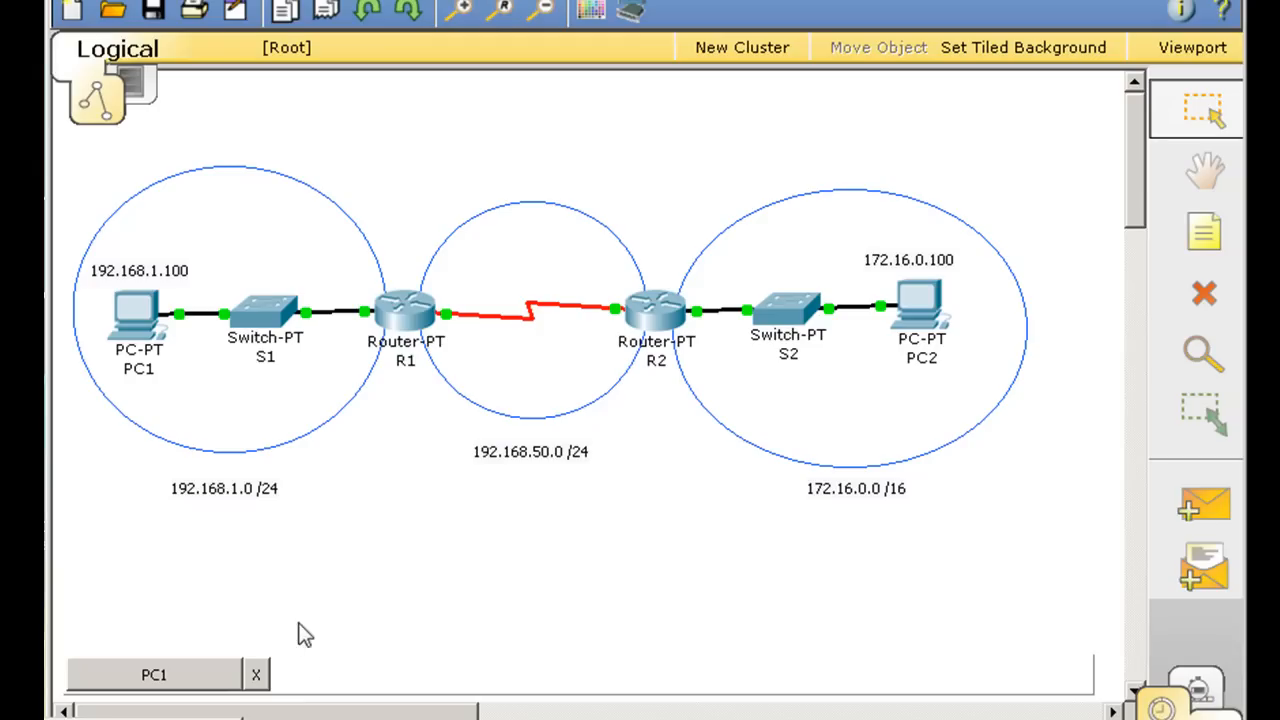
mouse_move(305, 555)
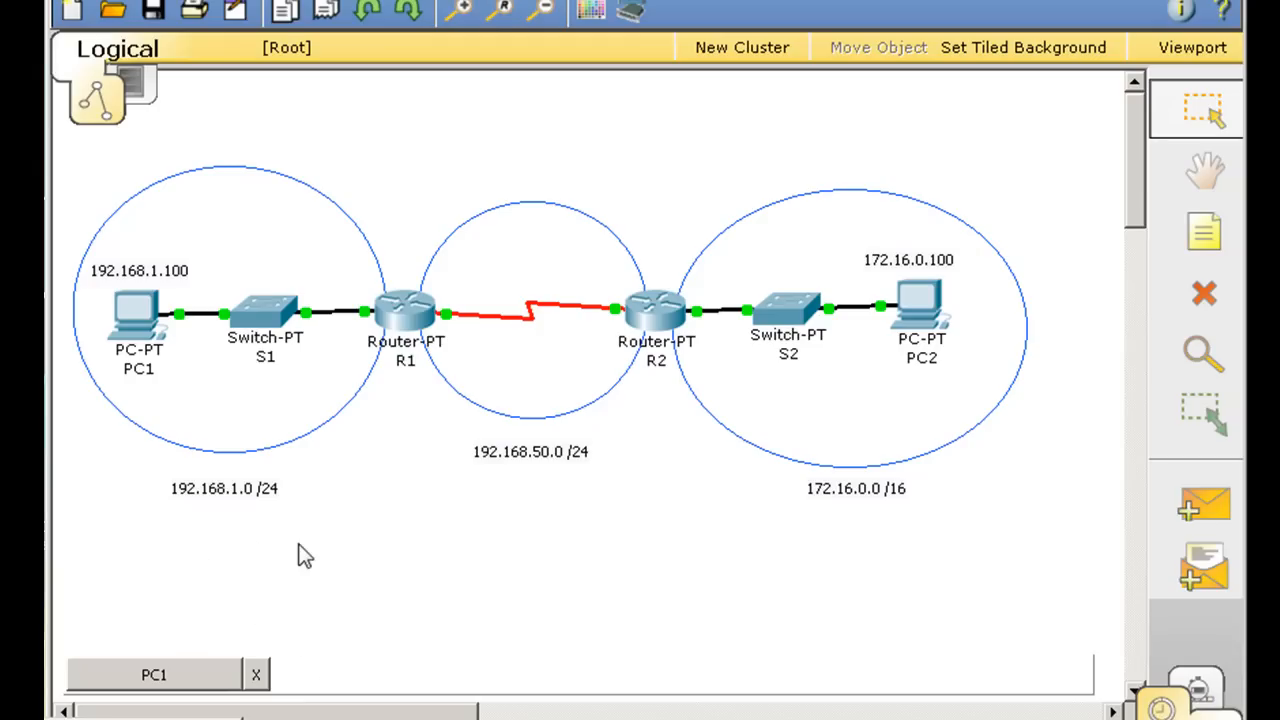
mouse_move(420, 438)
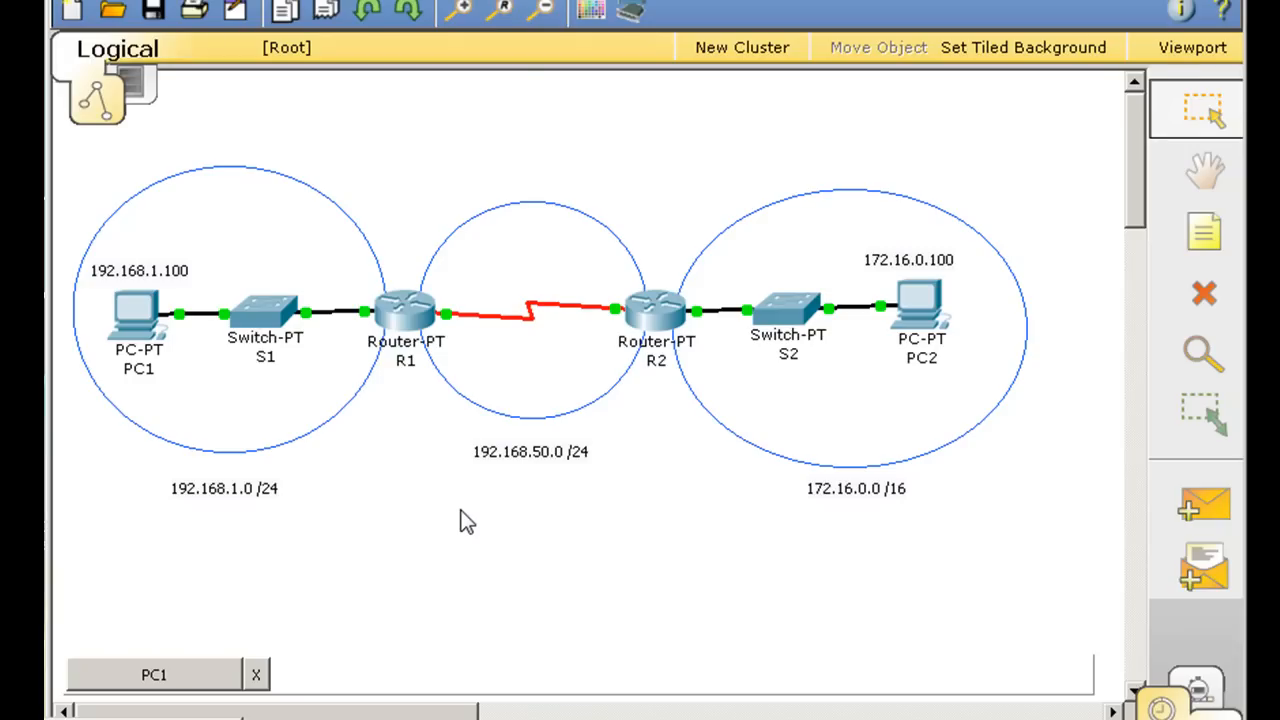
mouse_move(537, 518)
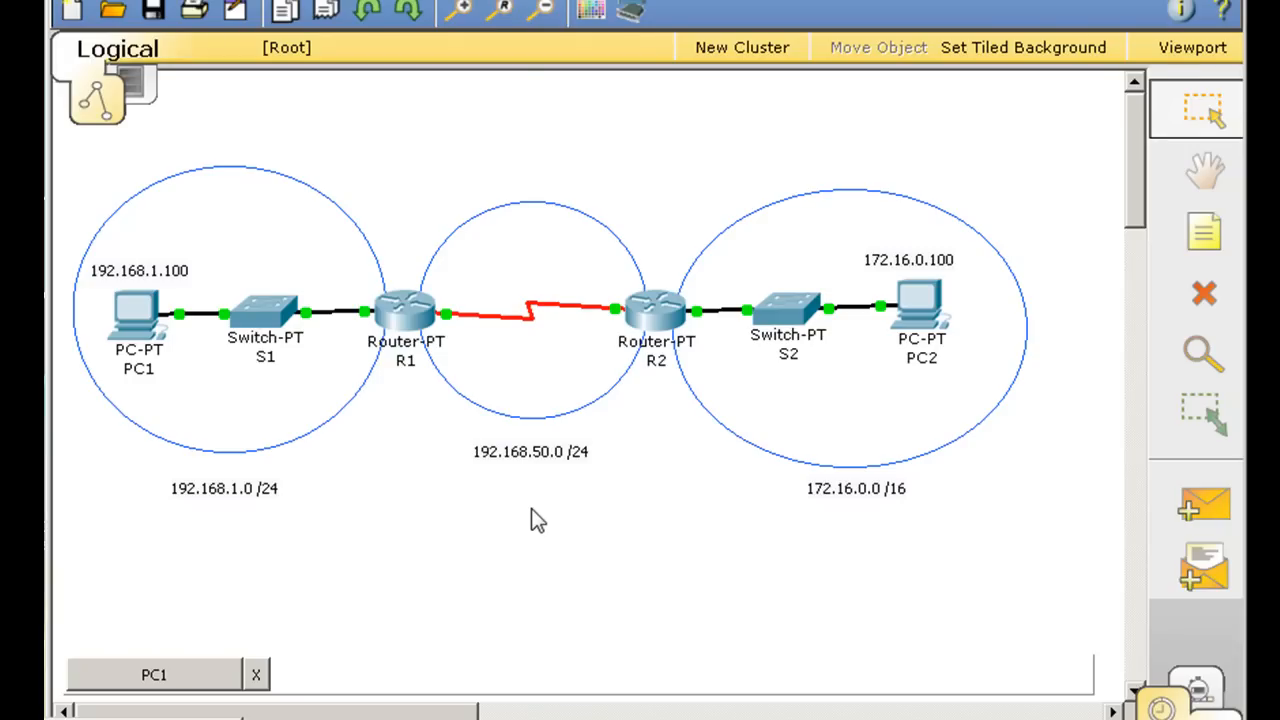
mouse_move(607, 507)
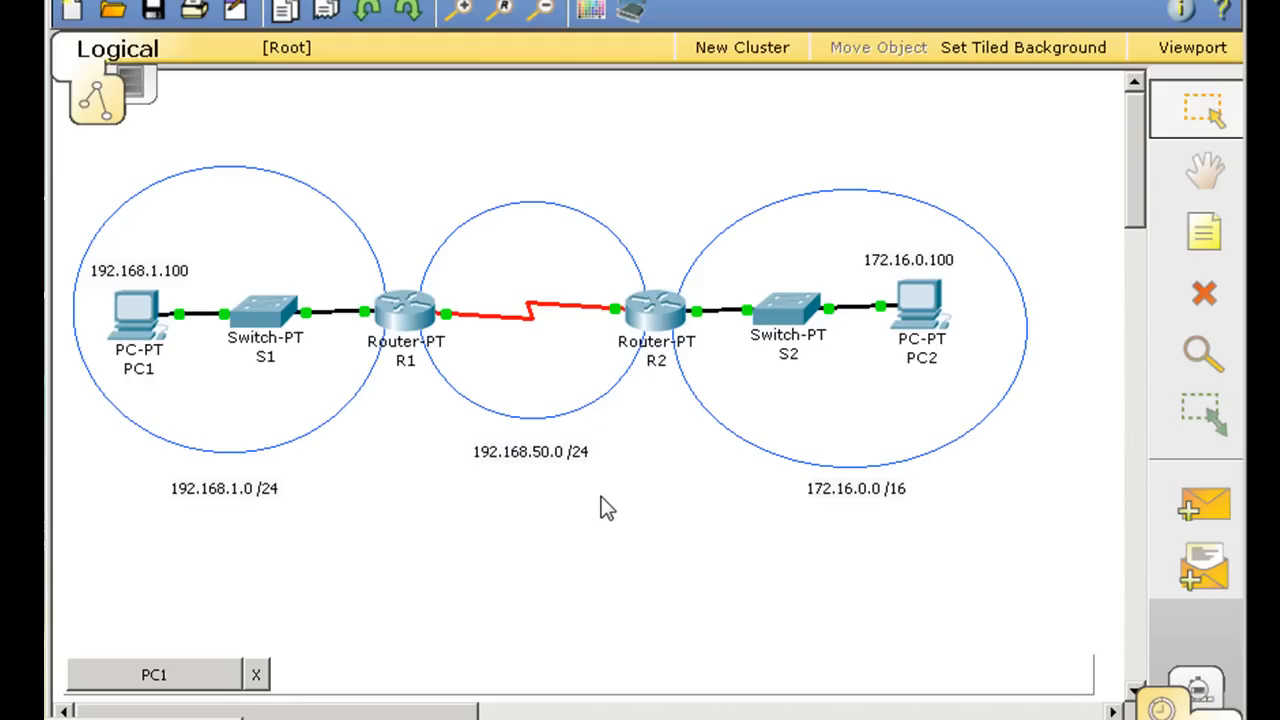
mouse_move(451, 611)
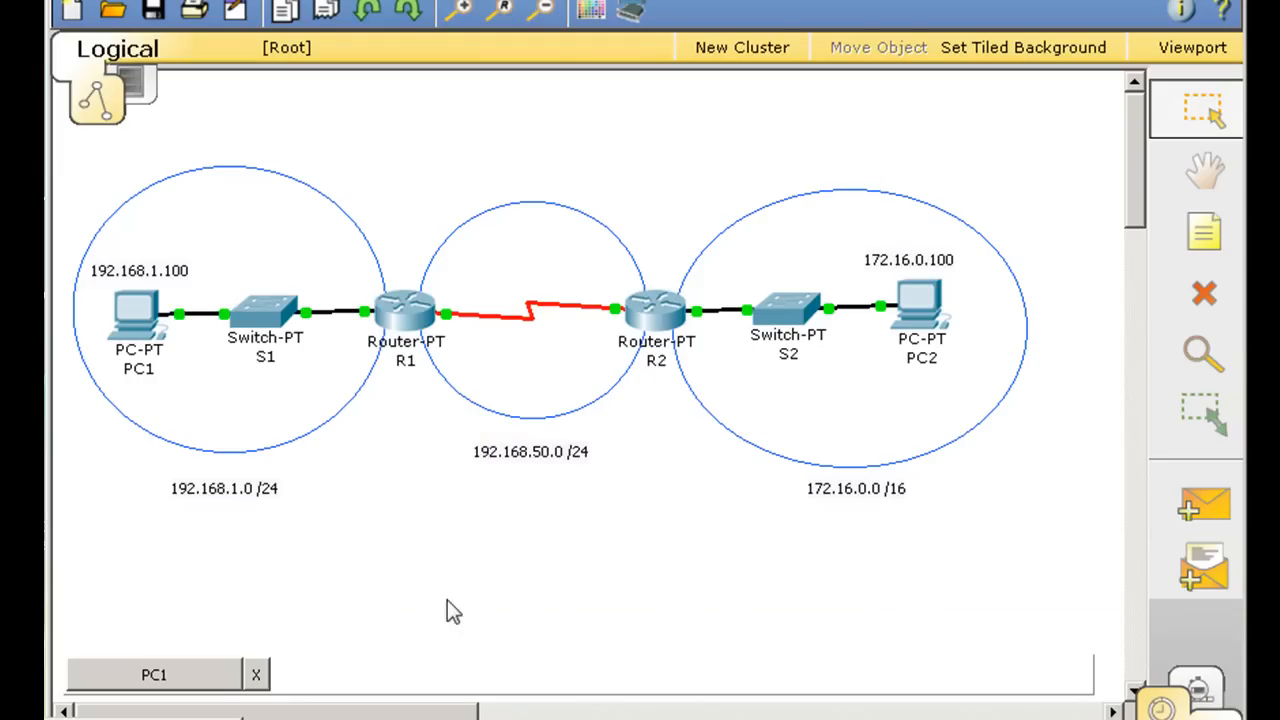
mouse_move(697, 540)
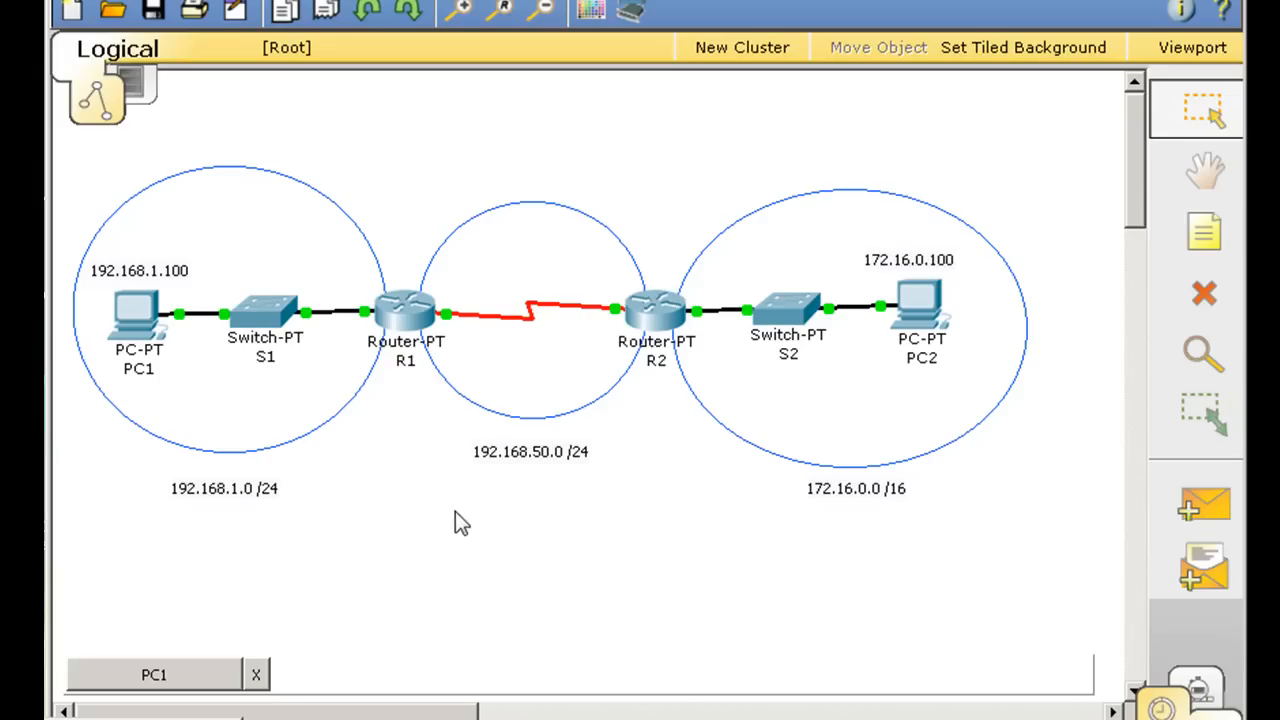
mouse_move(599, 521)
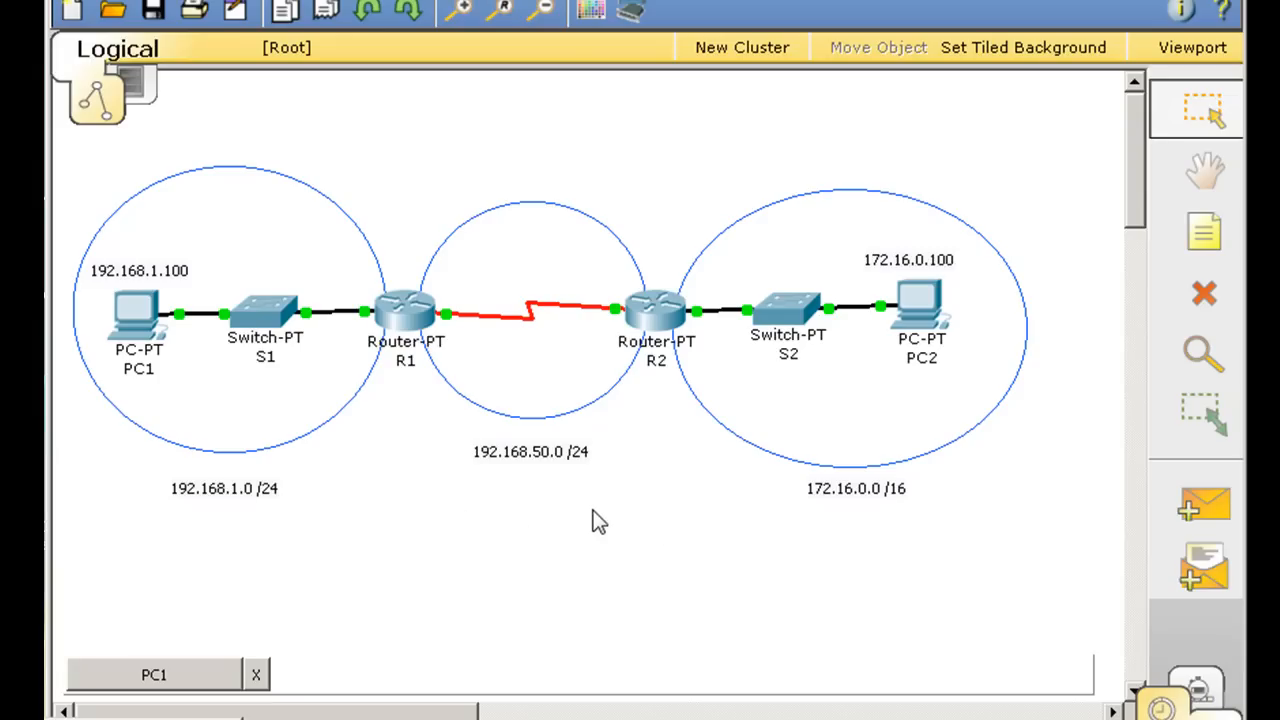
mouse_move(668, 400)
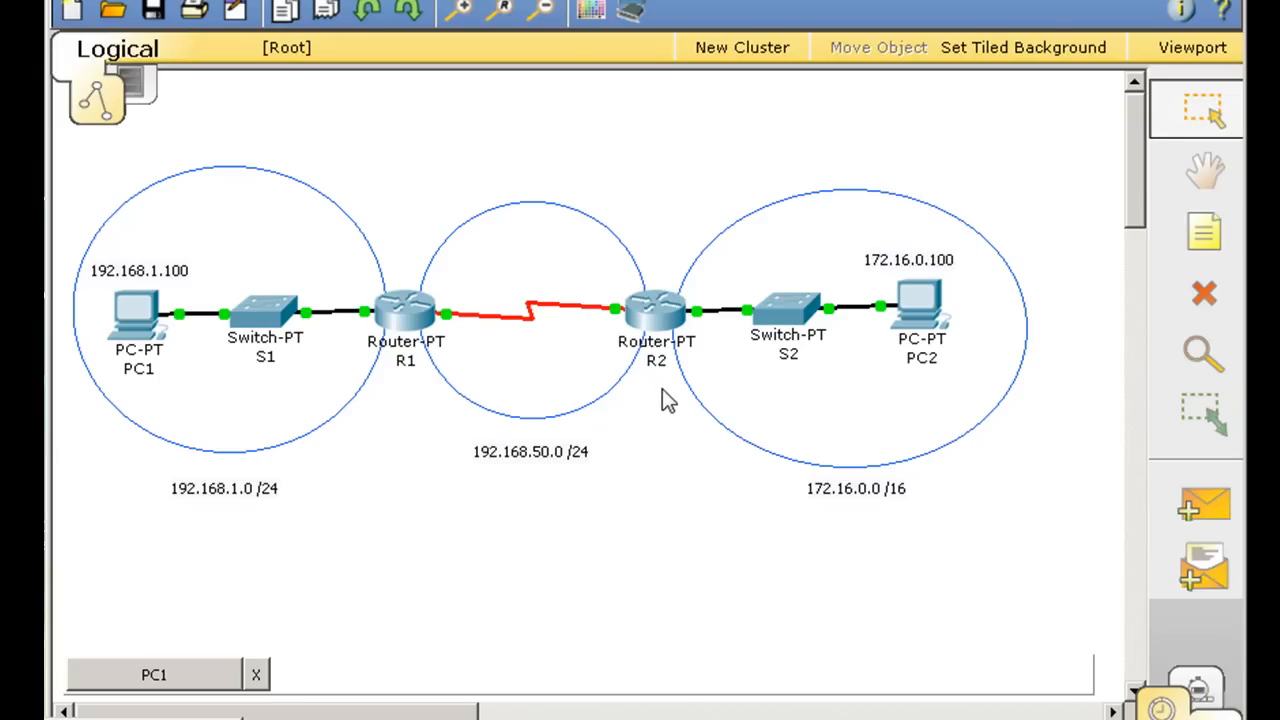
mouse_move(424, 448)
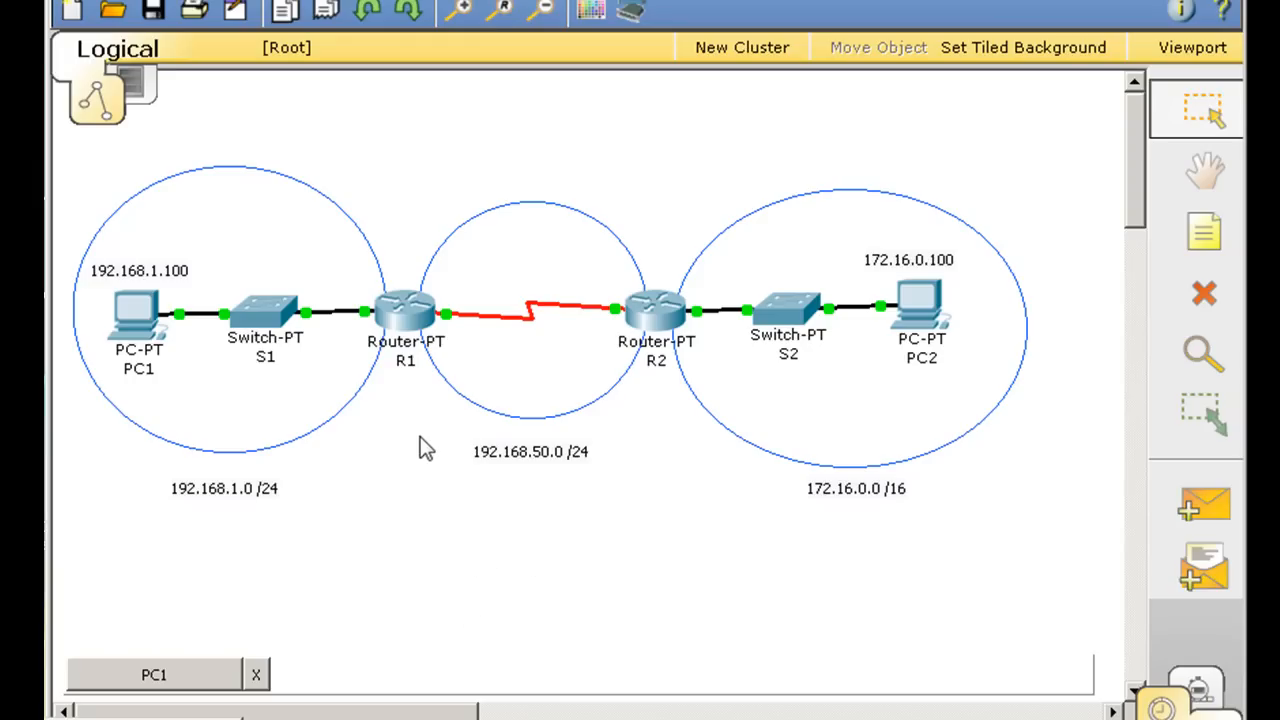
mouse_move(392, 432)
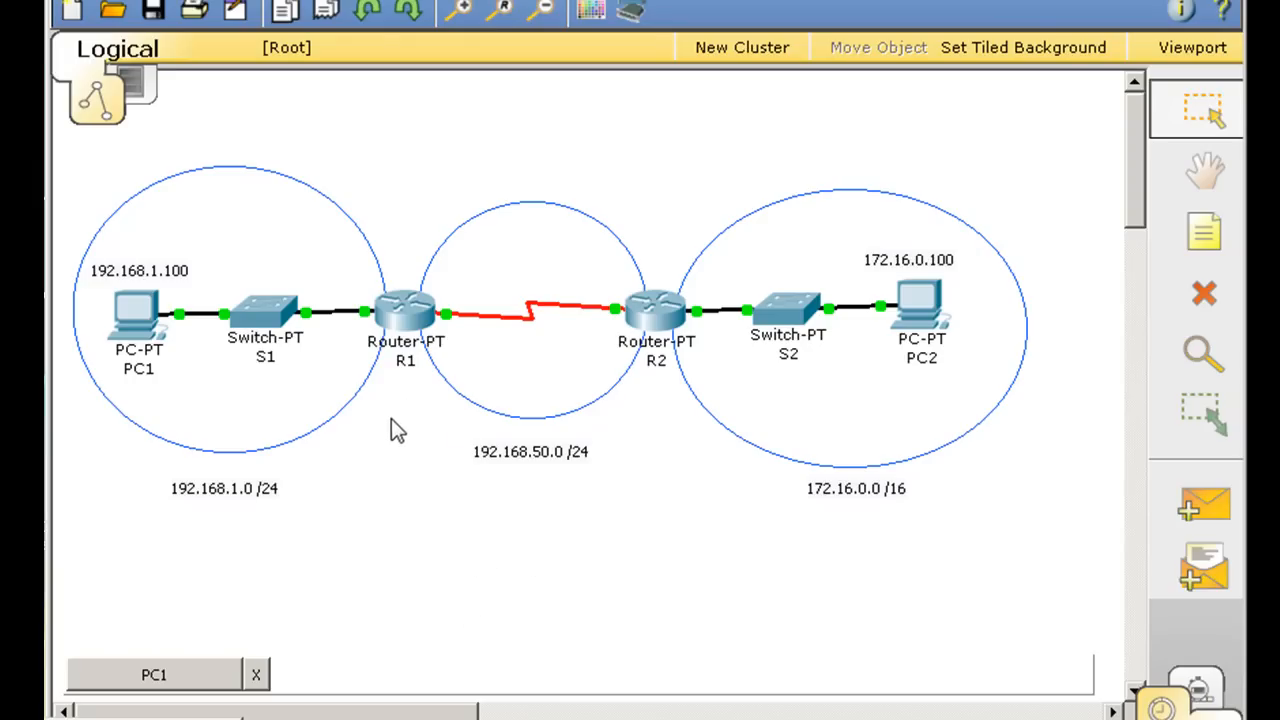
mouse_move(690, 450)
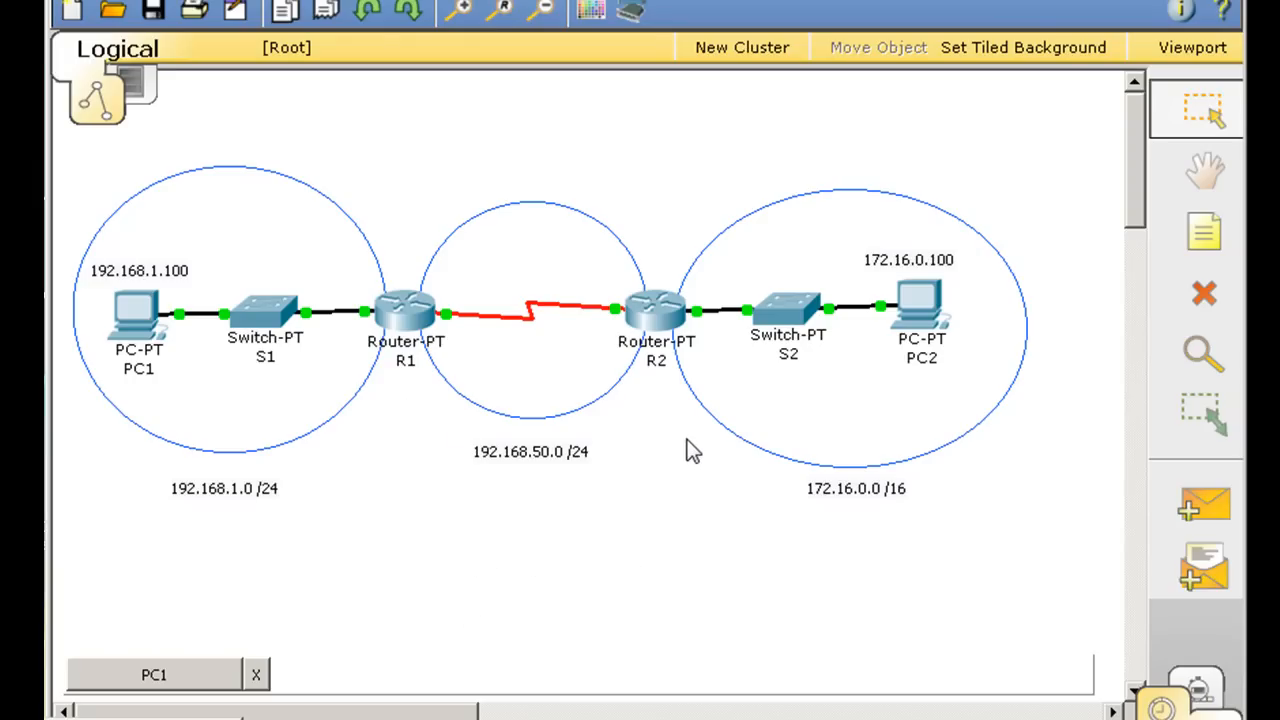
mouse_move(595, 577)
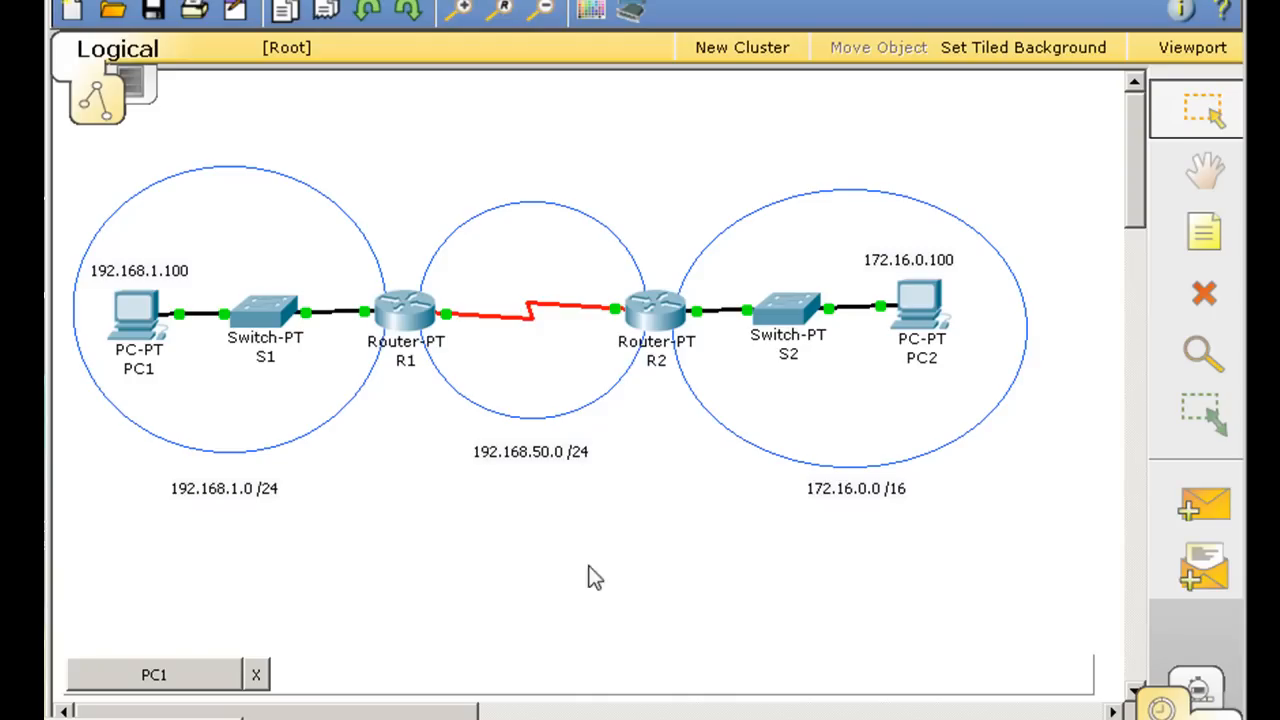
mouse_move(540, 560)
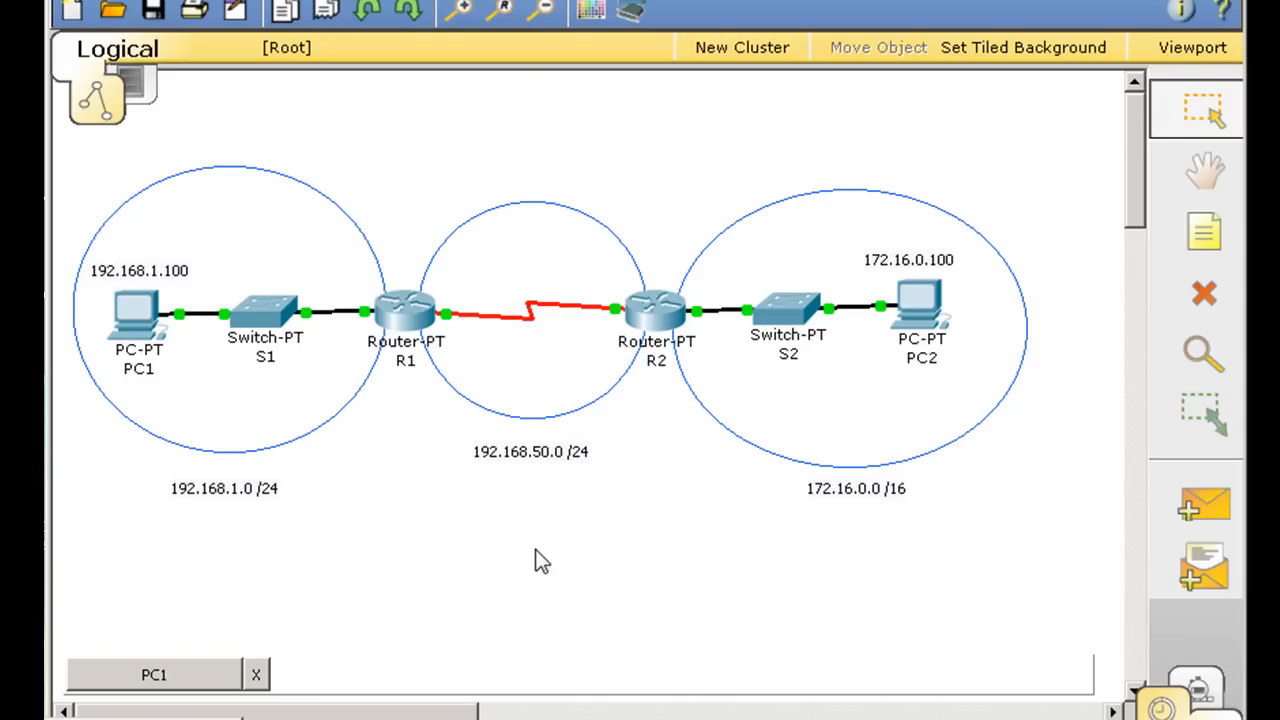
mouse_move(410, 352)
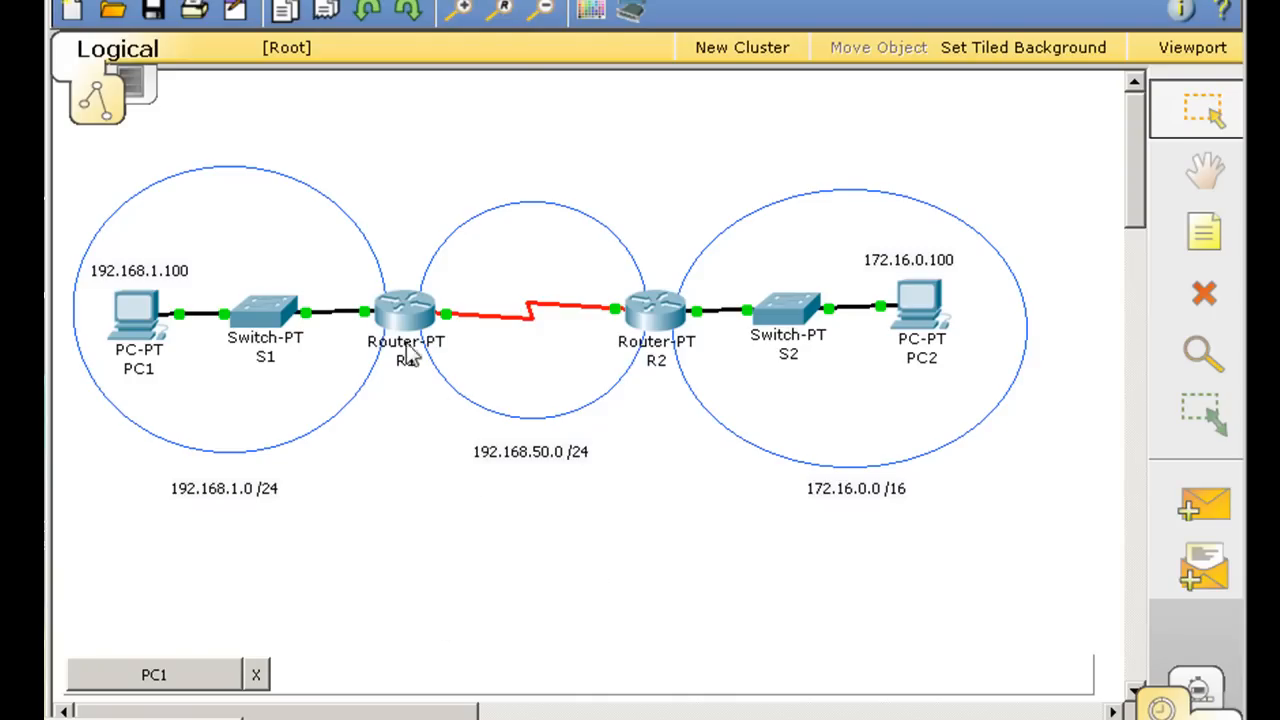
- On R1's CLI, enter configure terminal and router rip mode
click(405, 310)
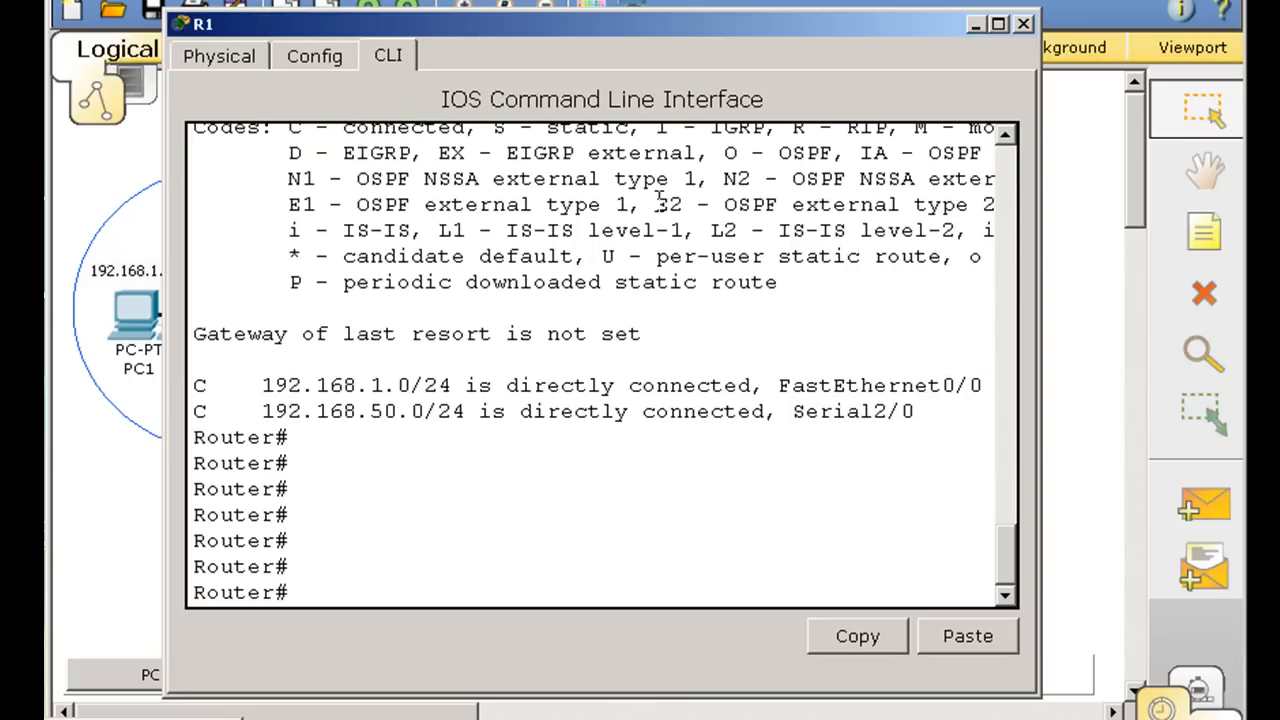
text(configure)
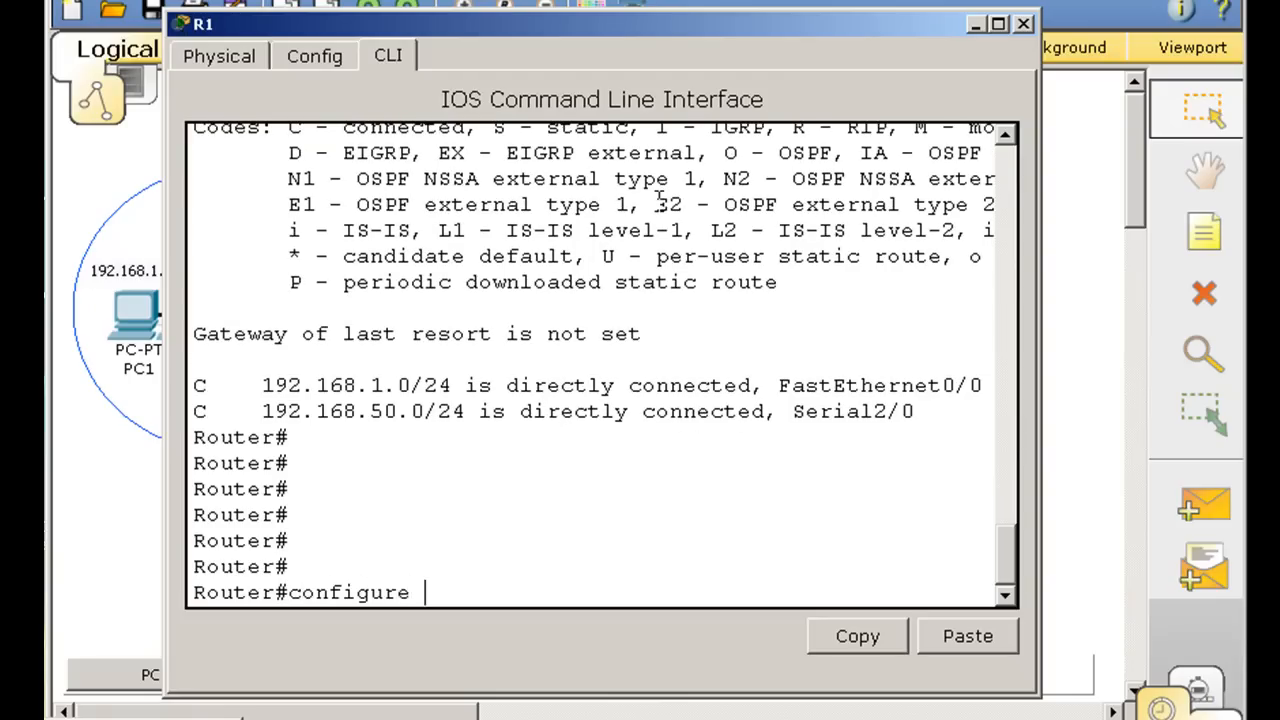
text(terminal)
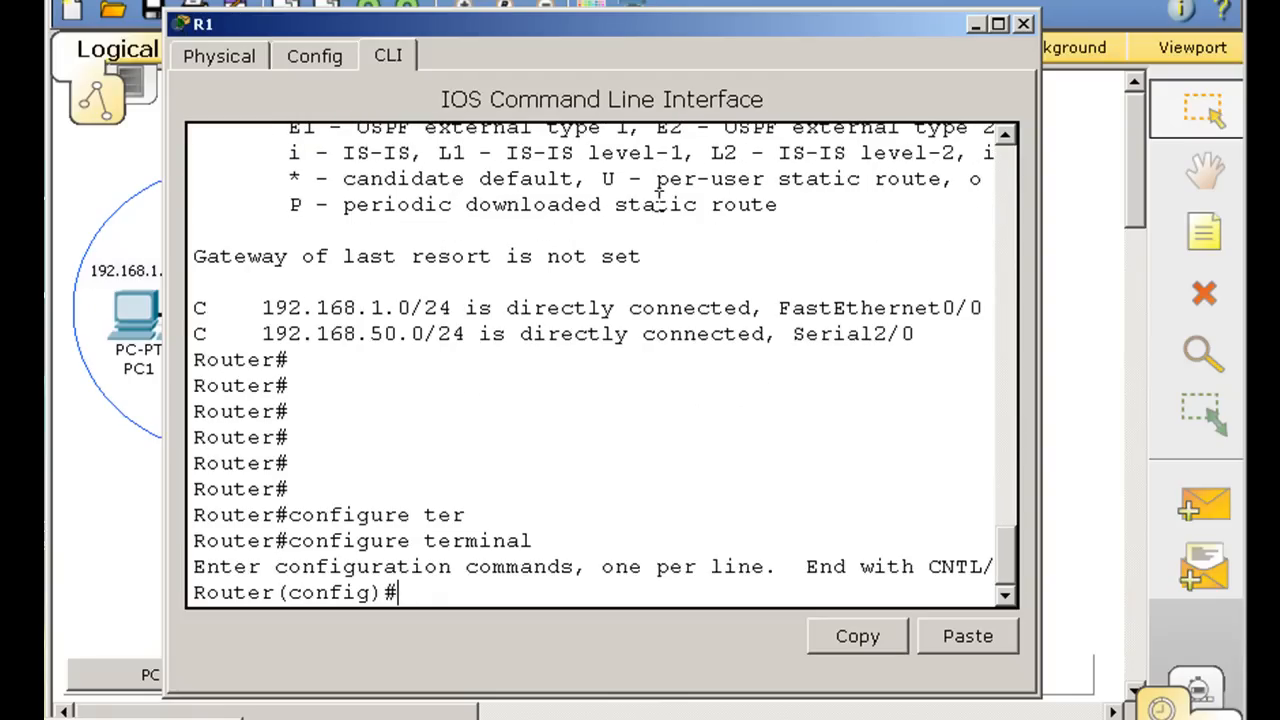
text(router)
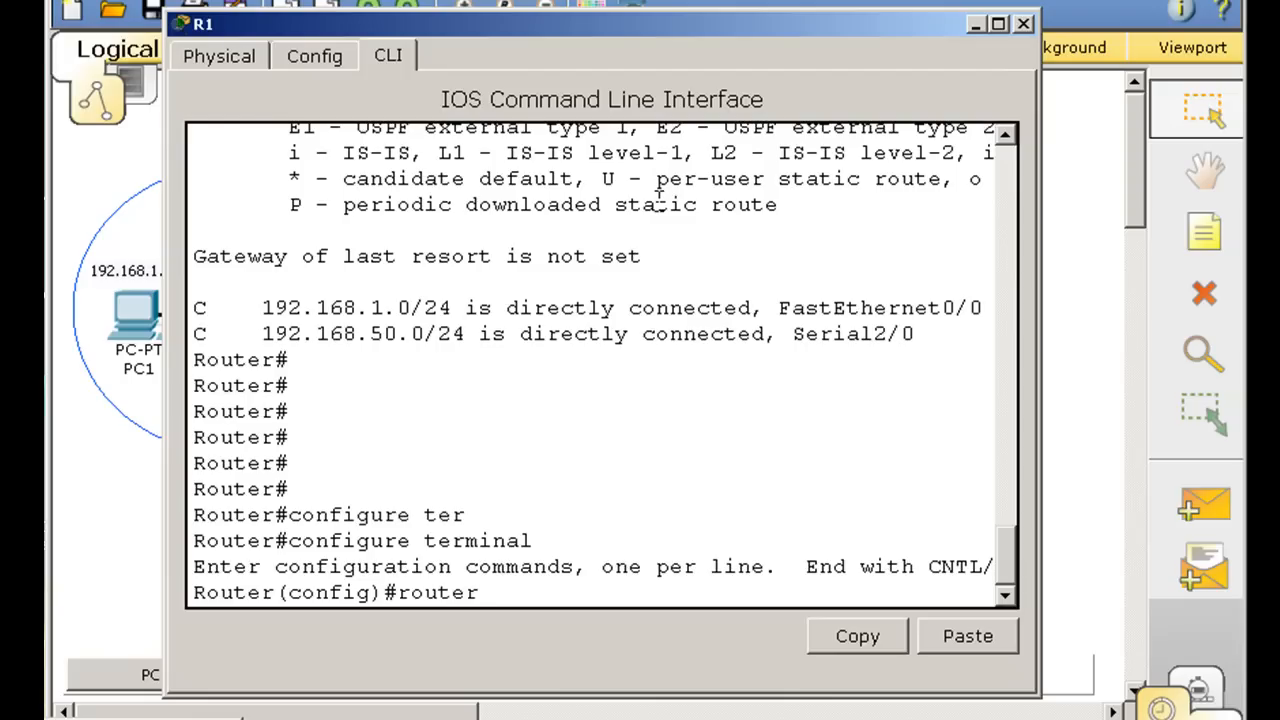
text(rip)
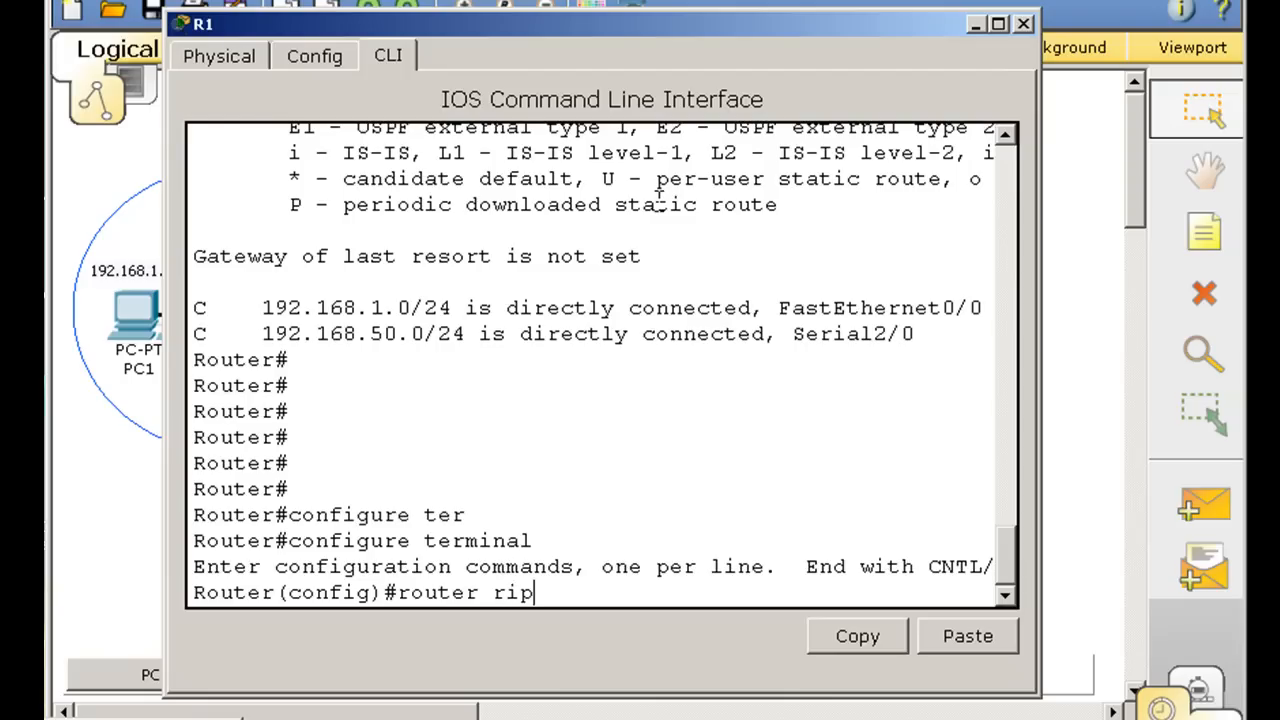
key(enter)
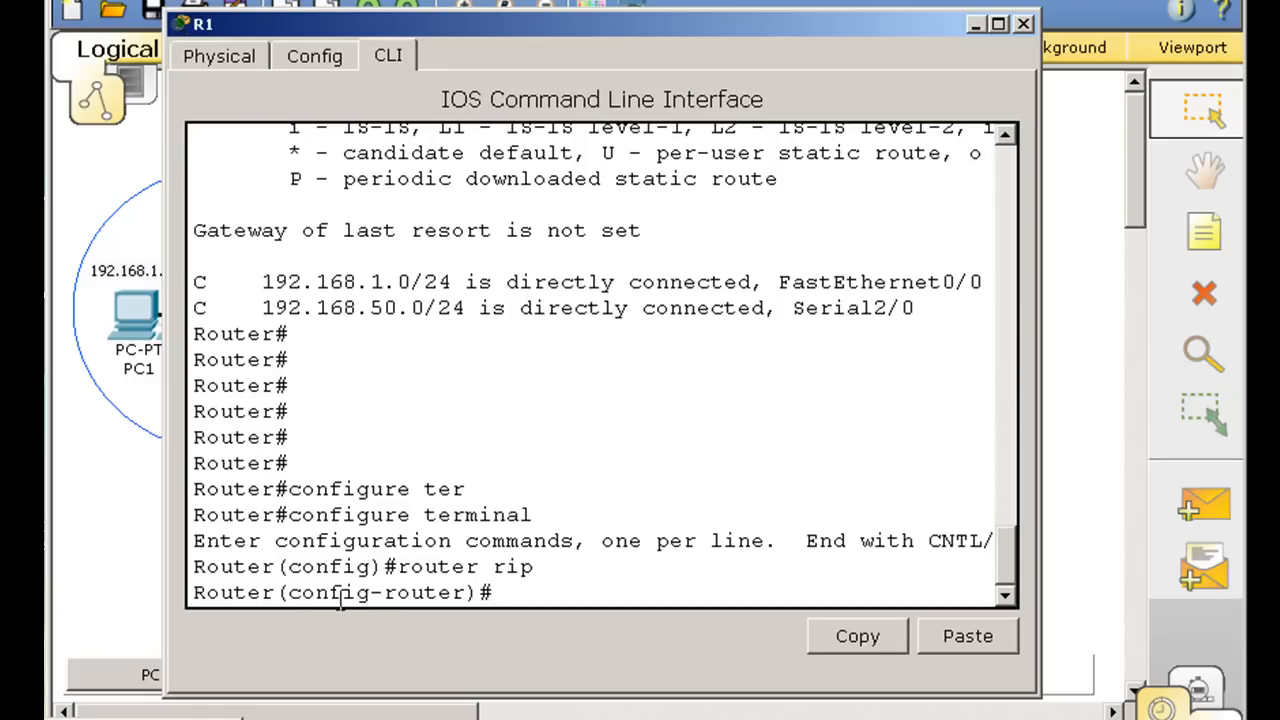
mouse_move(440, 593)
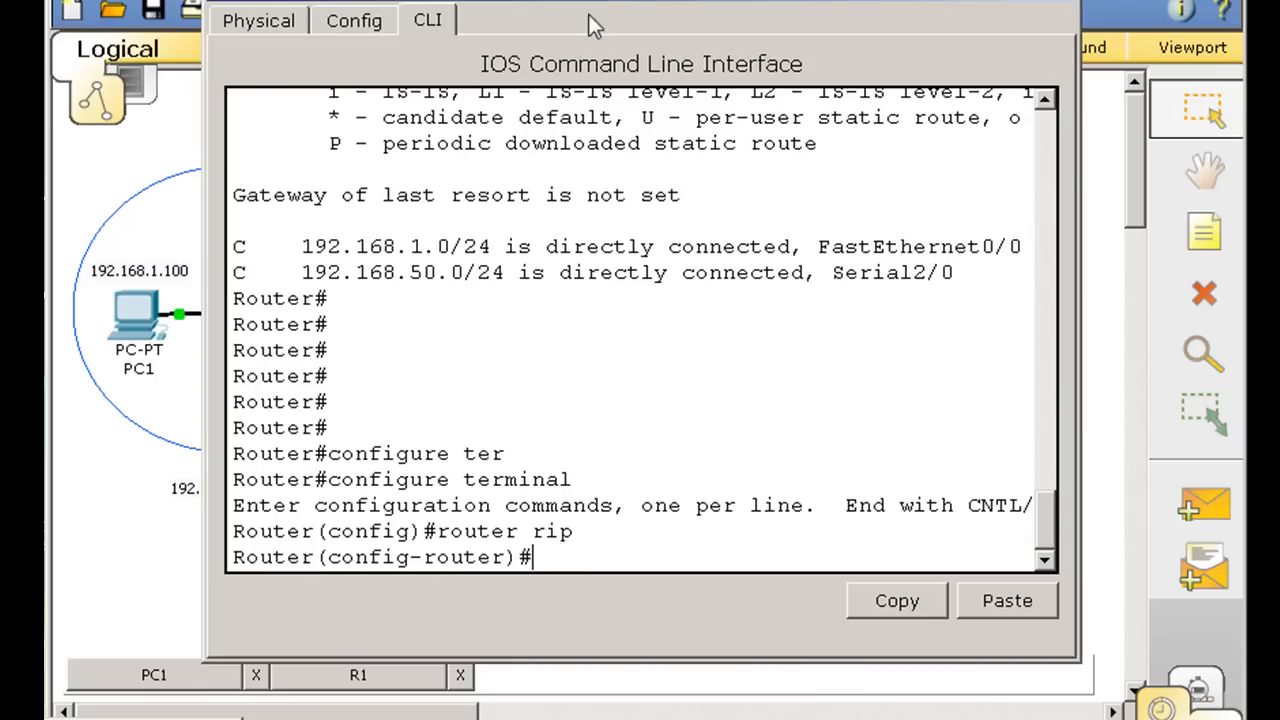
mouse_move(596, 479)
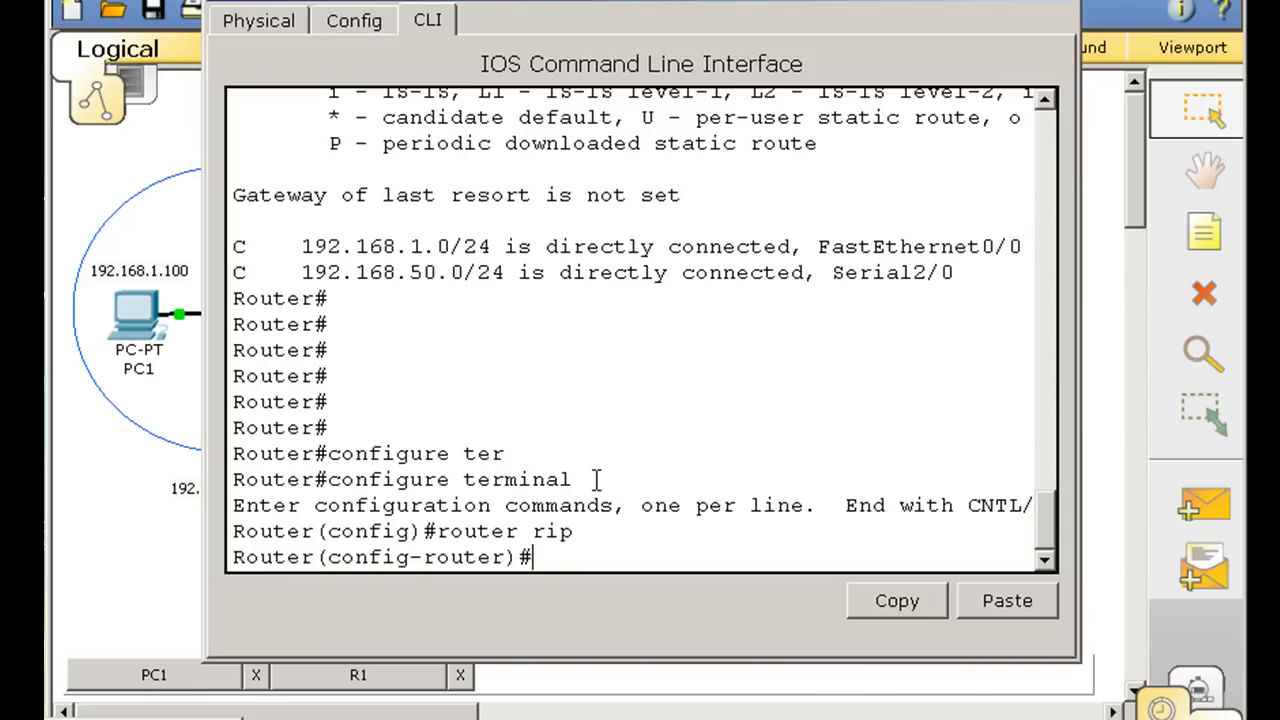
- Add RIP networks 192.168.1.0 and 192.168.50.0, then exit with end
text(network 192)
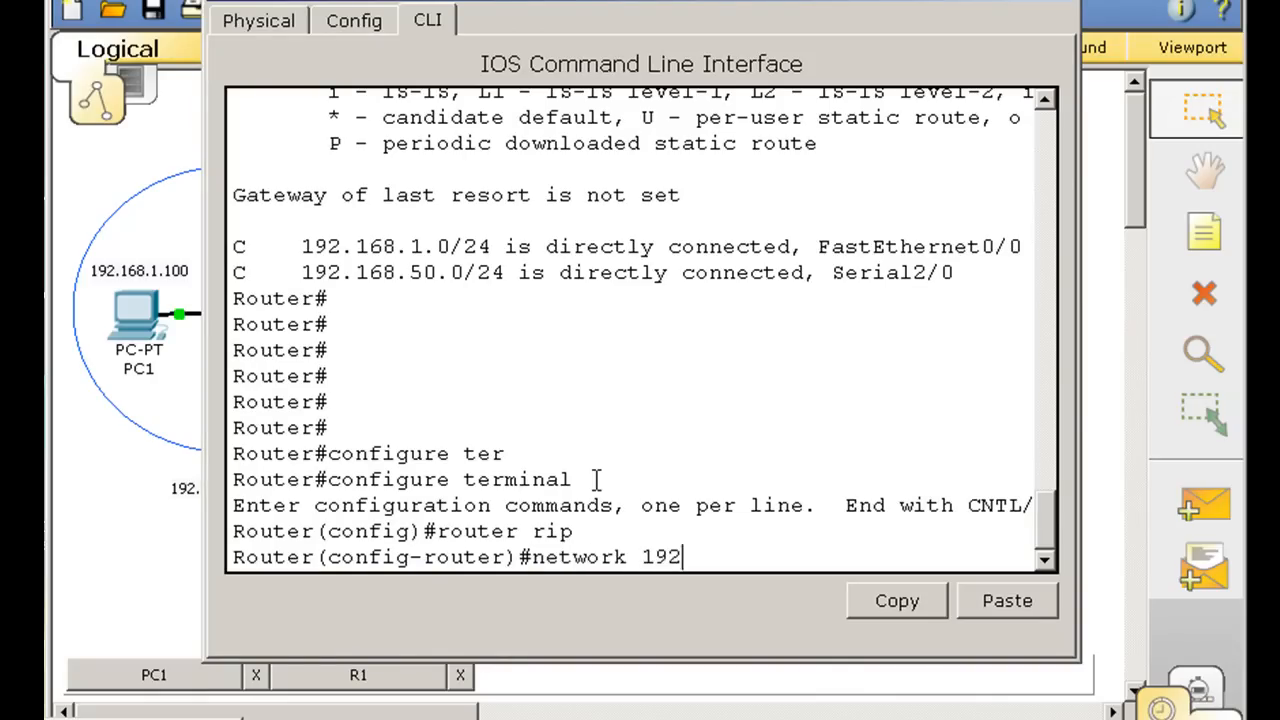
text(.168.)
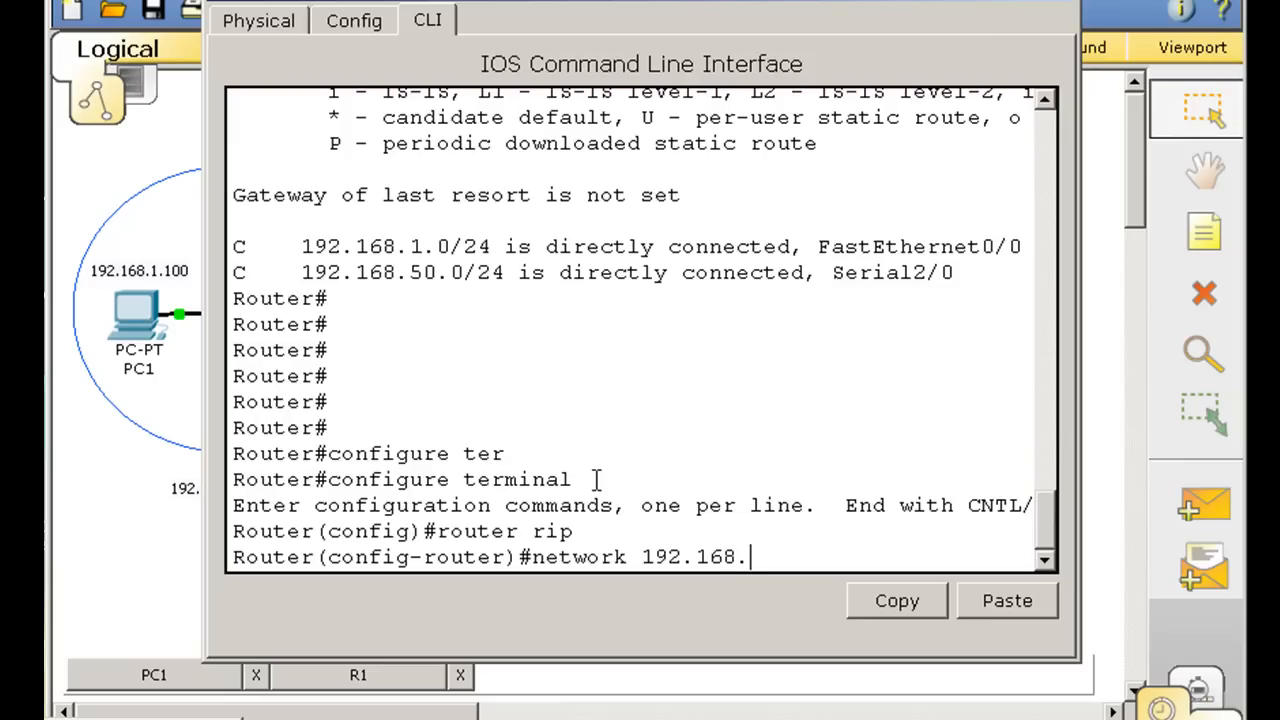
text(0)
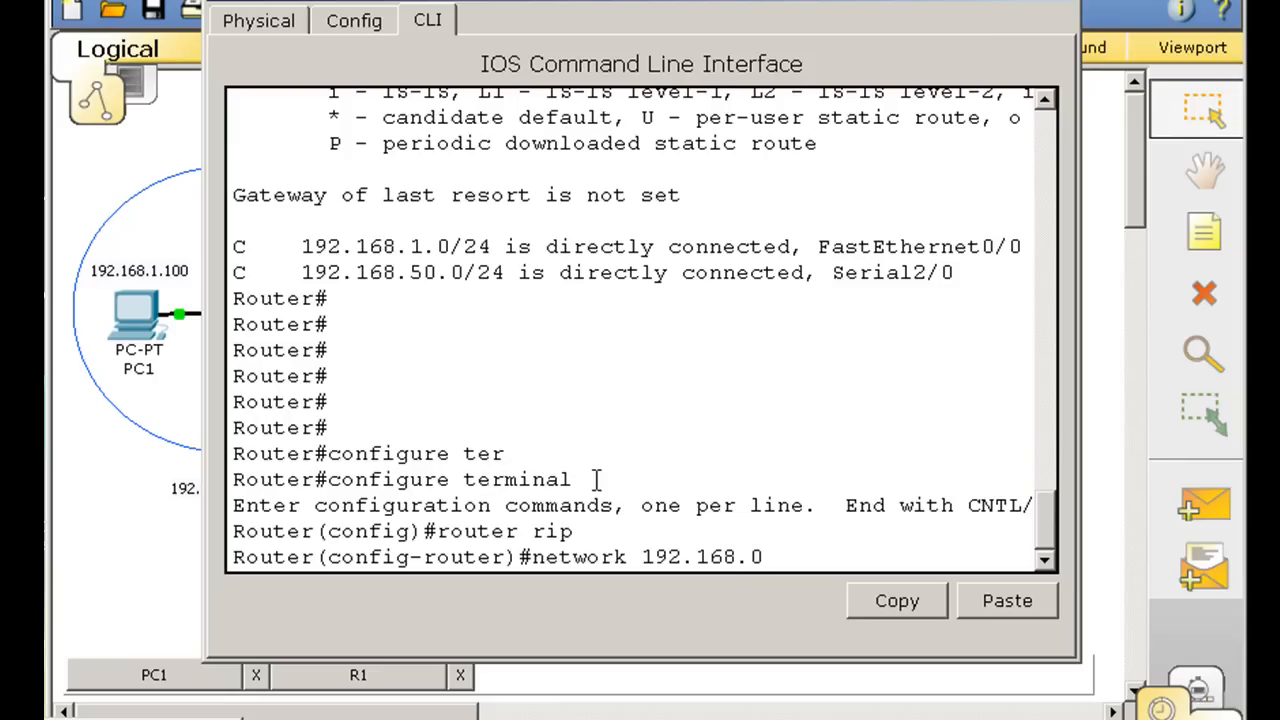
text(1.)
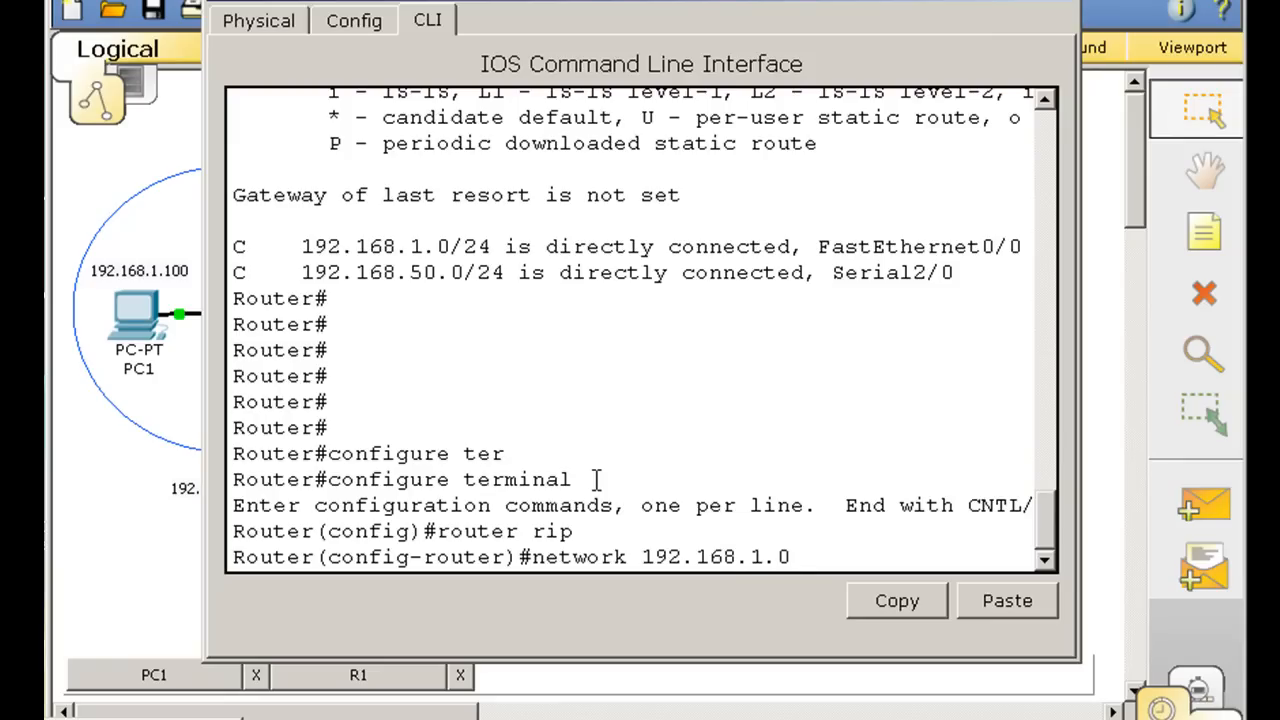
key(enter)
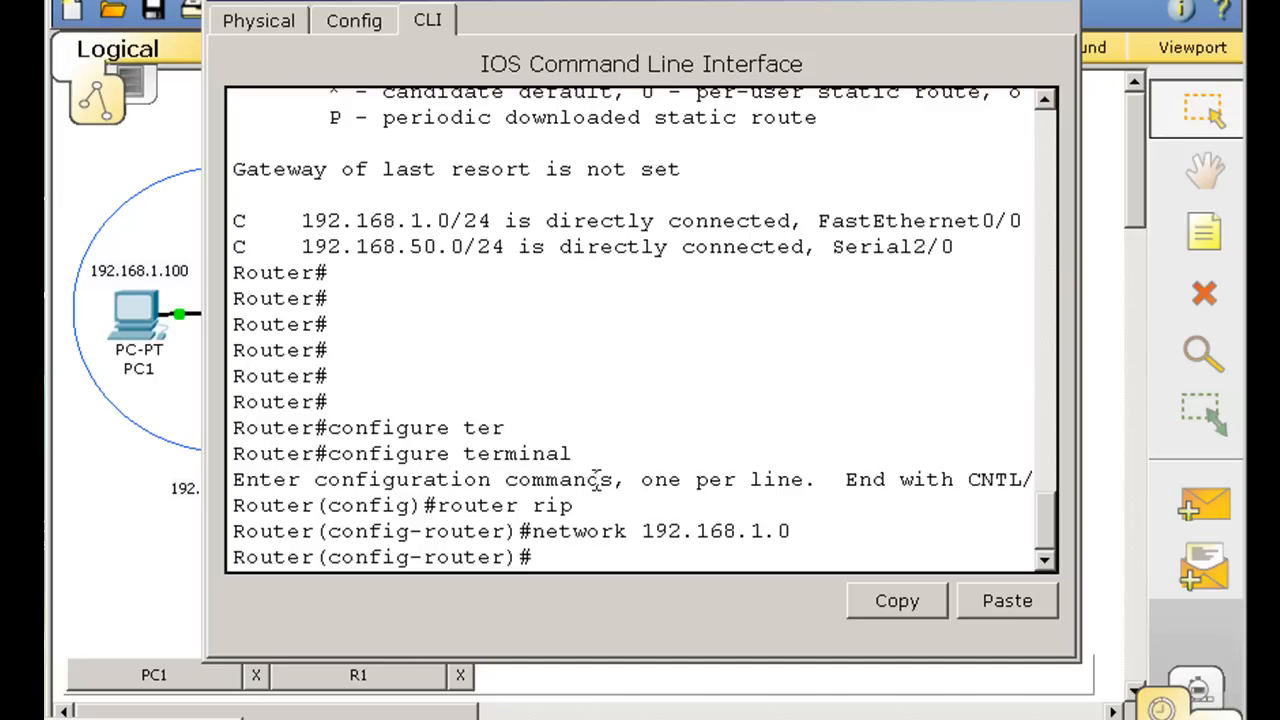
text(networ)
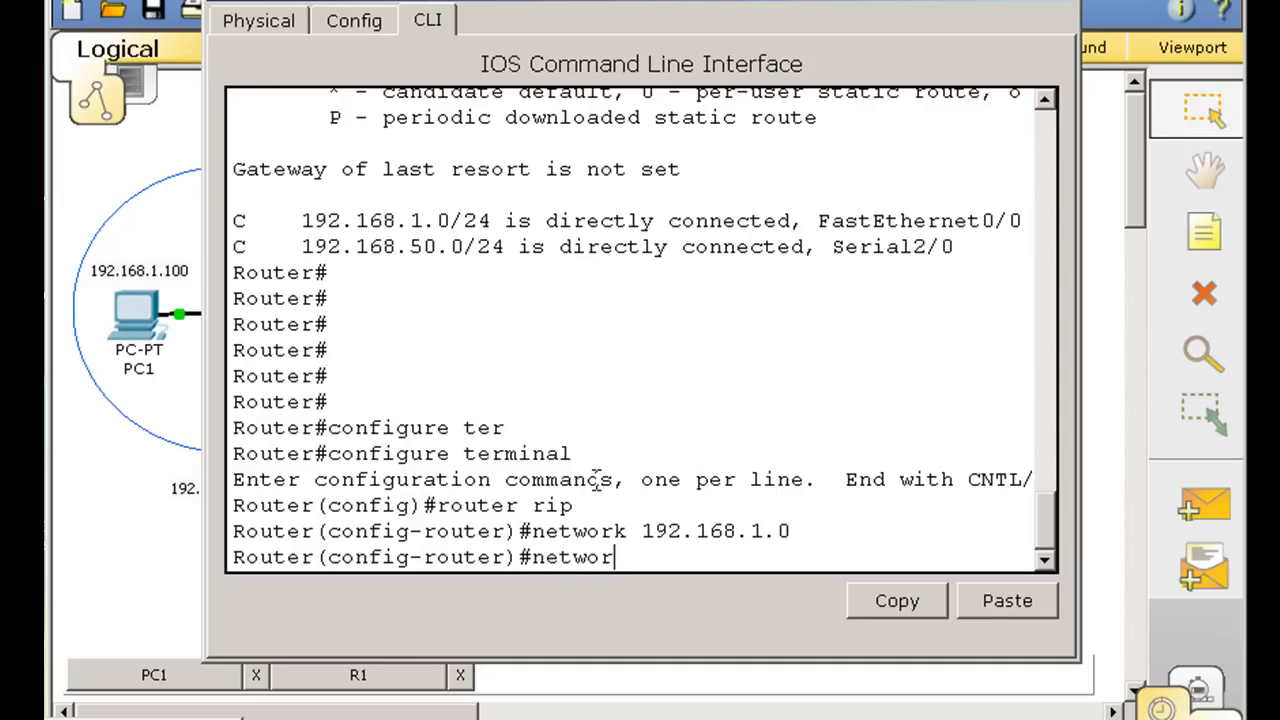
text(1)
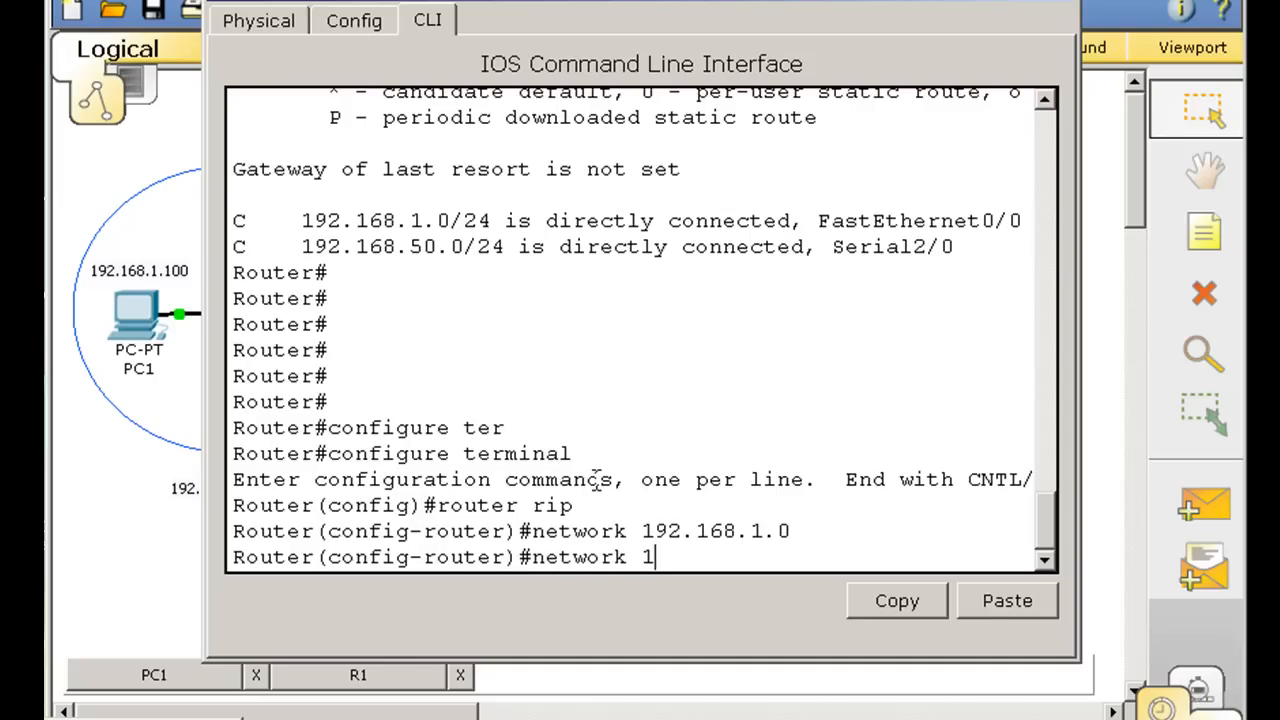
text(92.168.50)
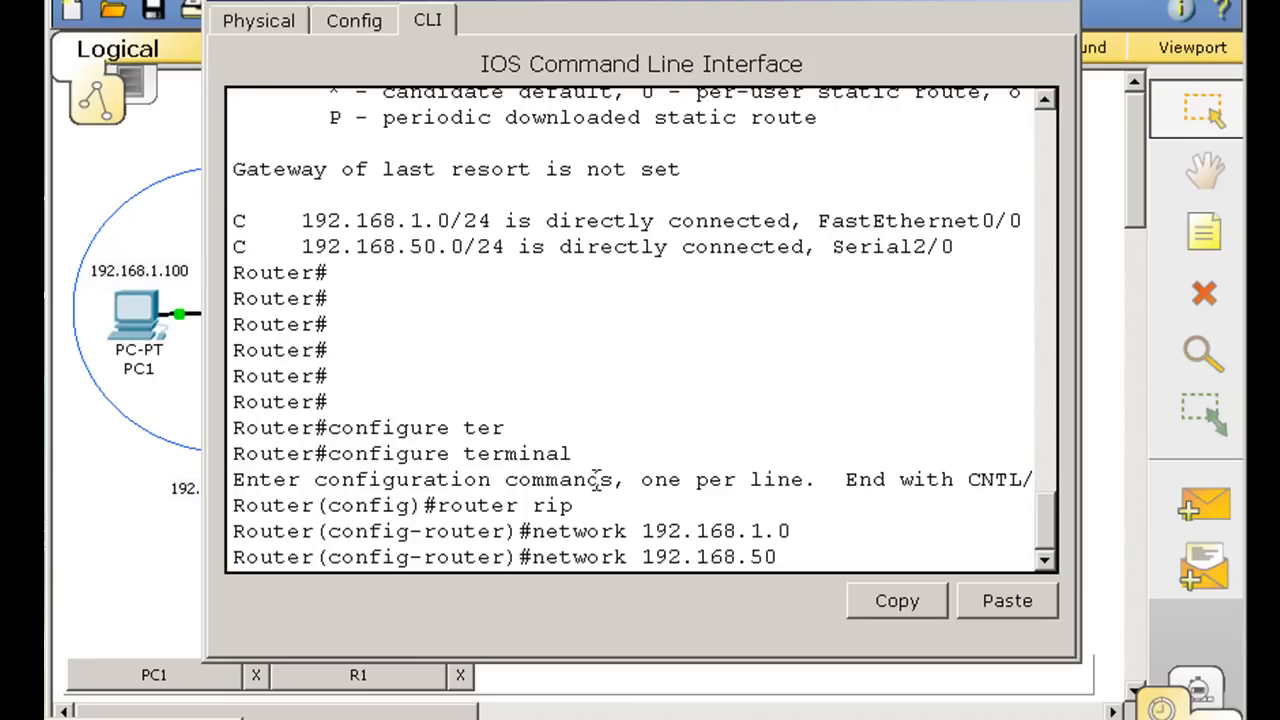
text(.0)
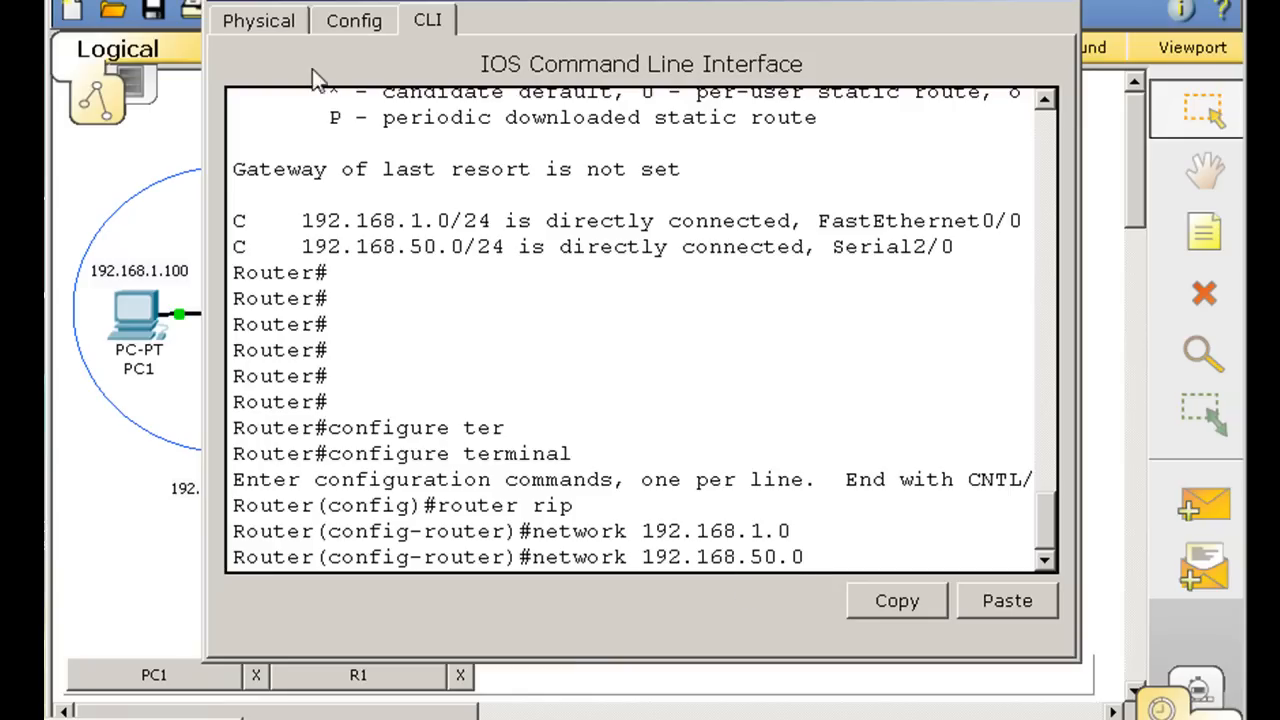
key(enter)
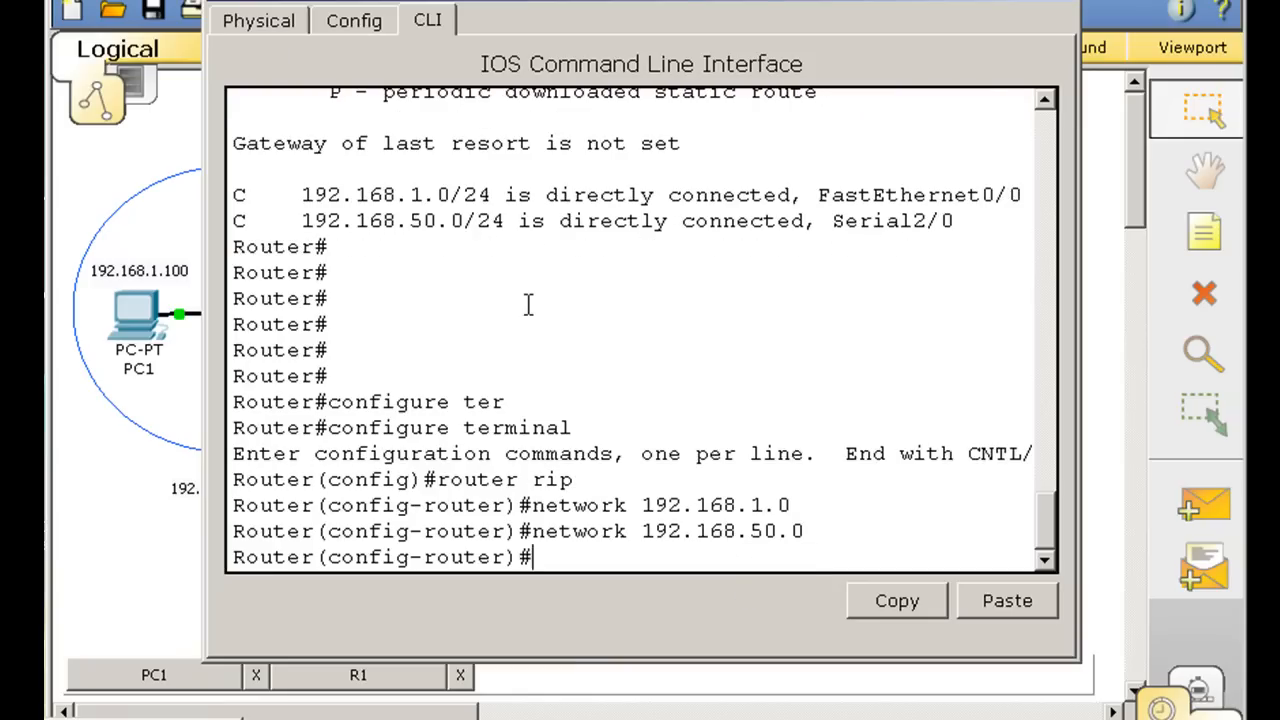
text(end)
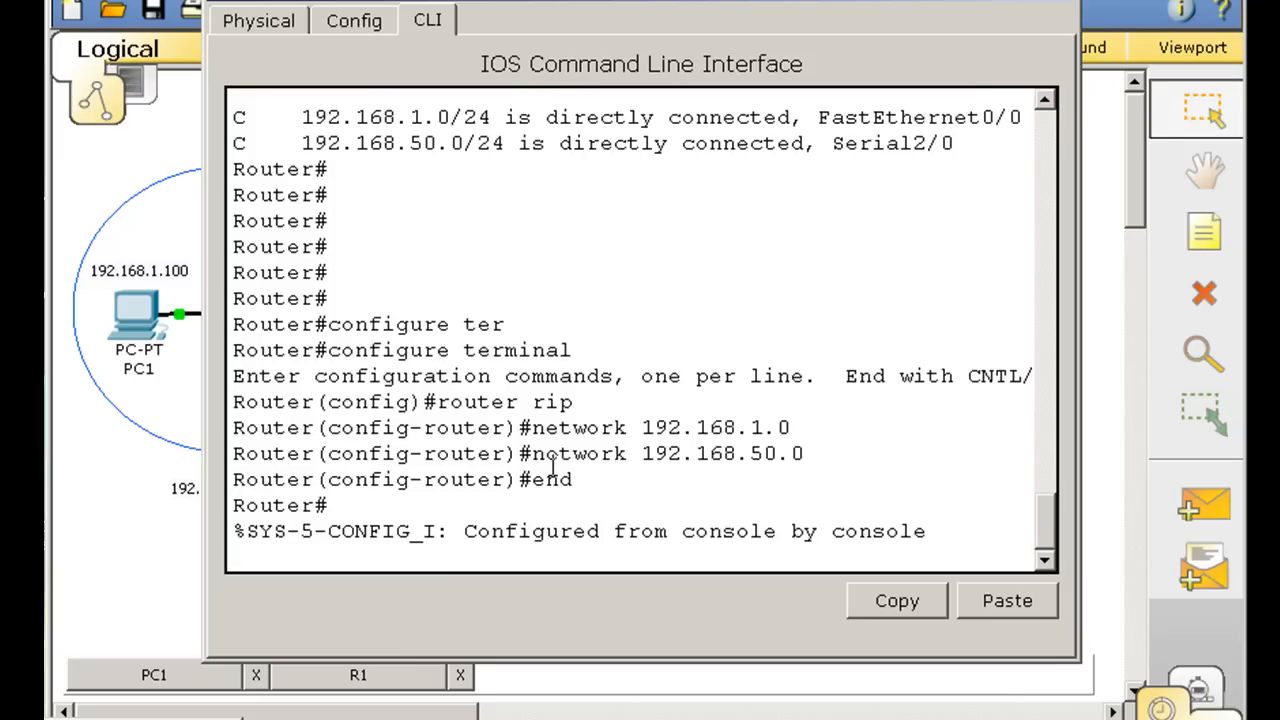
key(enter)
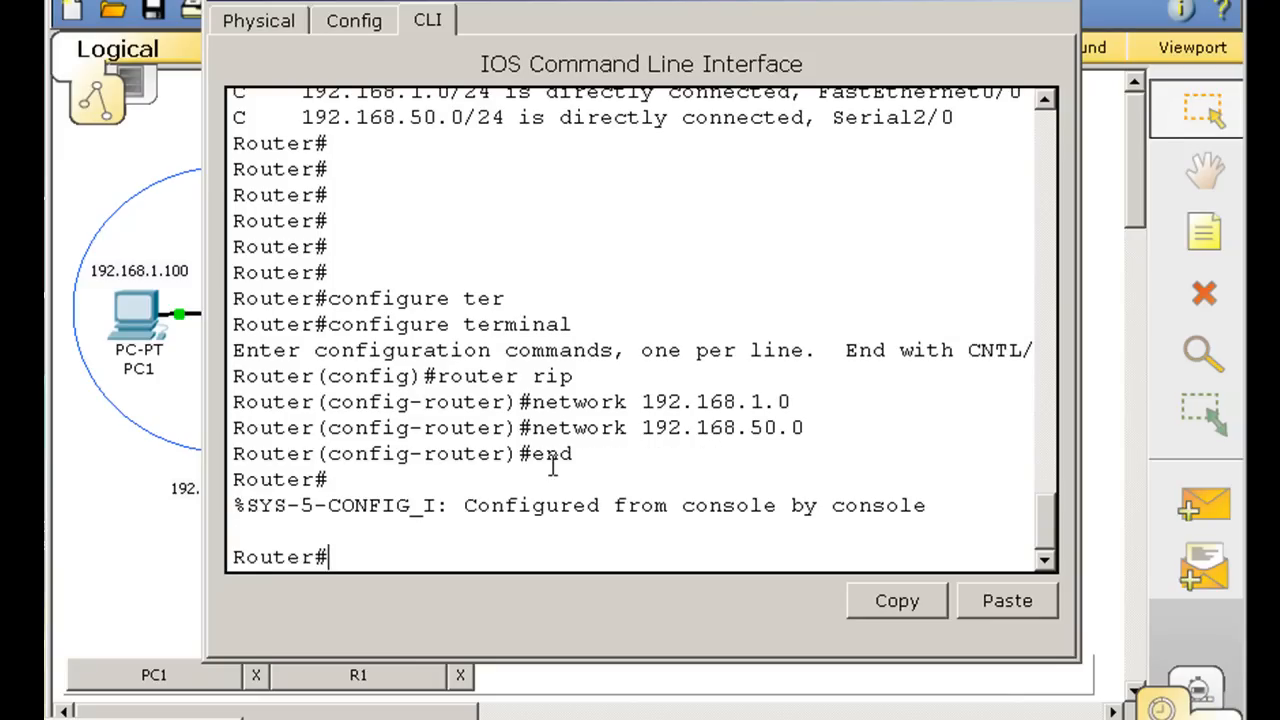
- Display R1's running configuration with show run, then bring up R2's command line
text(show run)
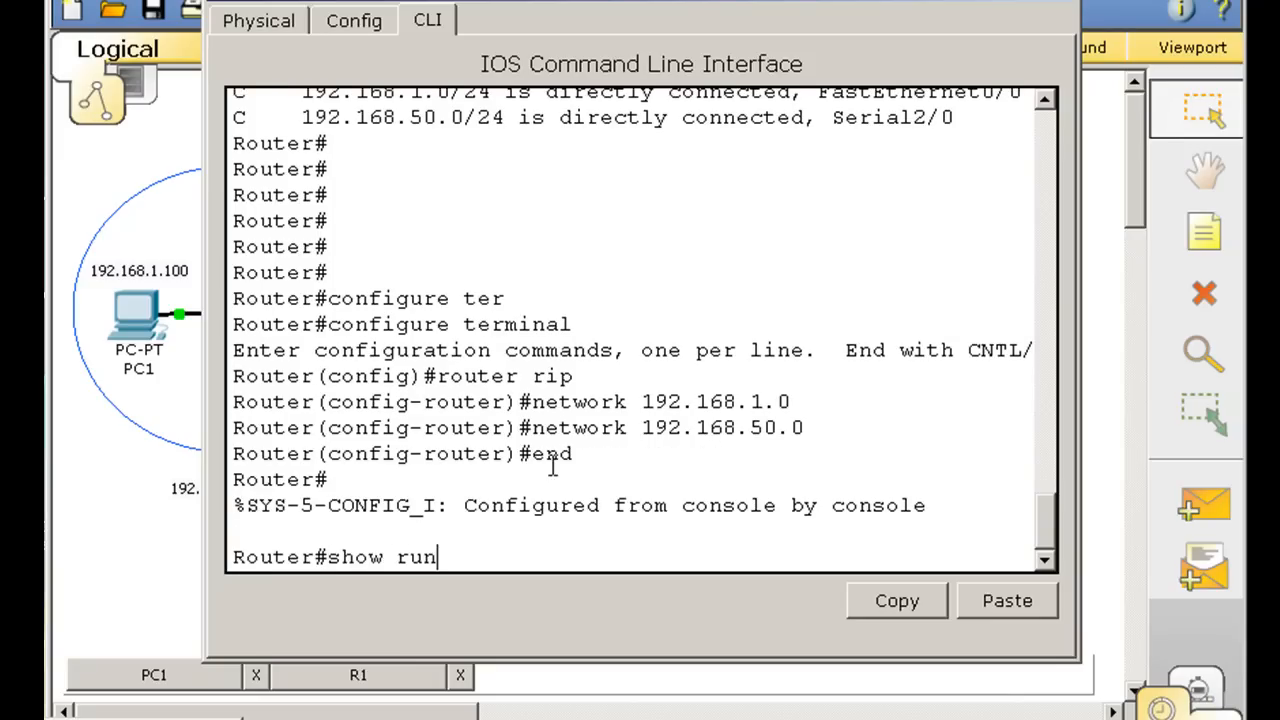
key(Enter)
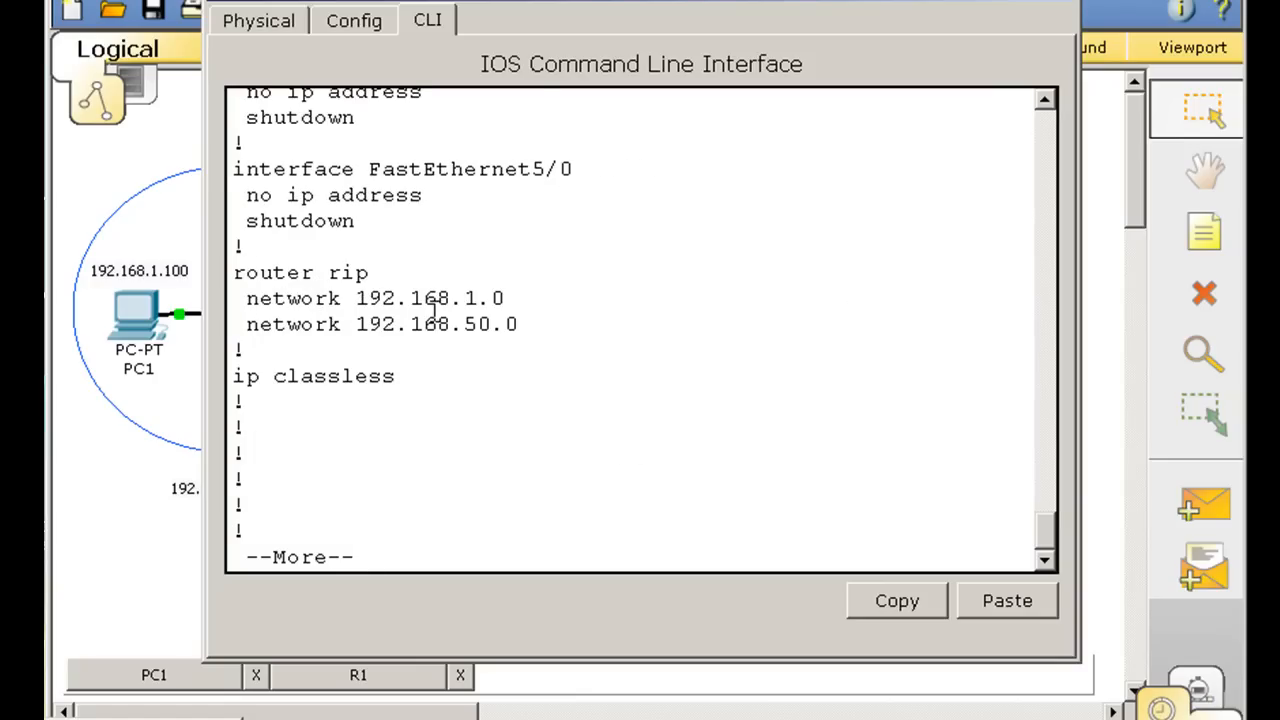
mouse_move(278, 263)
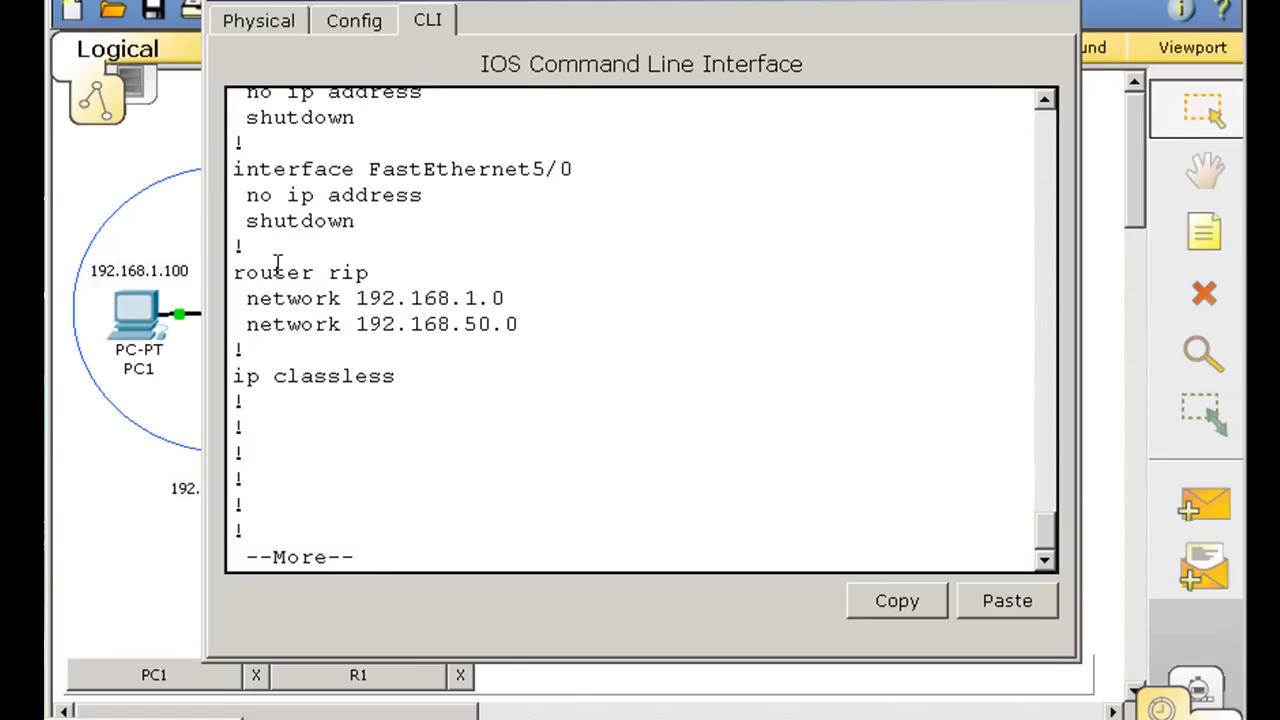
double_click(299, 272)
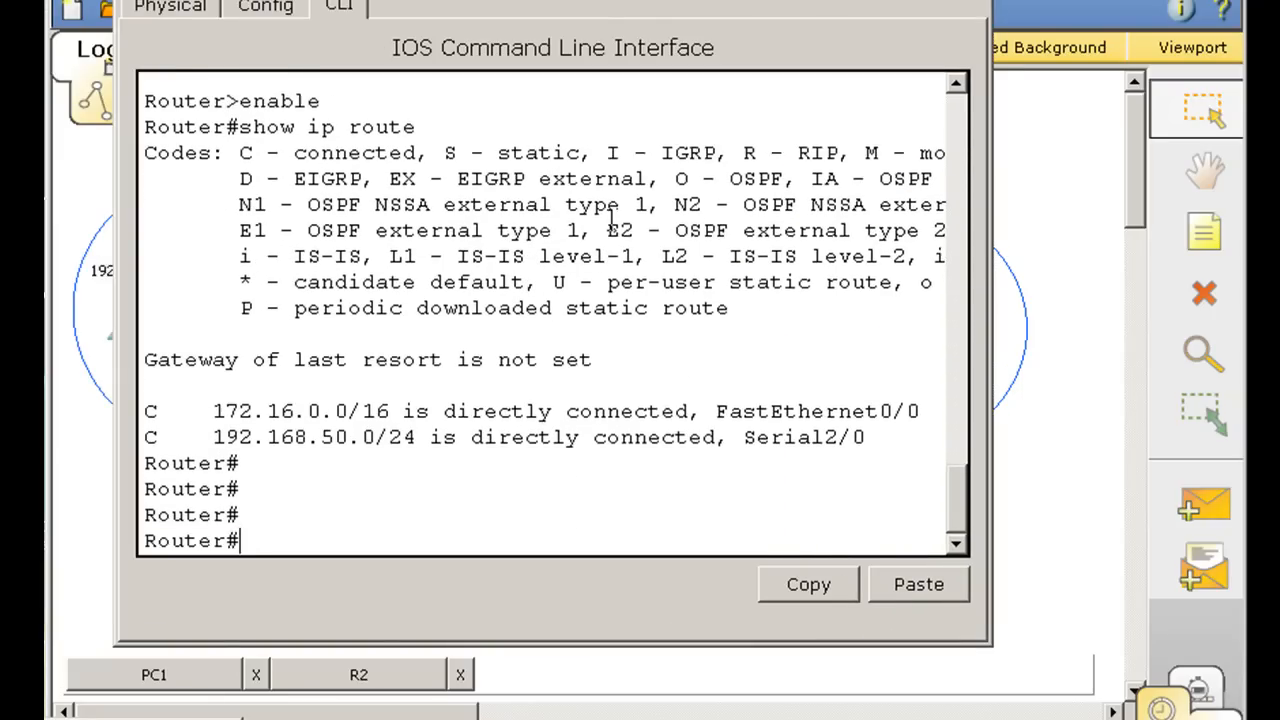
- Configure router rip on R2 with networks 192.168.50.0 and 172.16.0.0
text(conf)
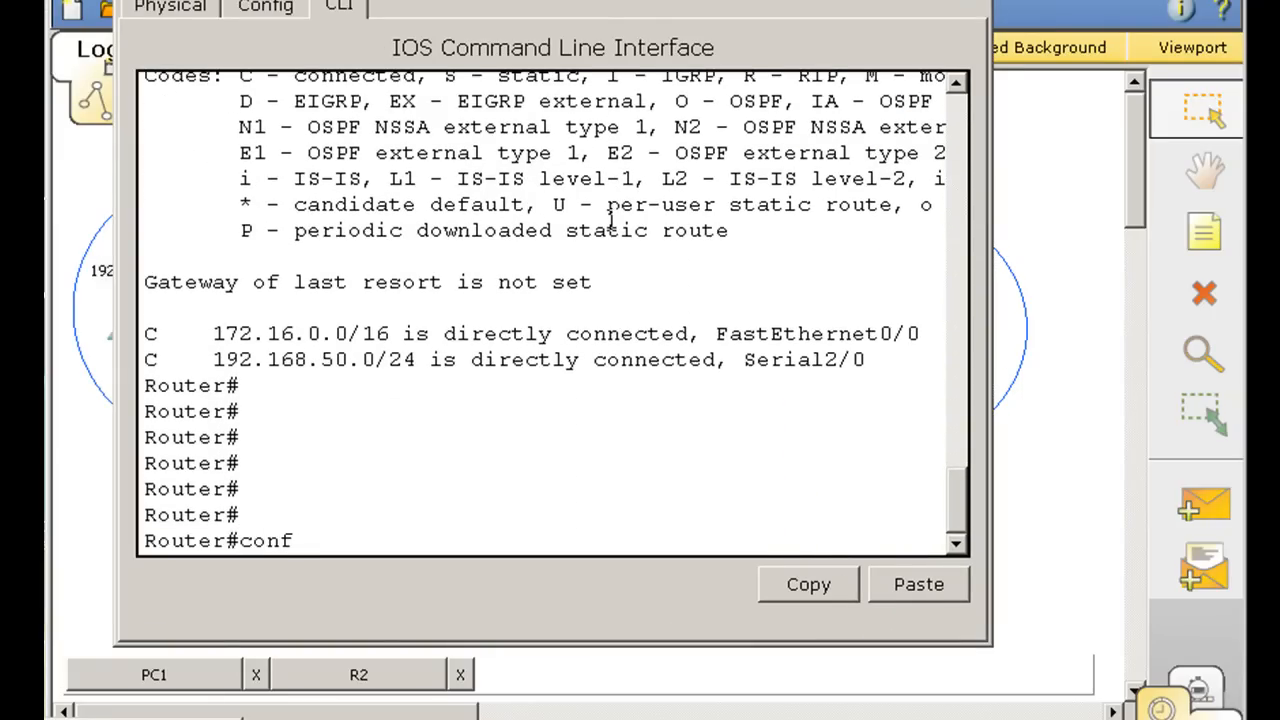
text(t)
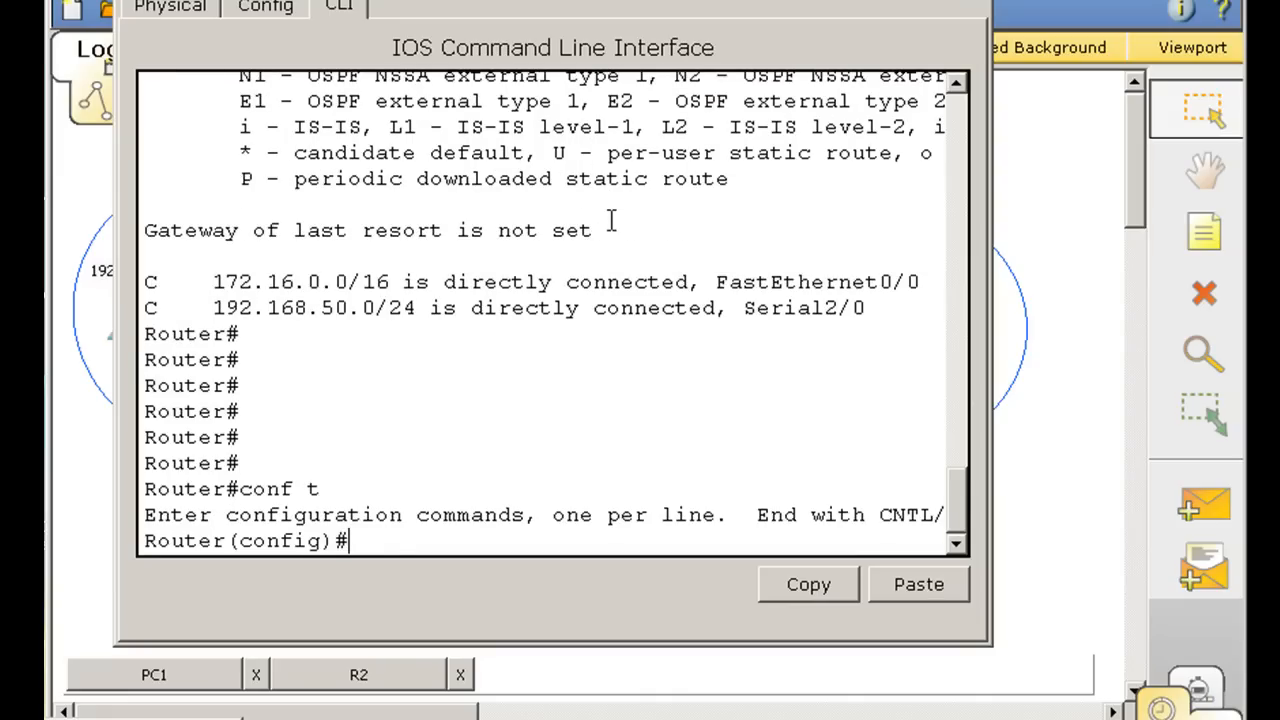
text(router rip)
text(n)
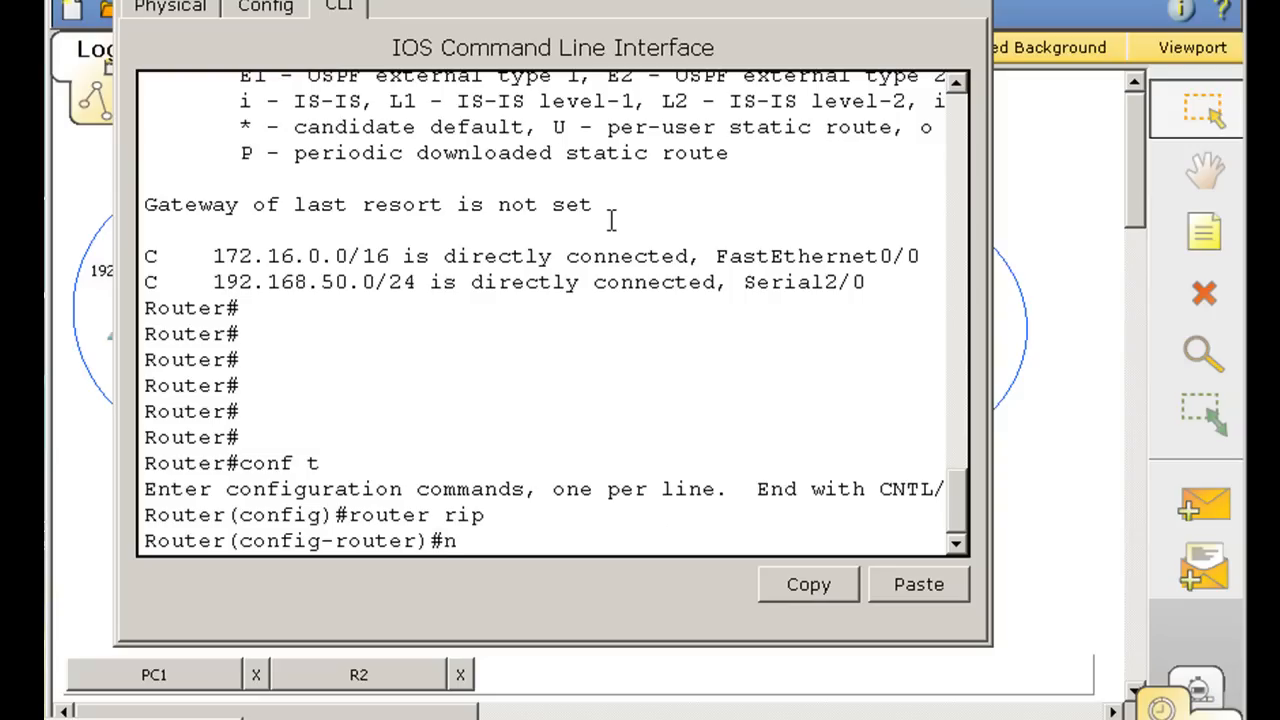
text(etwork)
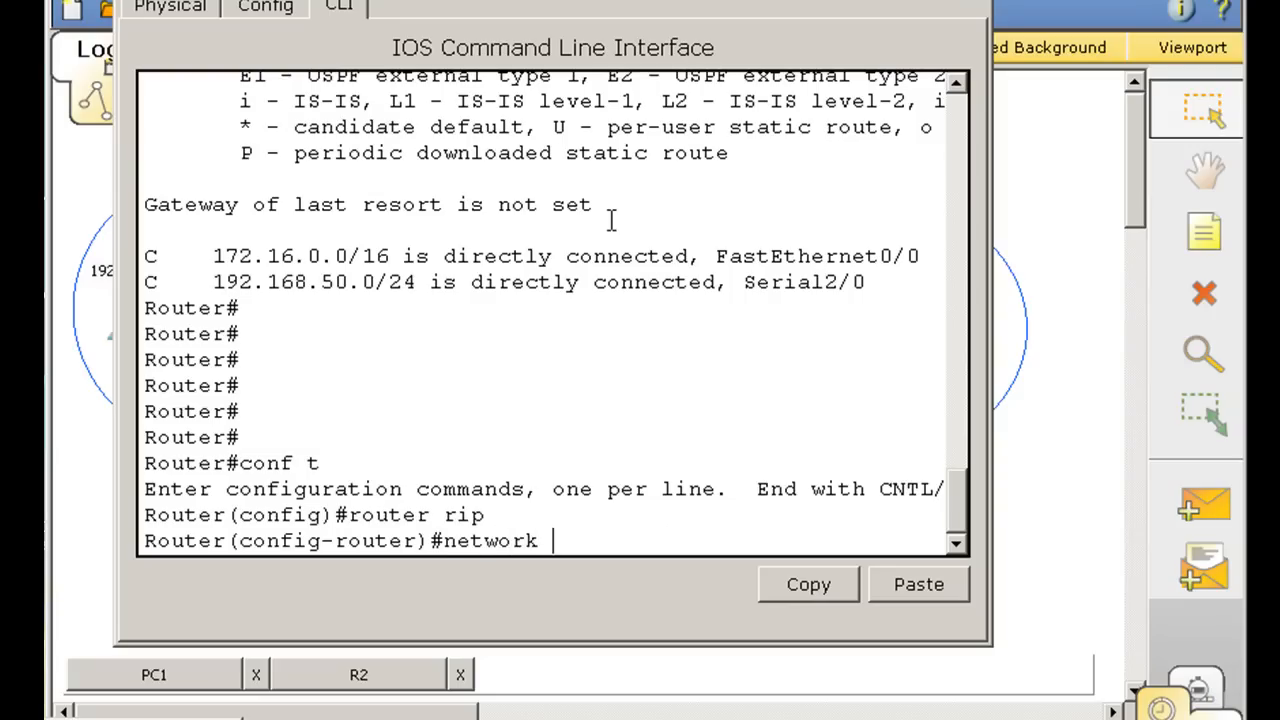
text(19)
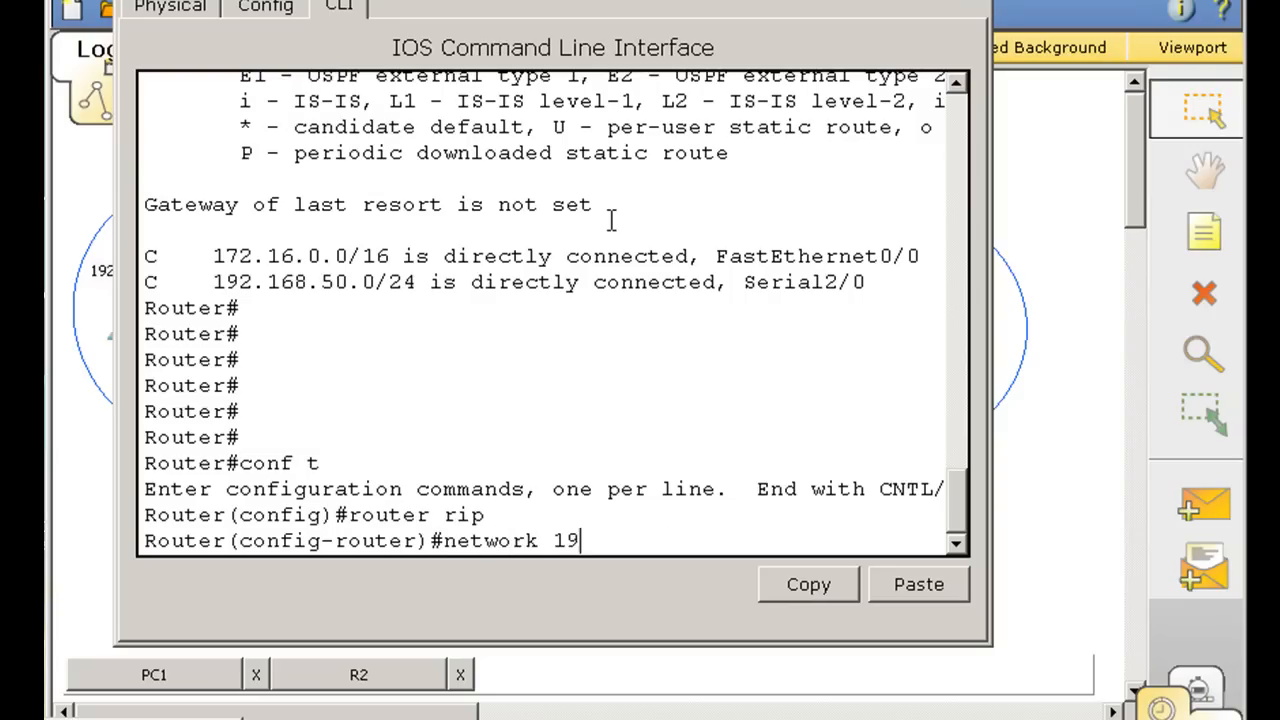
text(2.168.)
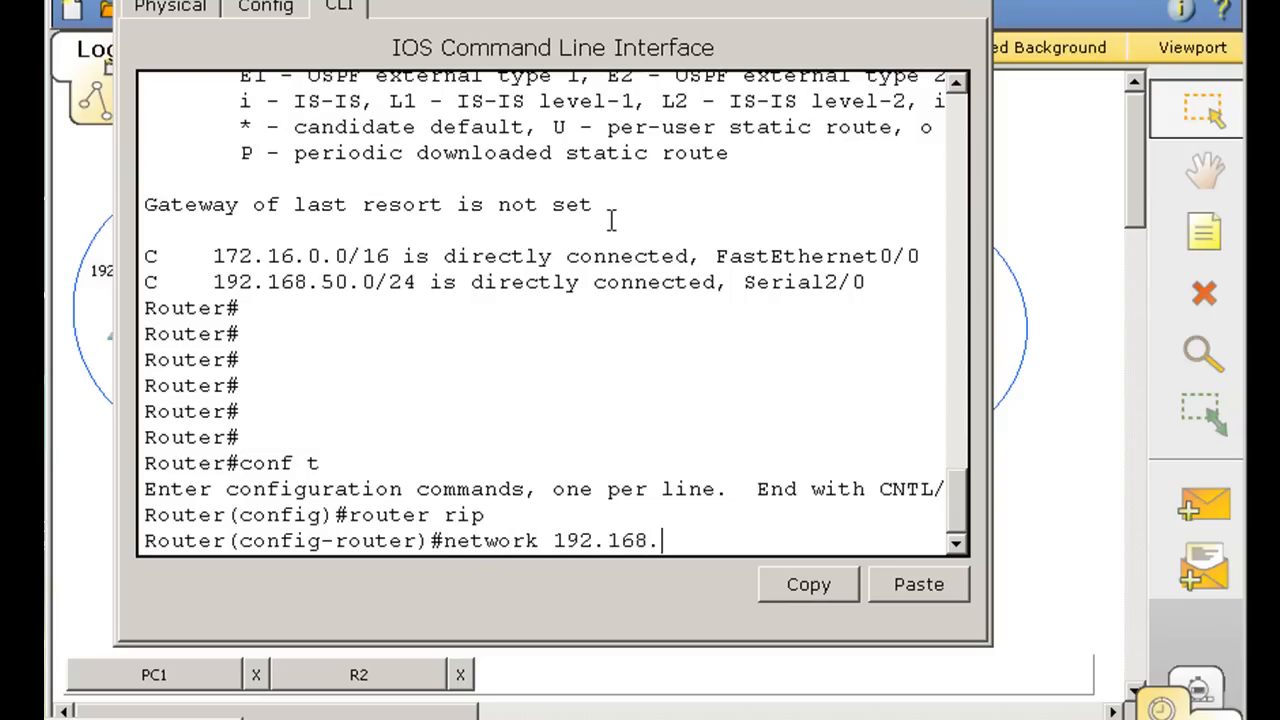
text(50.0)
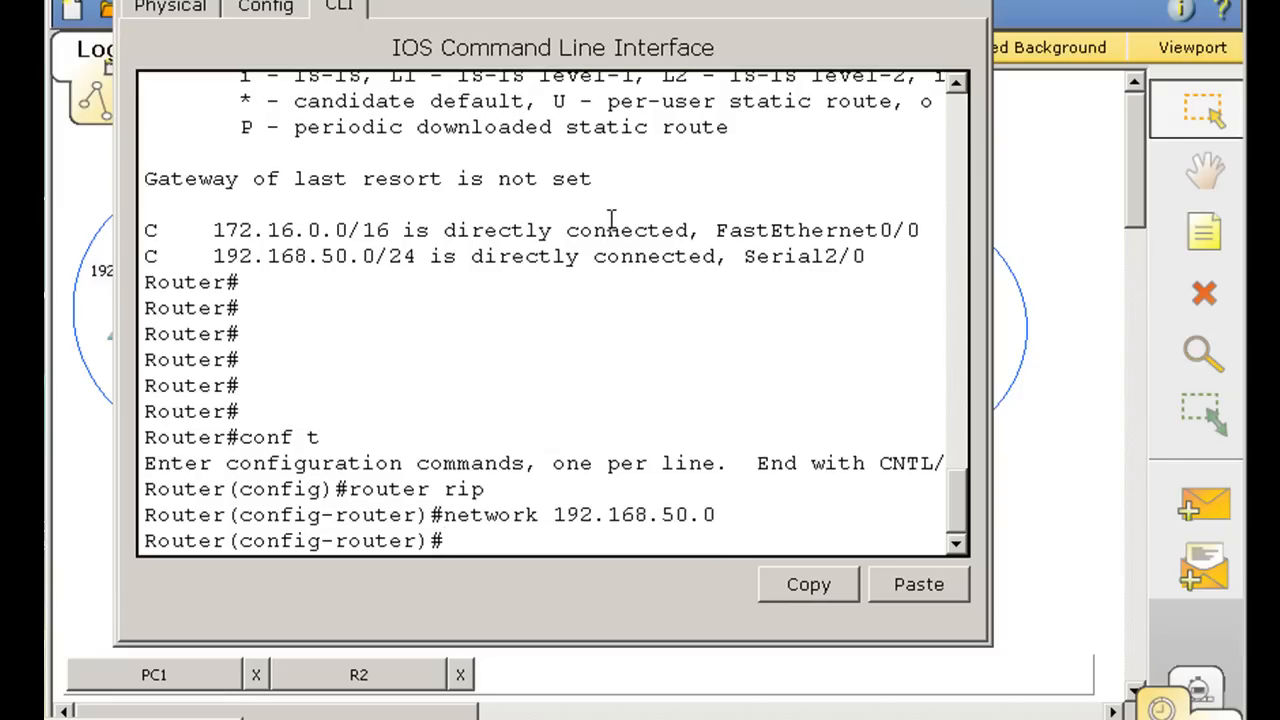
text(network 192.168.50.0)
text(network 172.16.0.0)
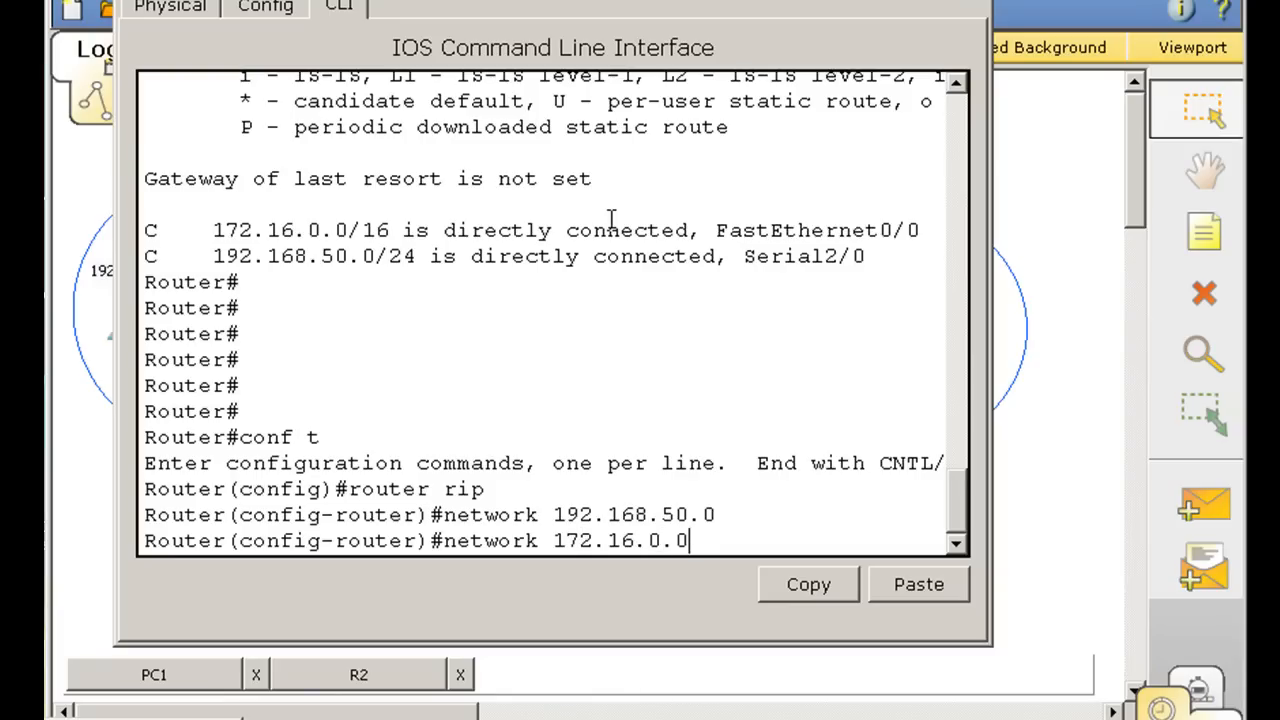
text(en)
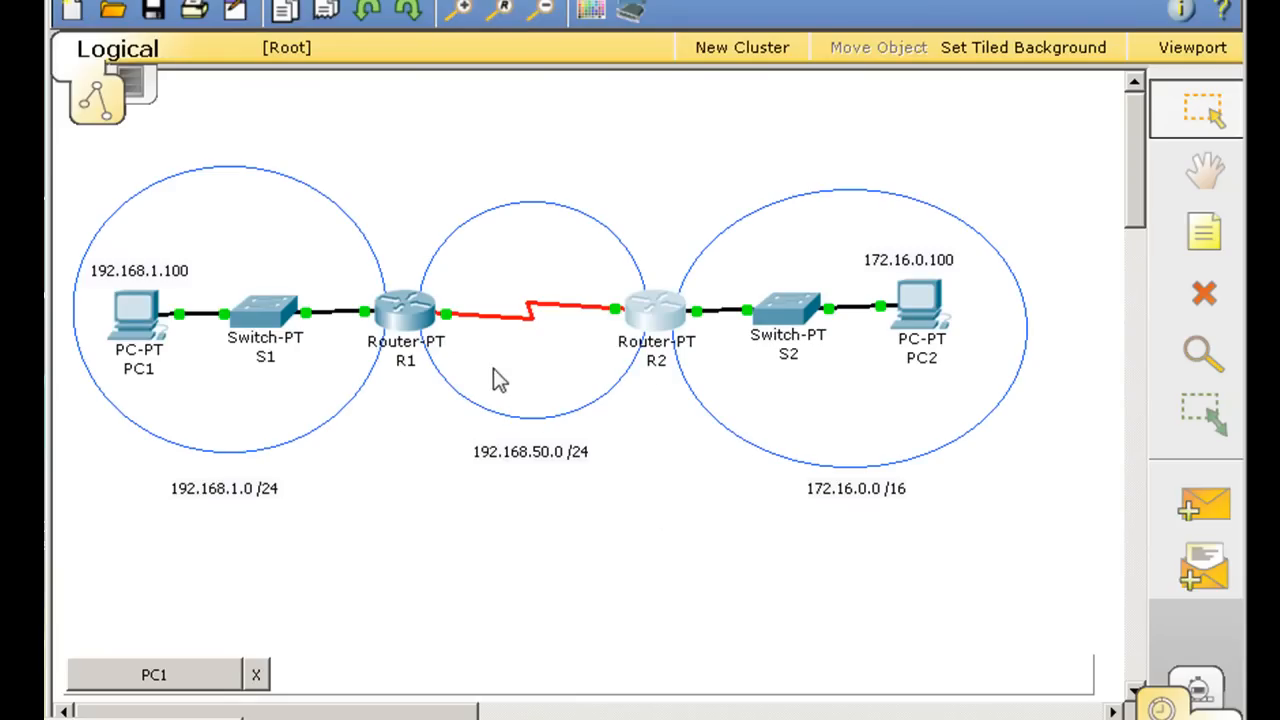
mouse_move(430, 420)
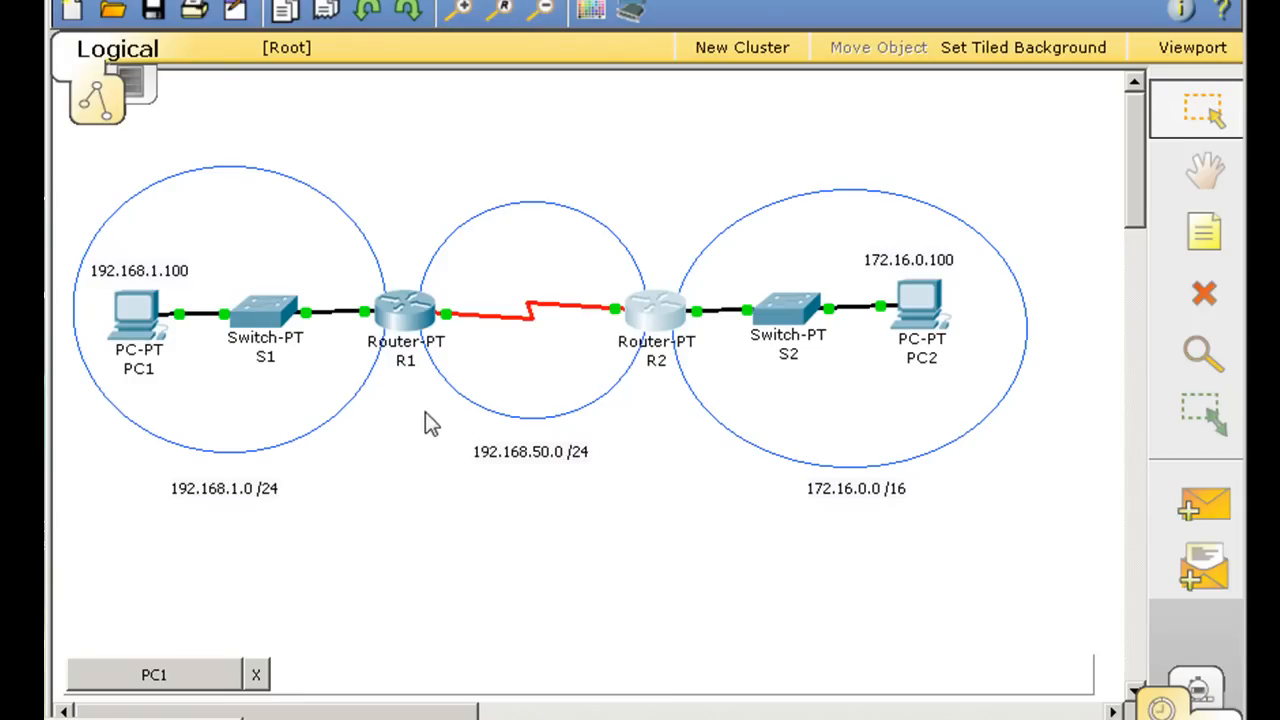
mouse_move(480, 502)
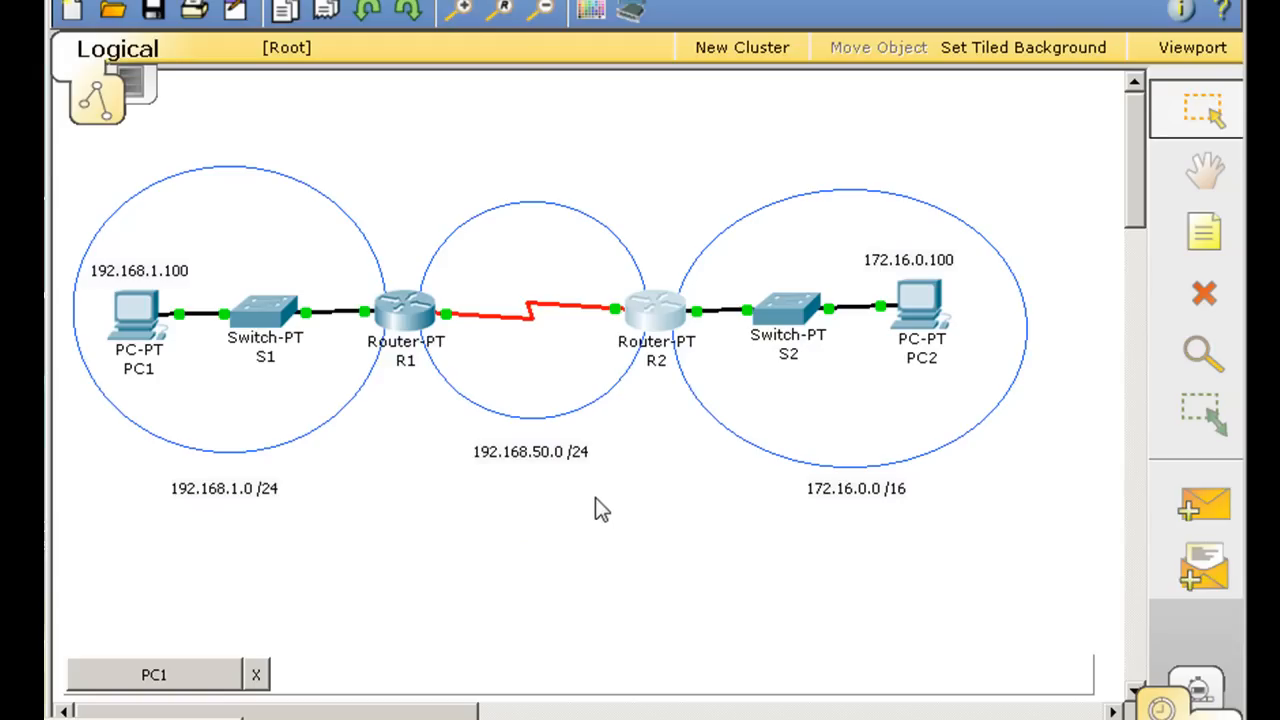
mouse_move(413, 343)
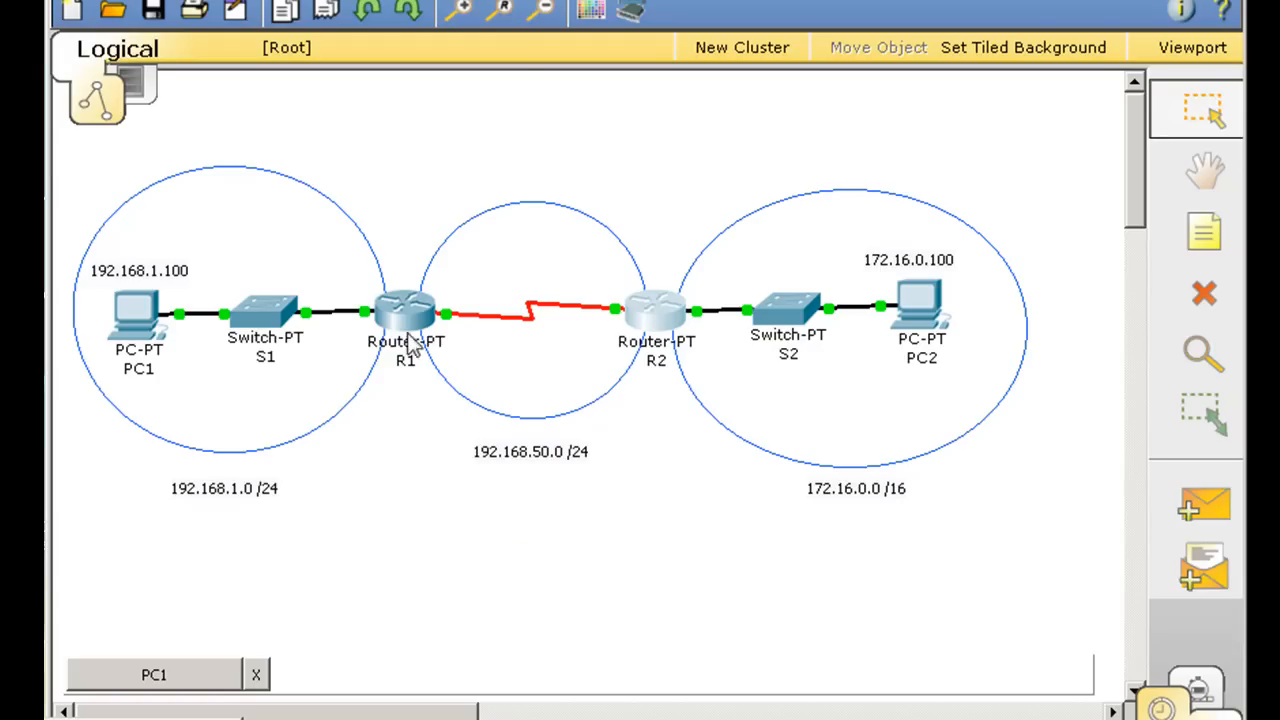
- Reopen router R1's window from the Logical workspace
click(405, 315)
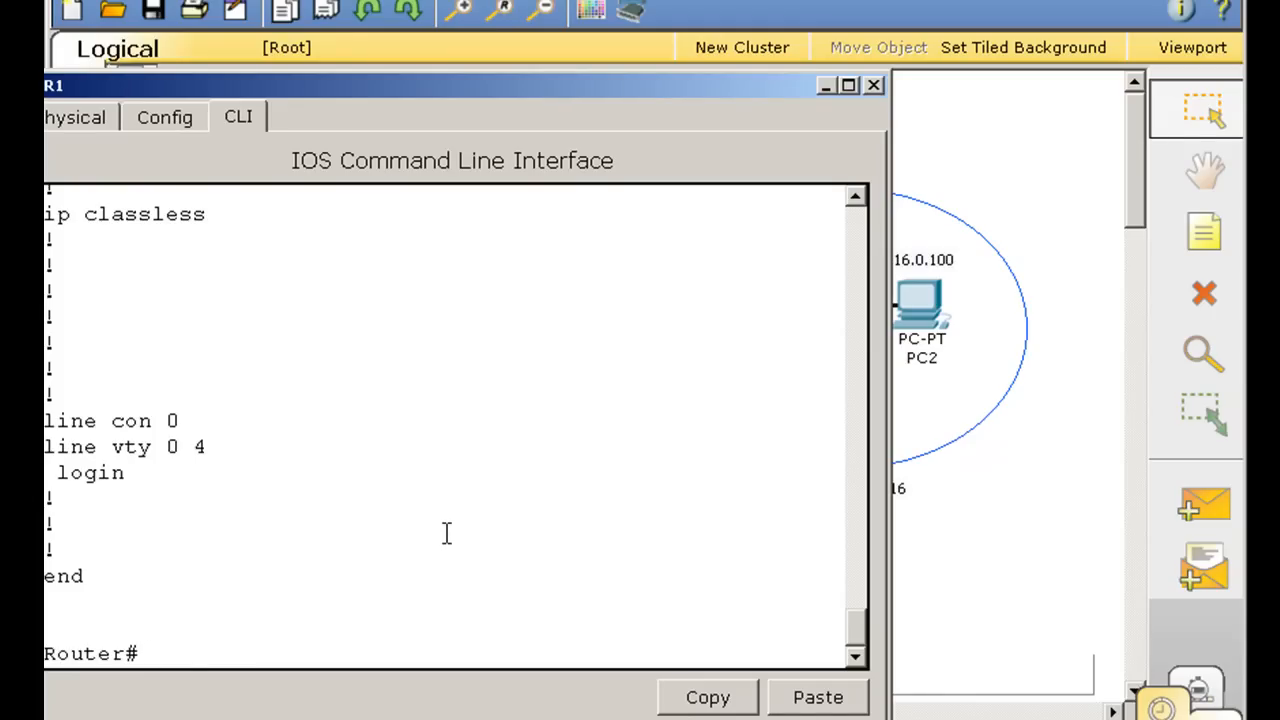
- Run show ip route on R1, pointing out the RIP route 172.16.0.0/16 via 192.168.50.2
text(show ip route)
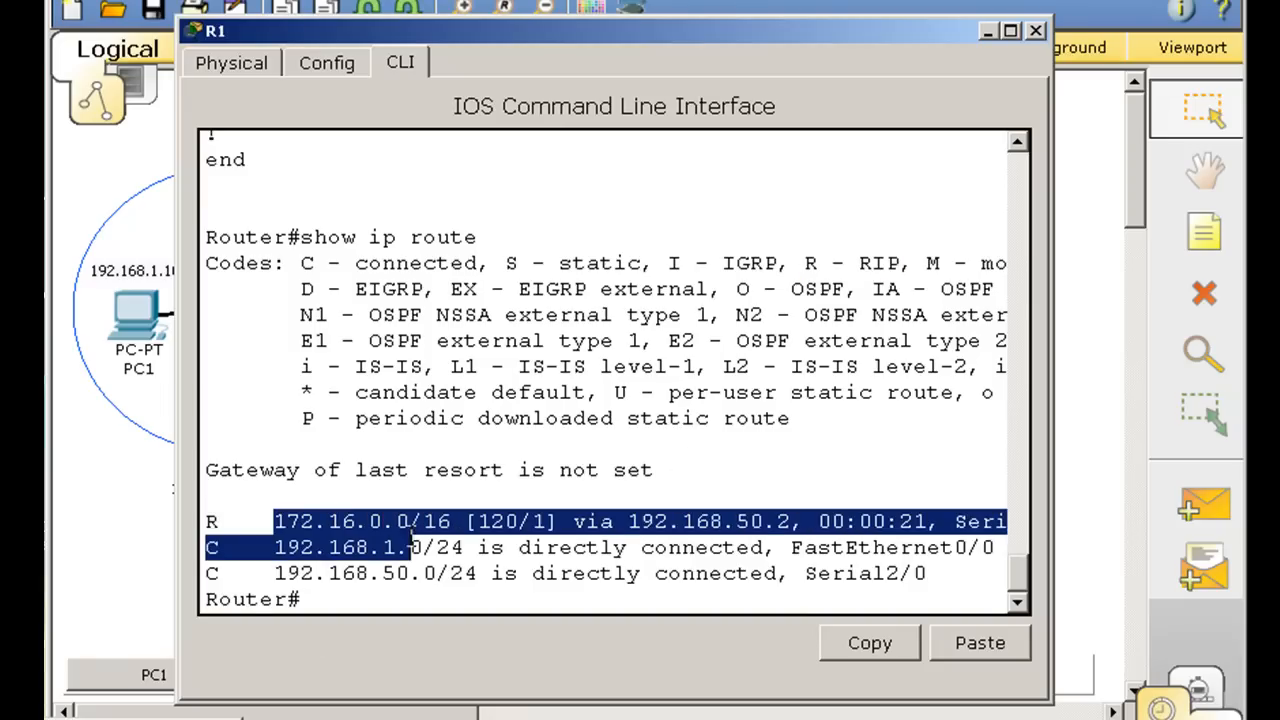
click(503, 580)
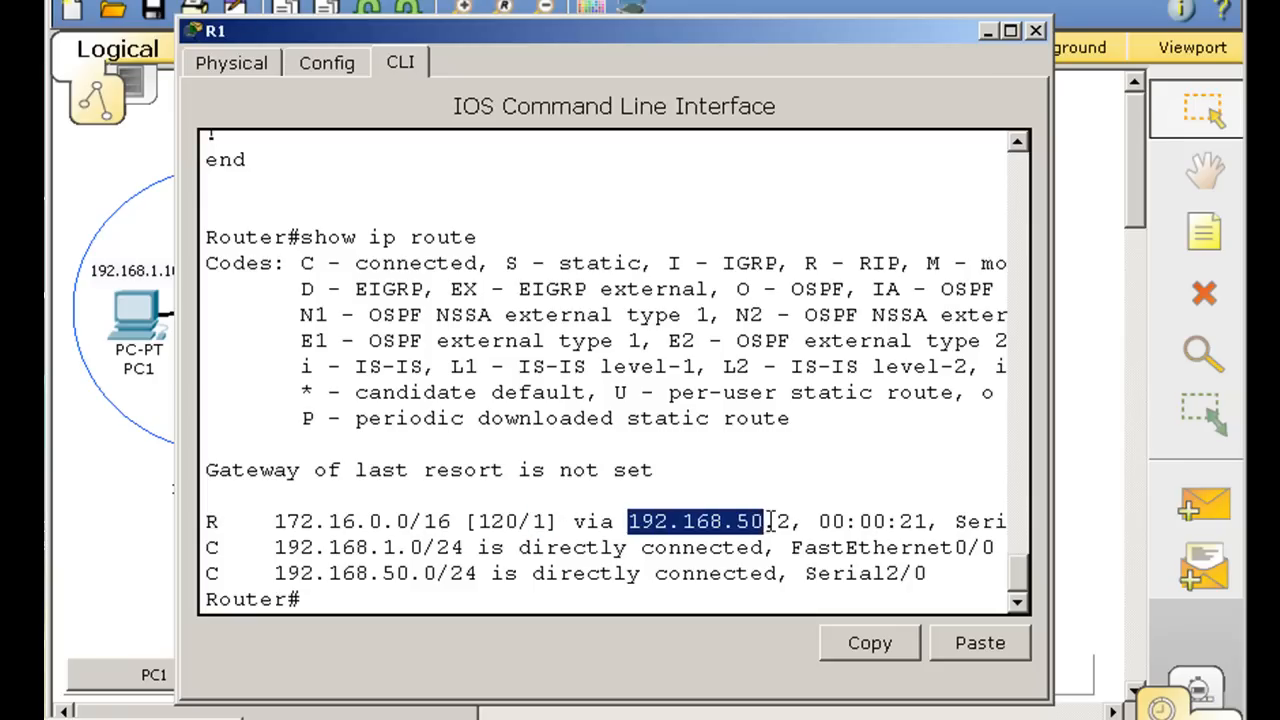
click(810, 589)
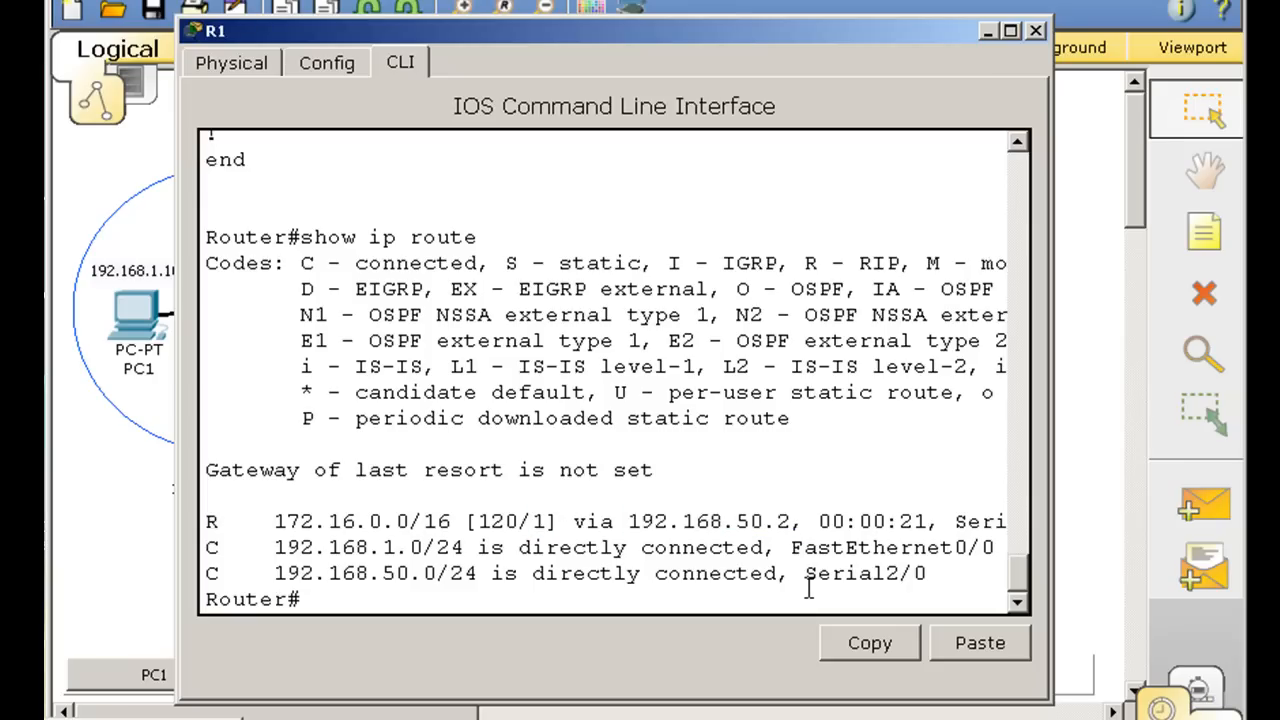
click(1036, 30)
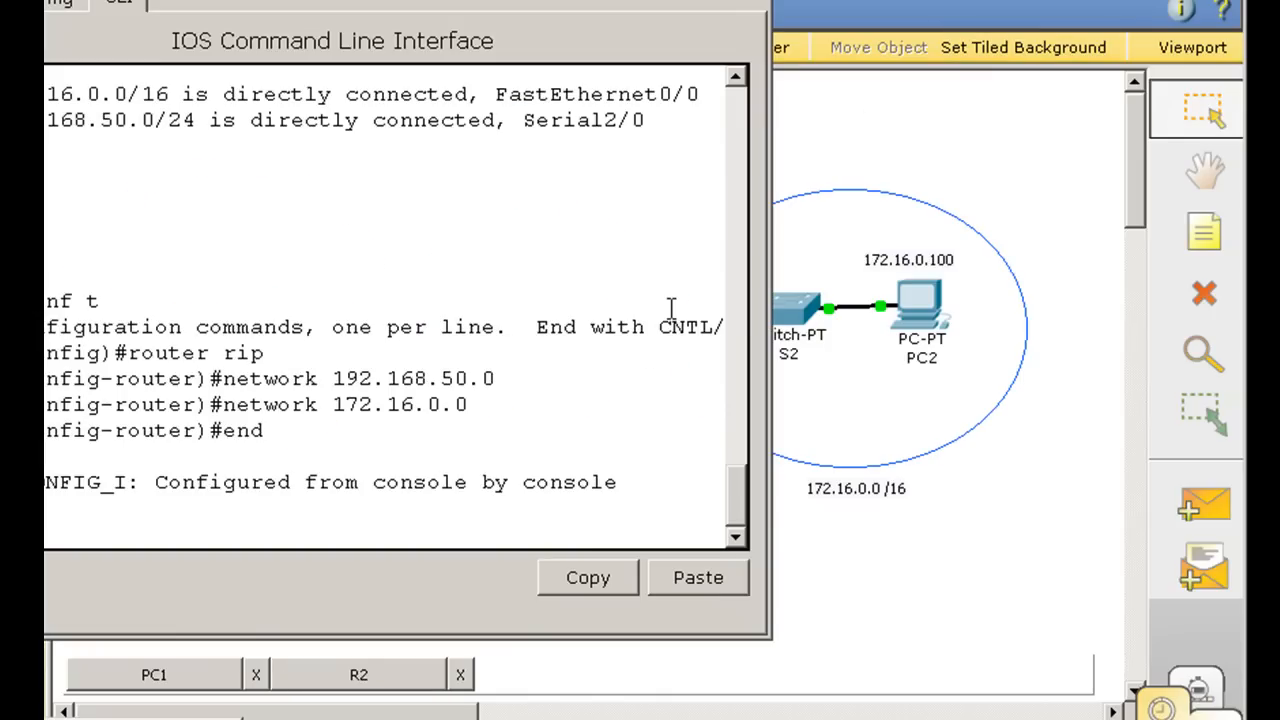
- Run show ip route on R2, highlighting route 192.168.1.0/24, its metric and Serial2/0
text(ow)
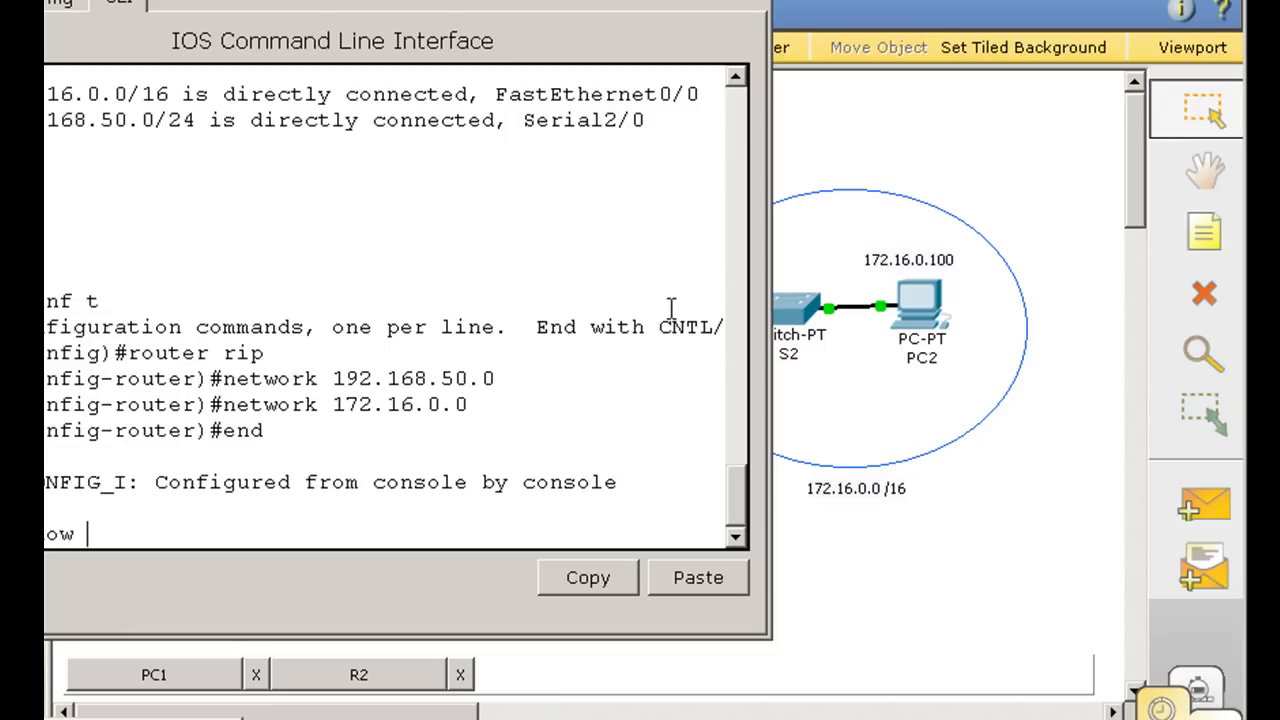
text(ip route)
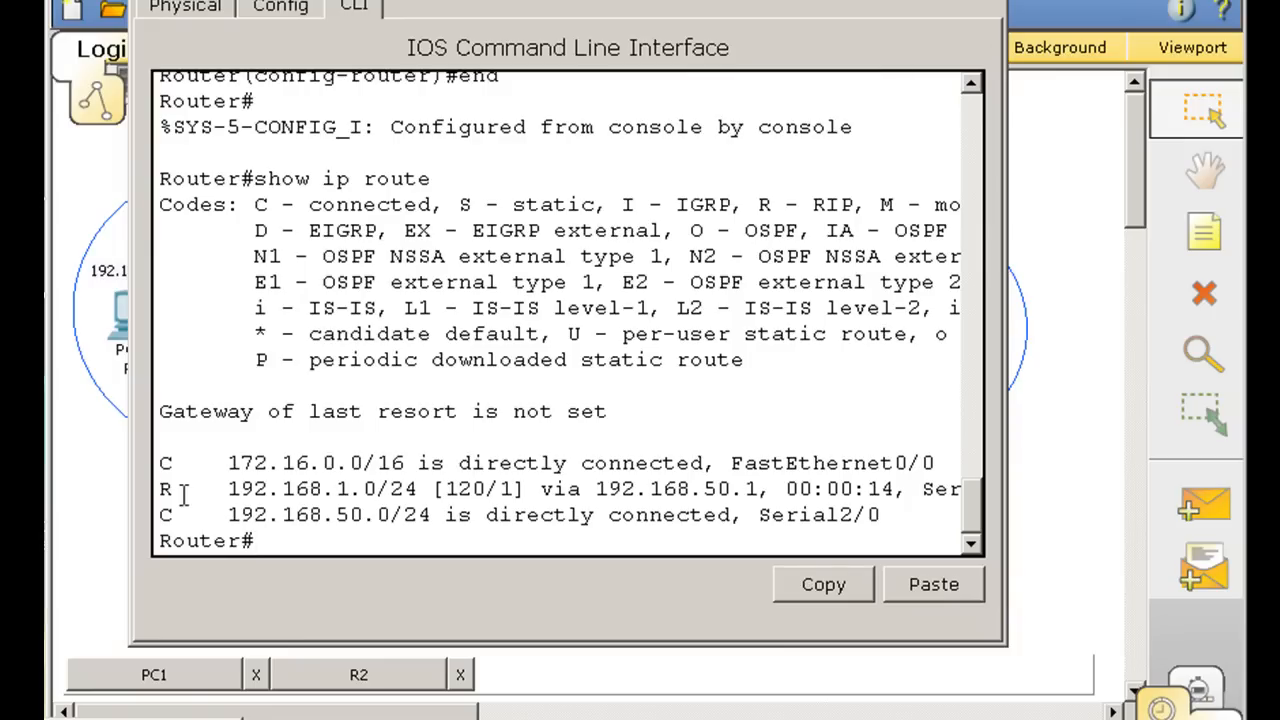
double_click(166, 489)
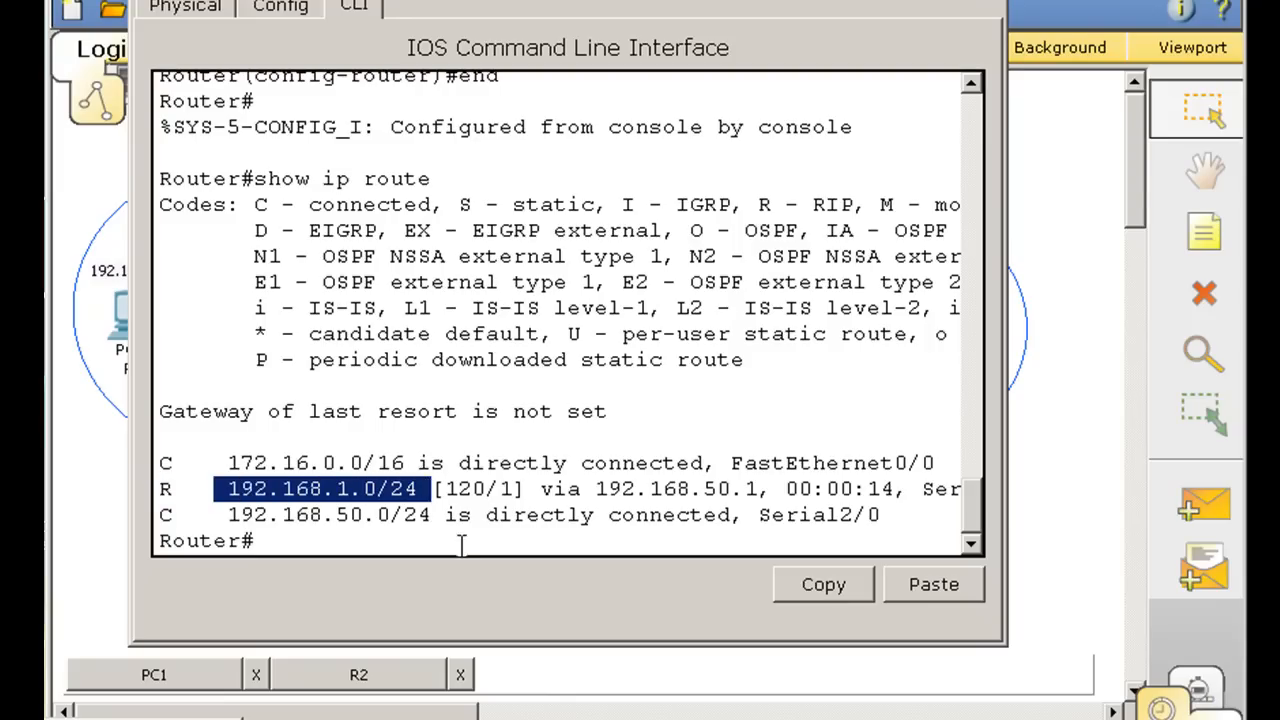
double_click(461, 489)
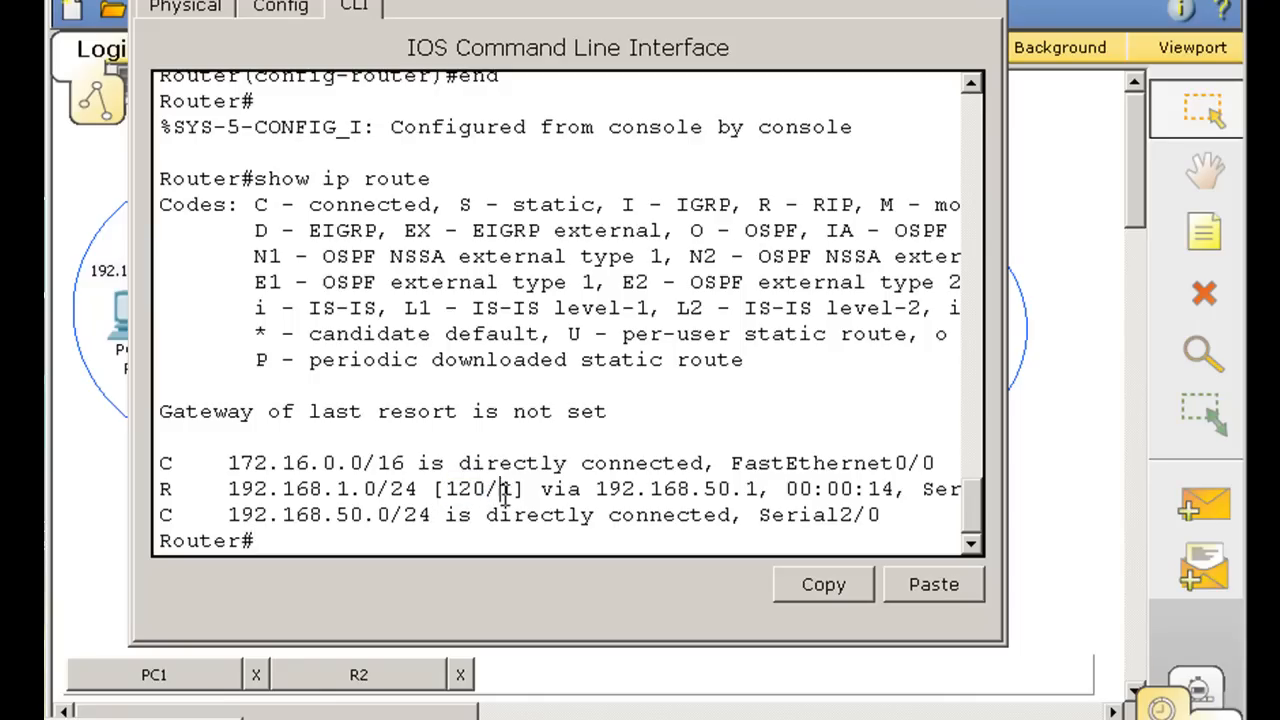
double_click(505, 489)
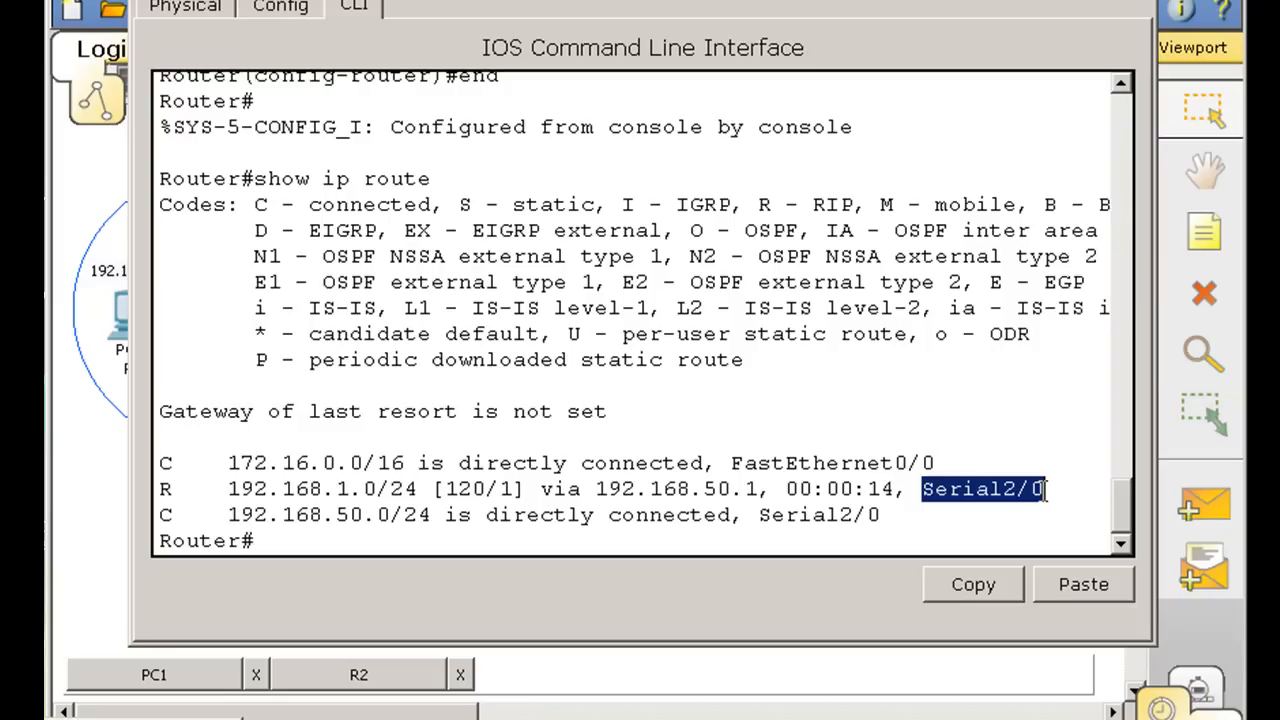
mouse_move(1047, 505)
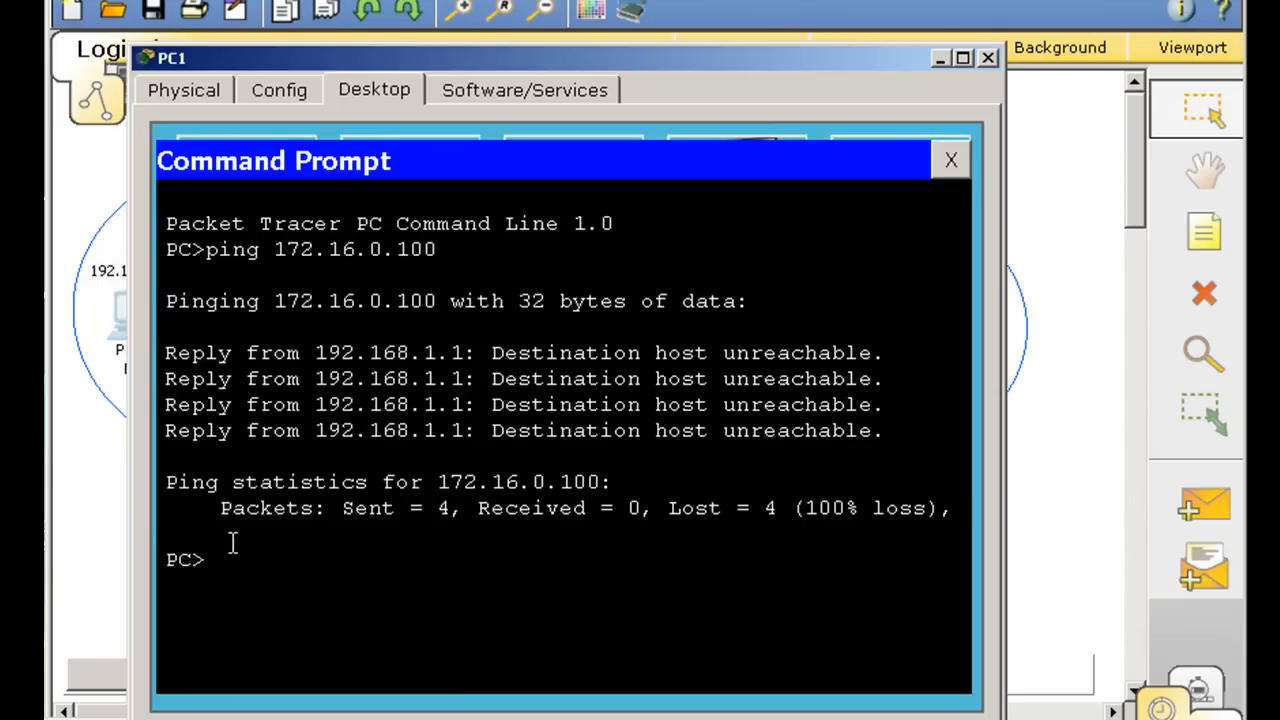
- Ping 172.16.0.100 from PC1 again and highlight the three successful replies
text(ping 172.16.0.100)
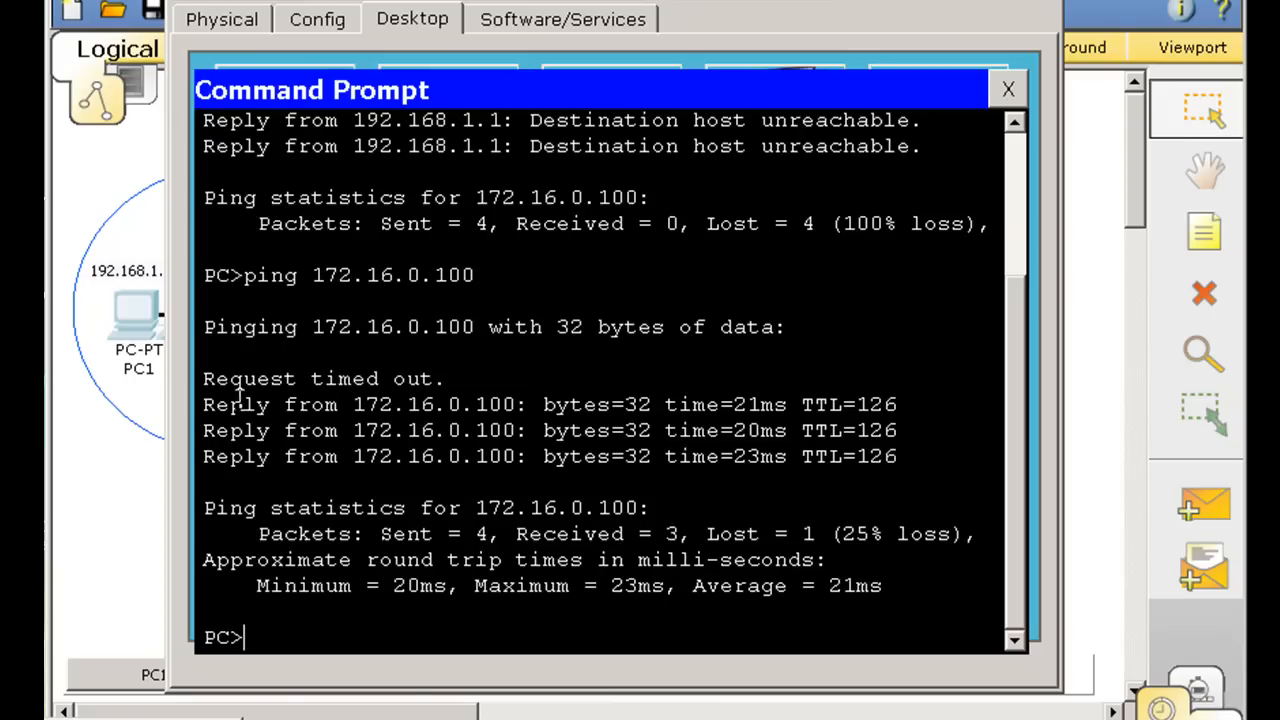
drag(203, 404, 862, 485)
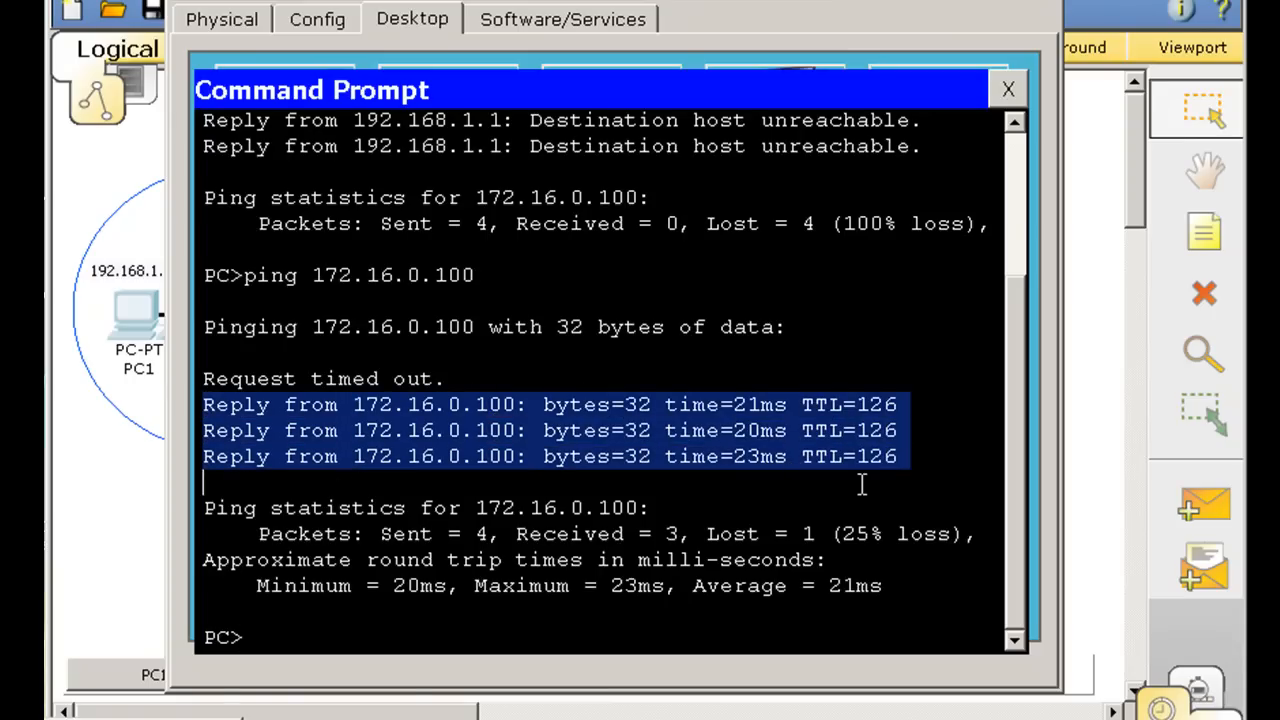